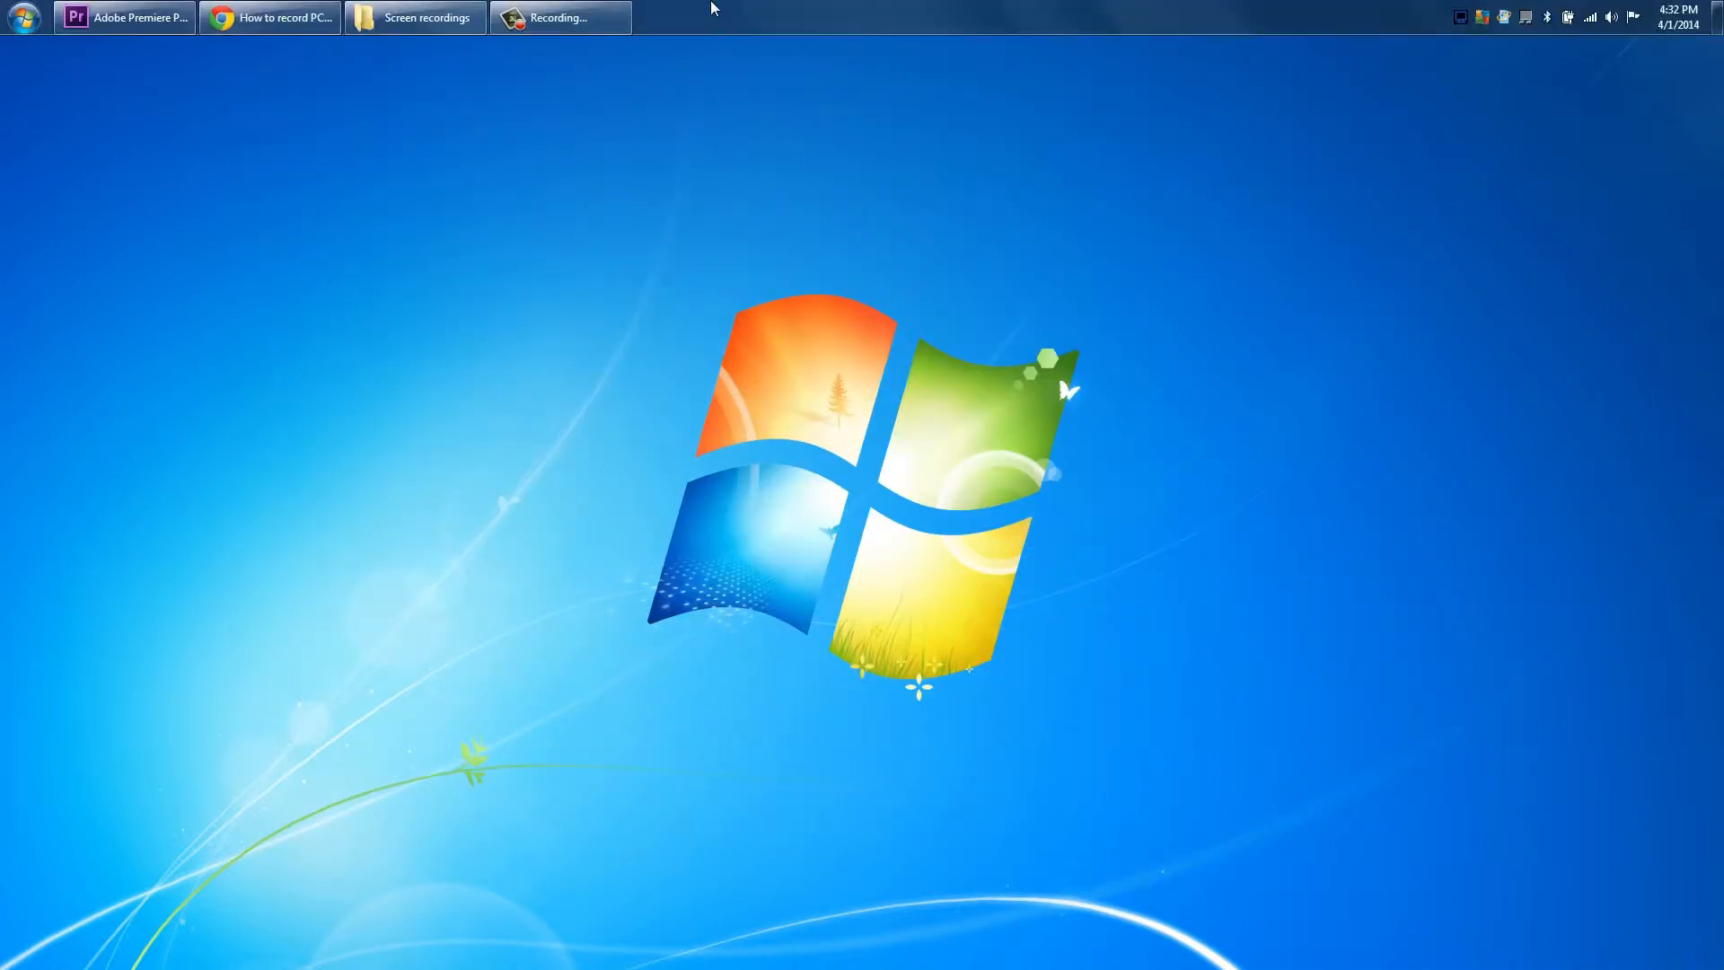
- Bring Dxtory's recording window forward and flip between audio device 1 (speakers) and 2 (microphone)
click(704, 18)
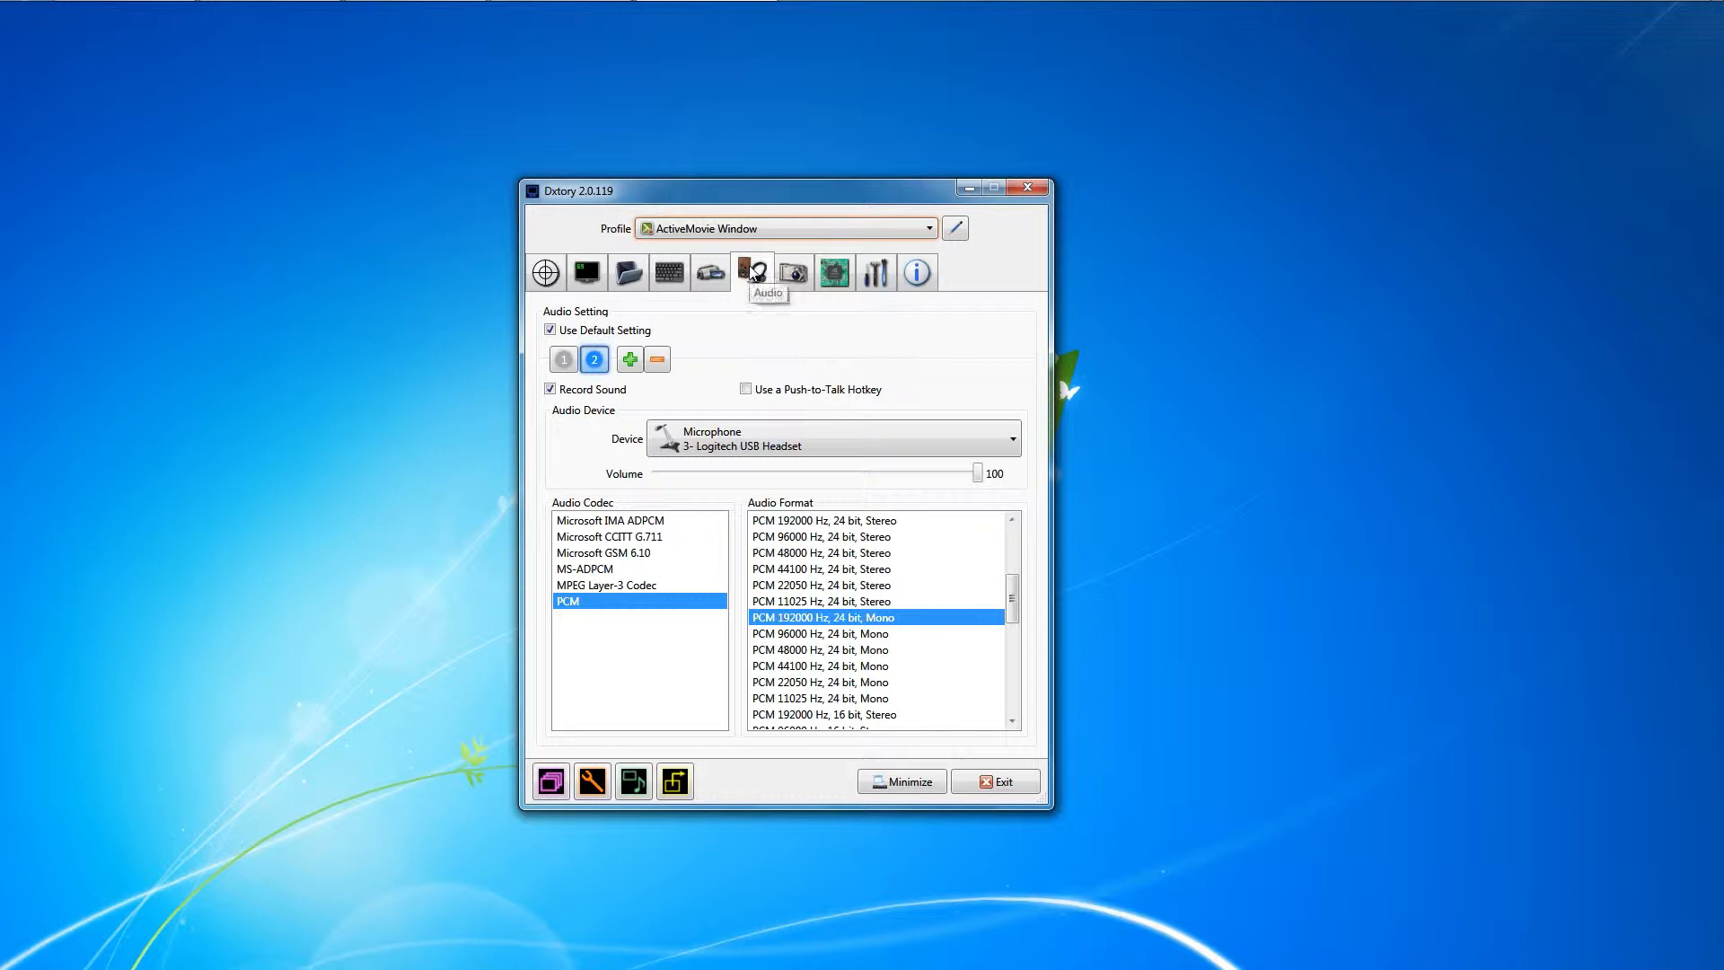
click(562, 359)
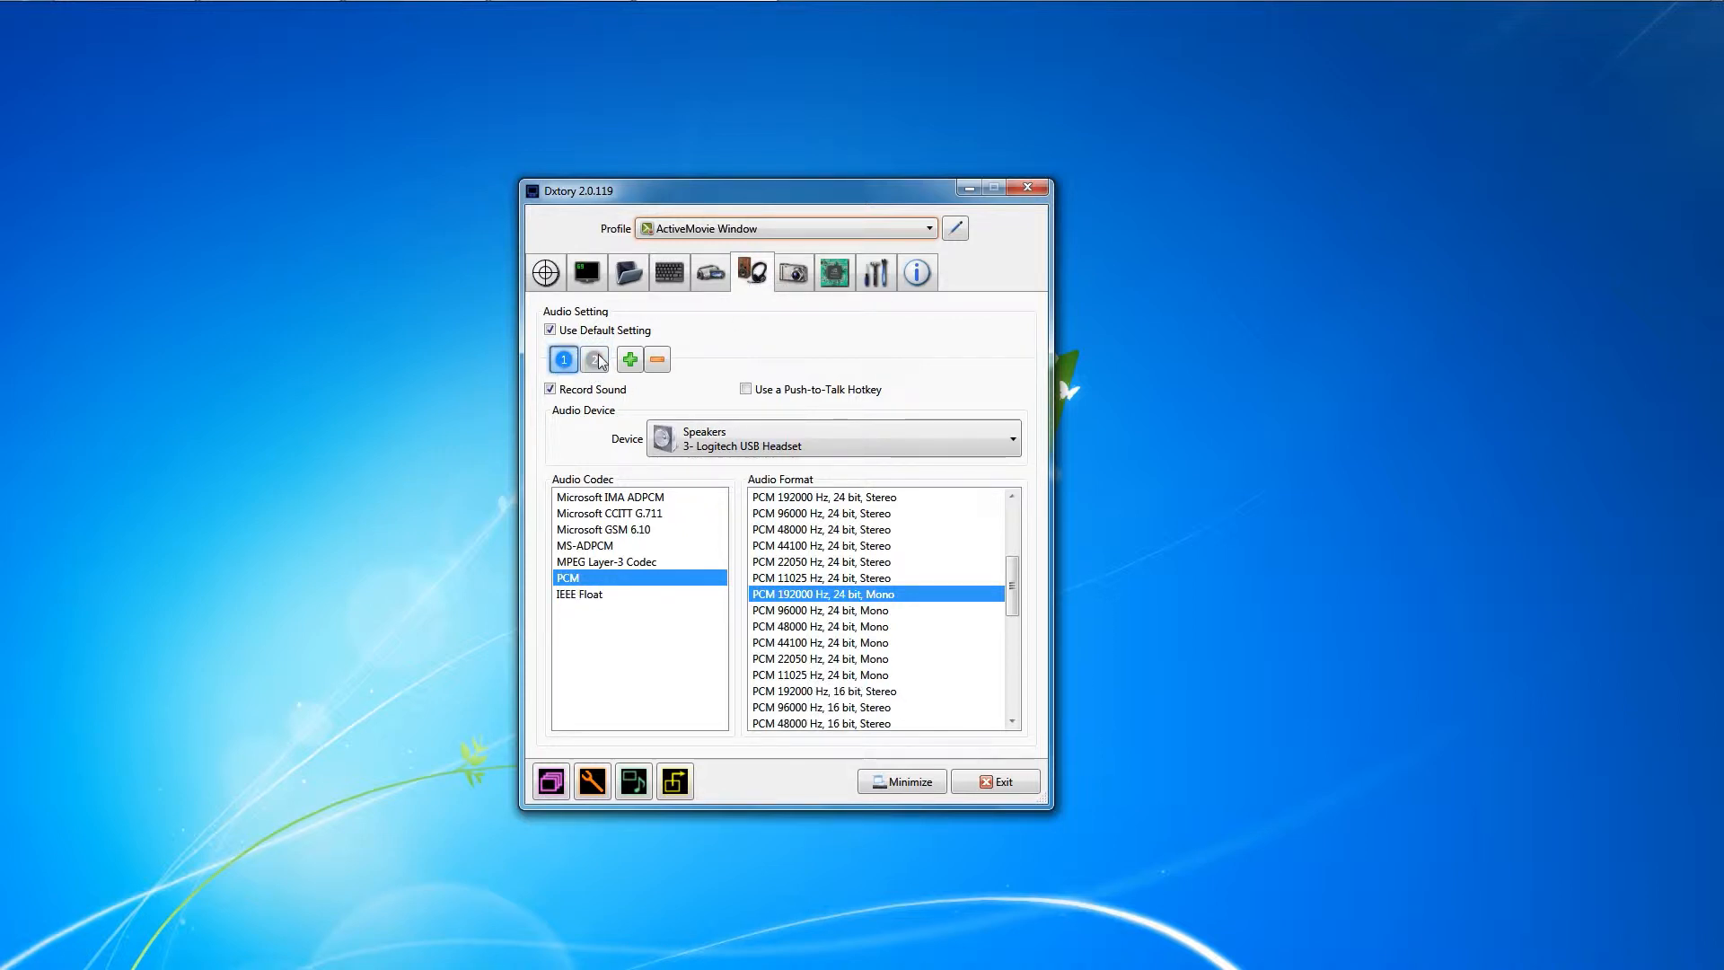
click(594, 359)
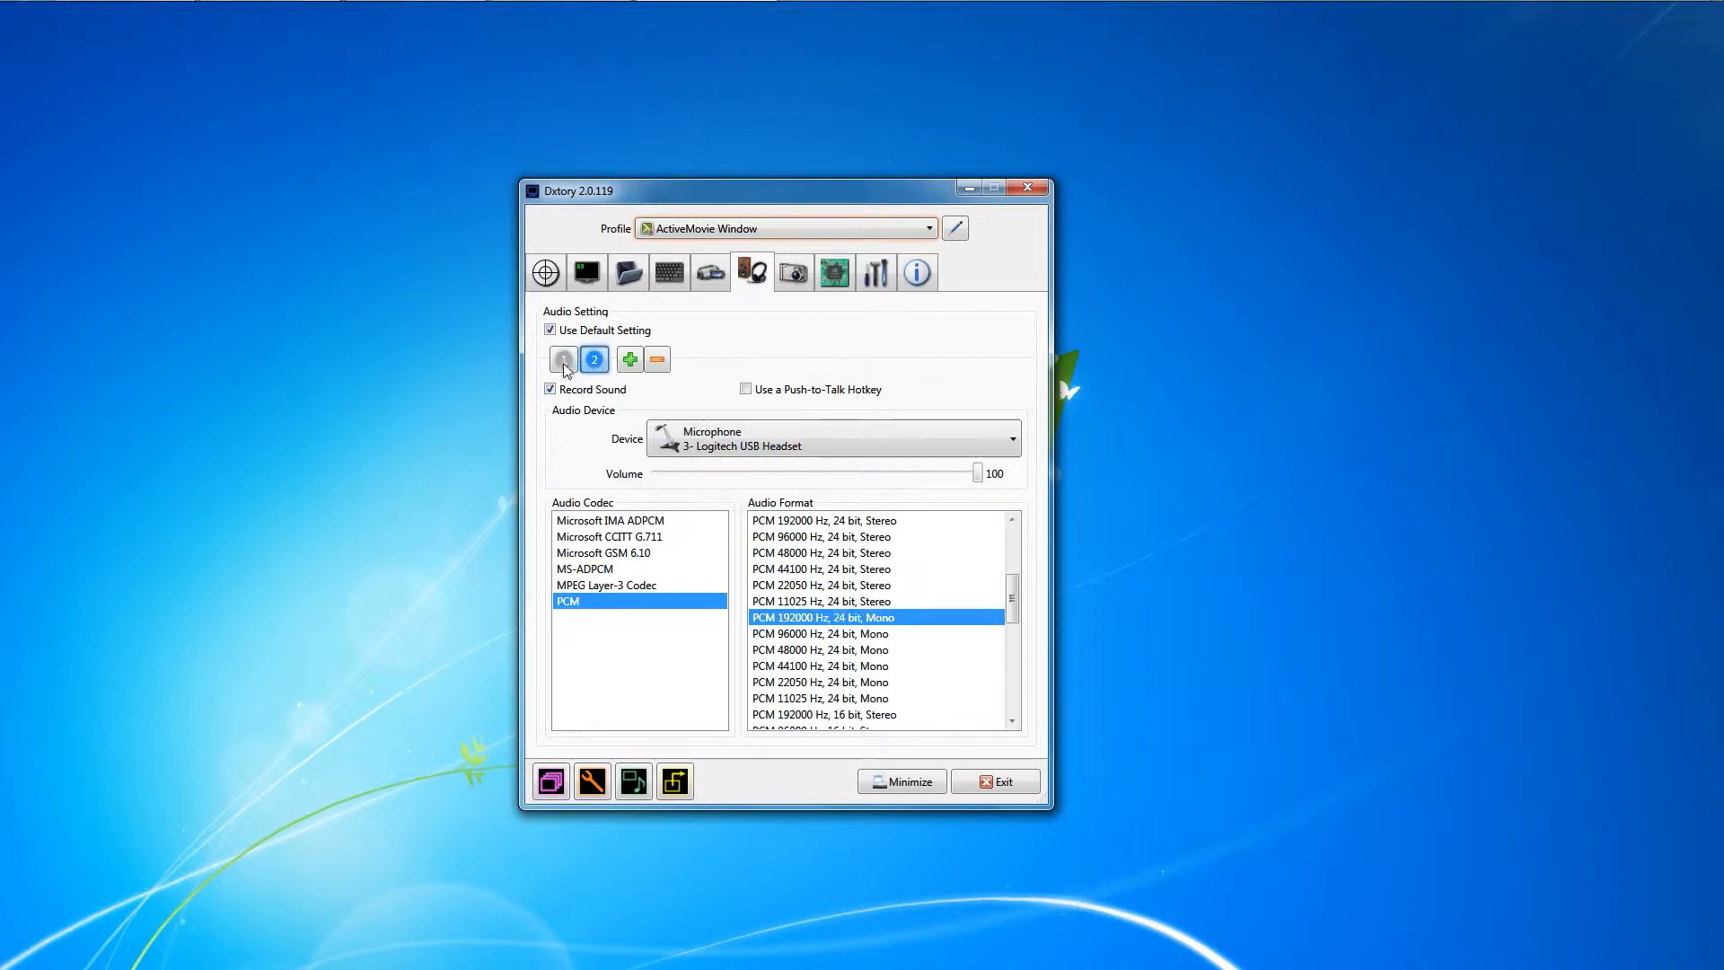
click(562, 359)
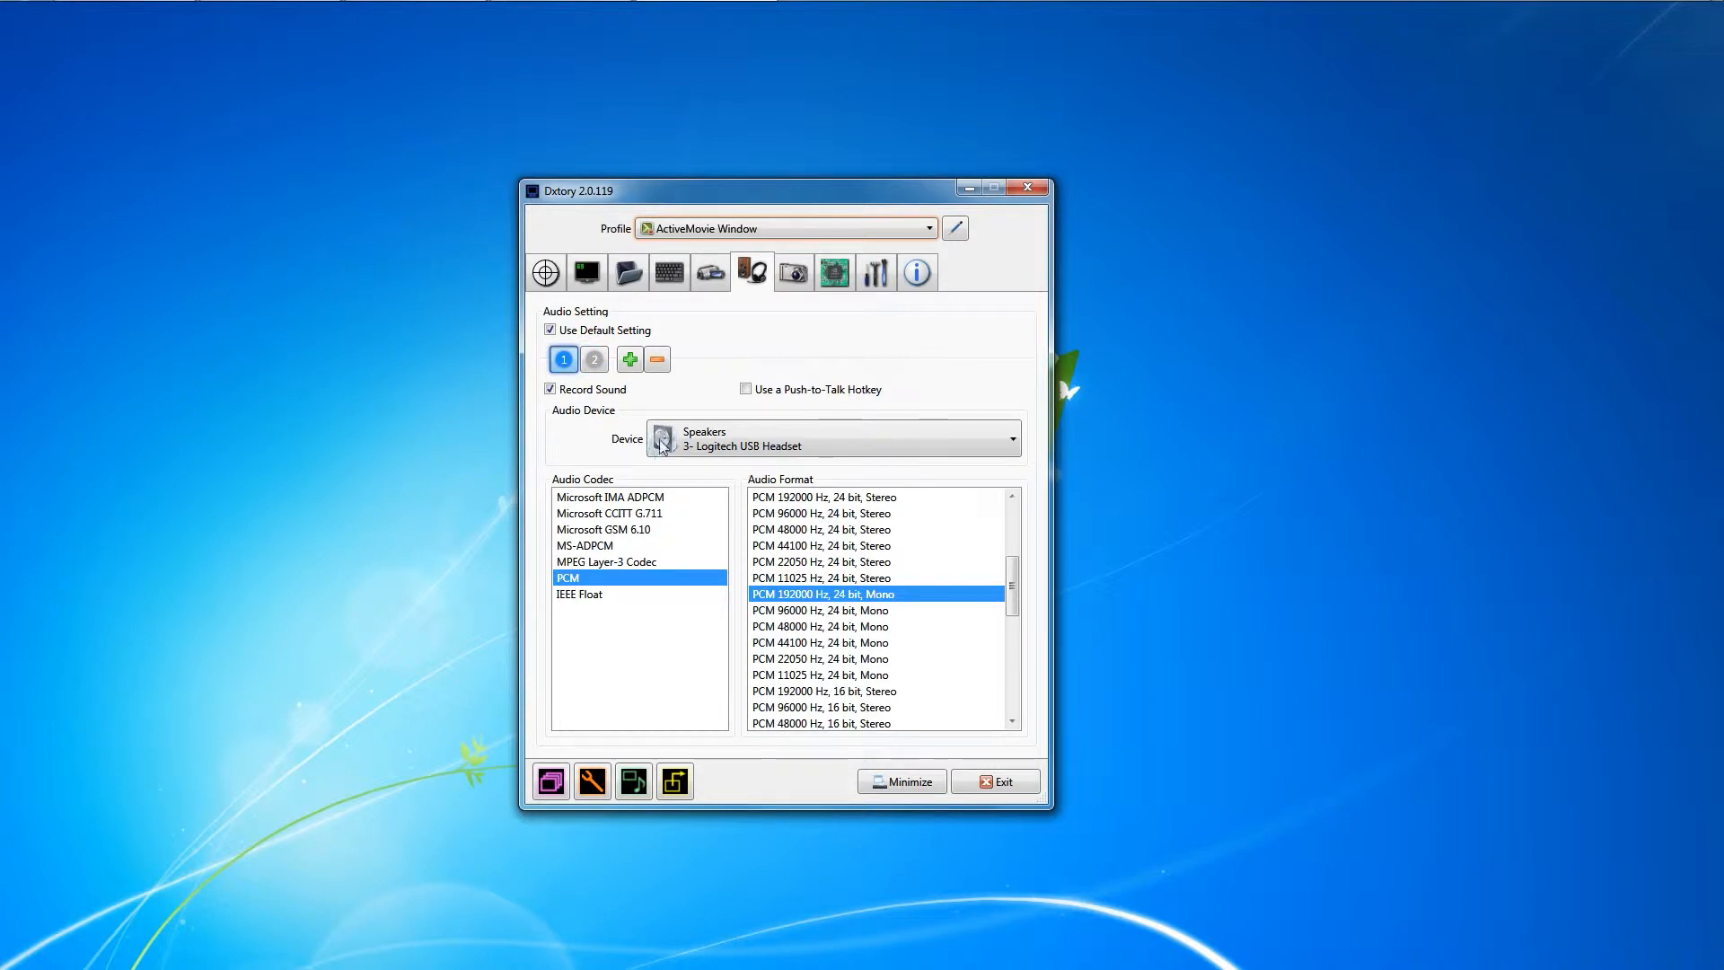
mouse_move(688, 446)
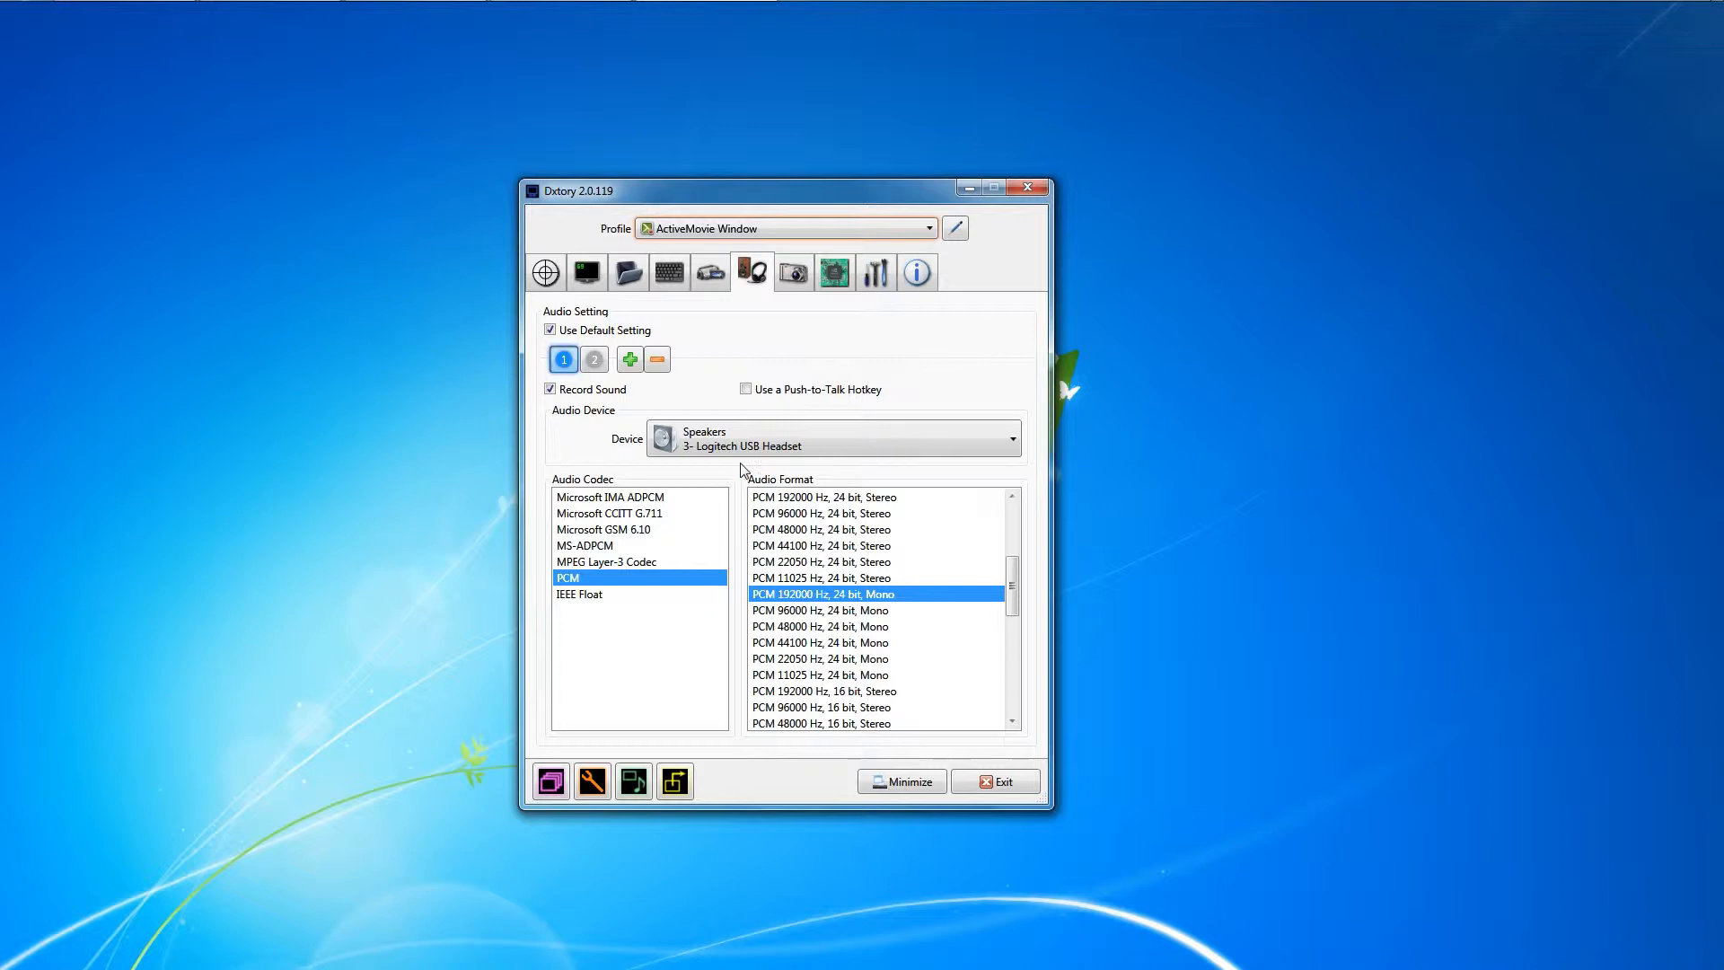
mouse_move(720, 445)
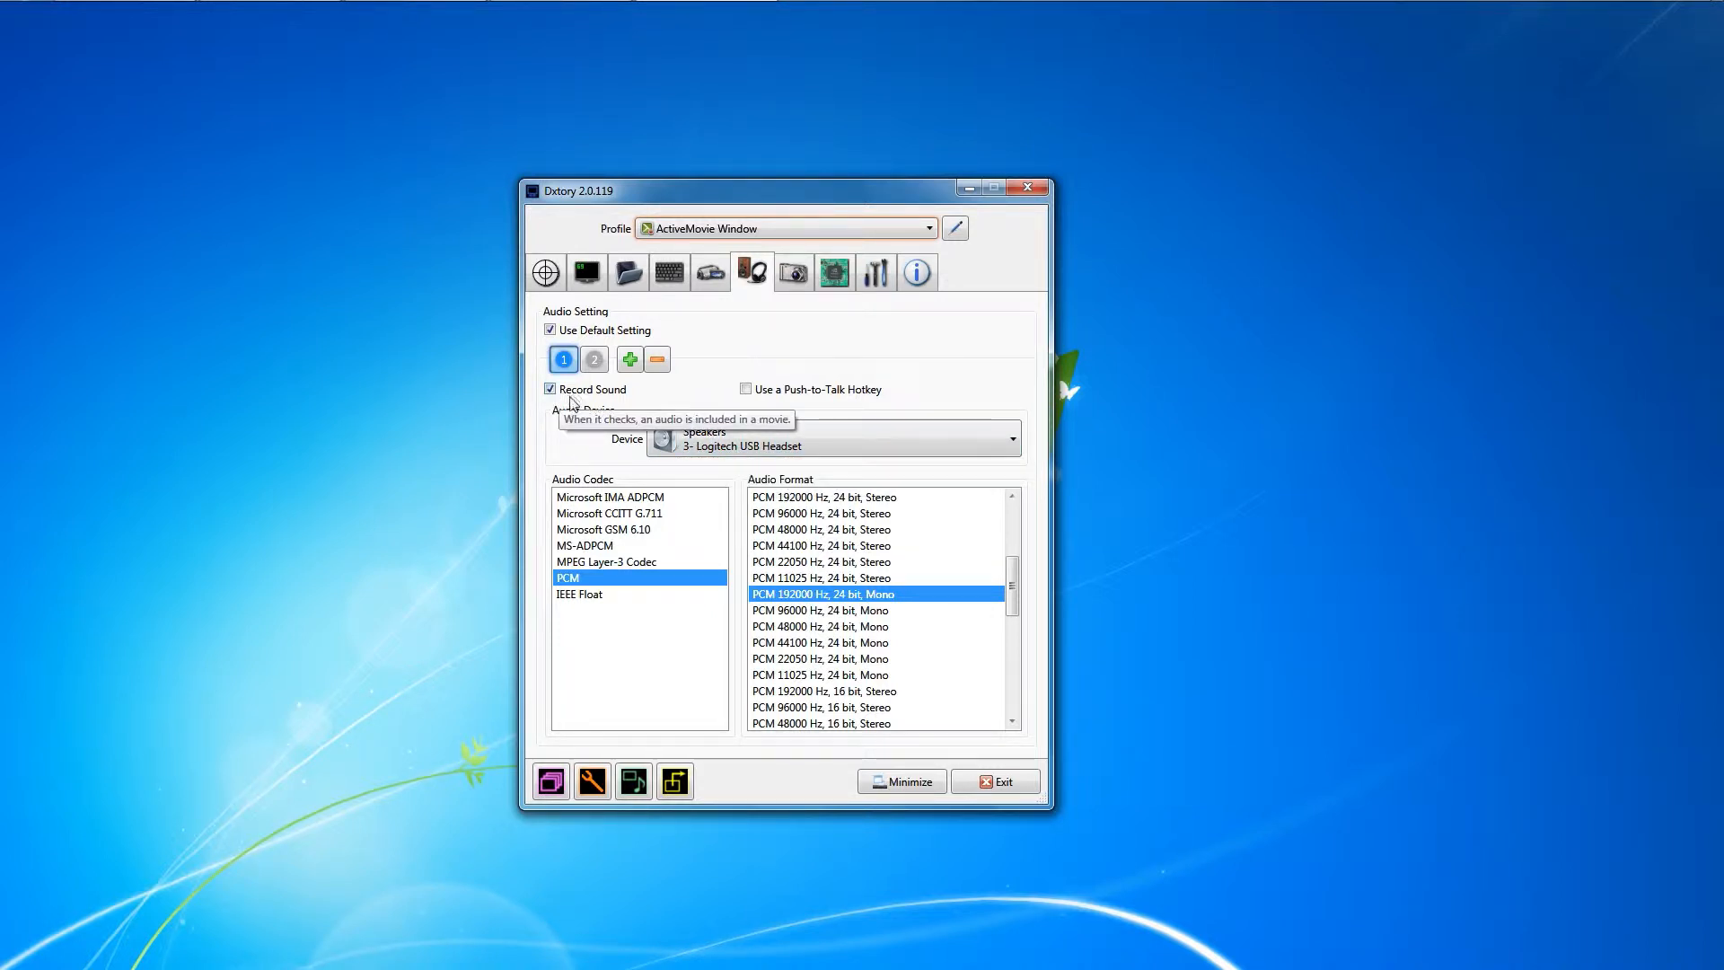
mouse_move(595, 458)
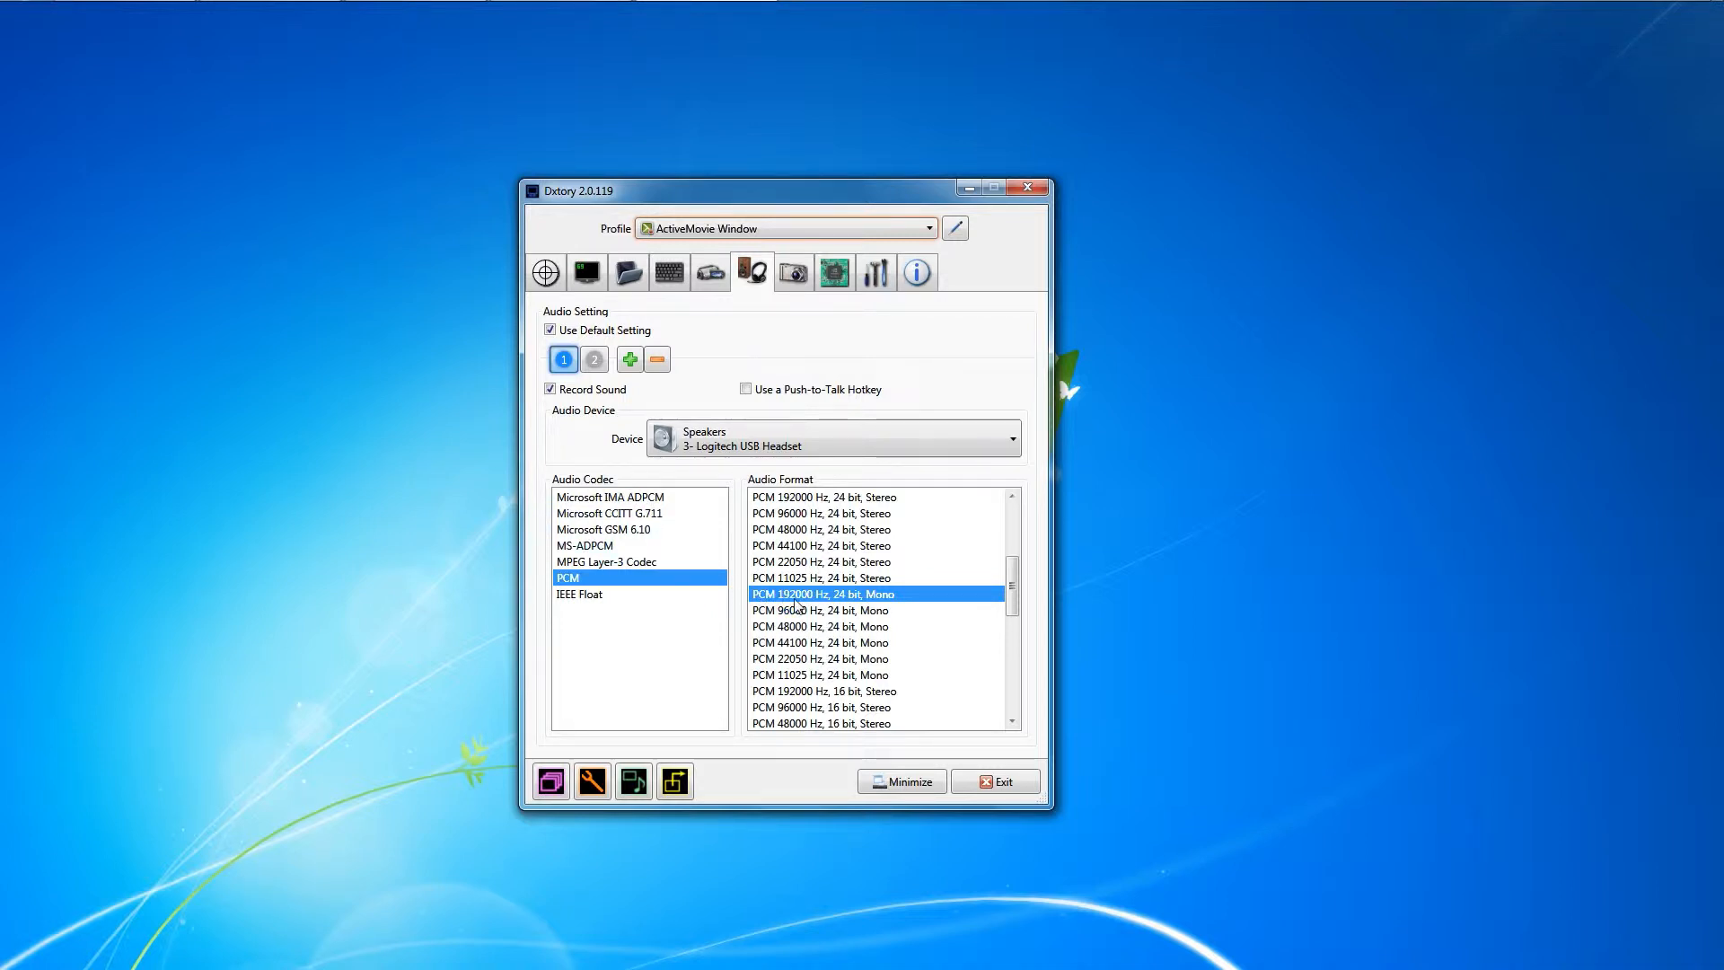
mouse_move(715, 616)
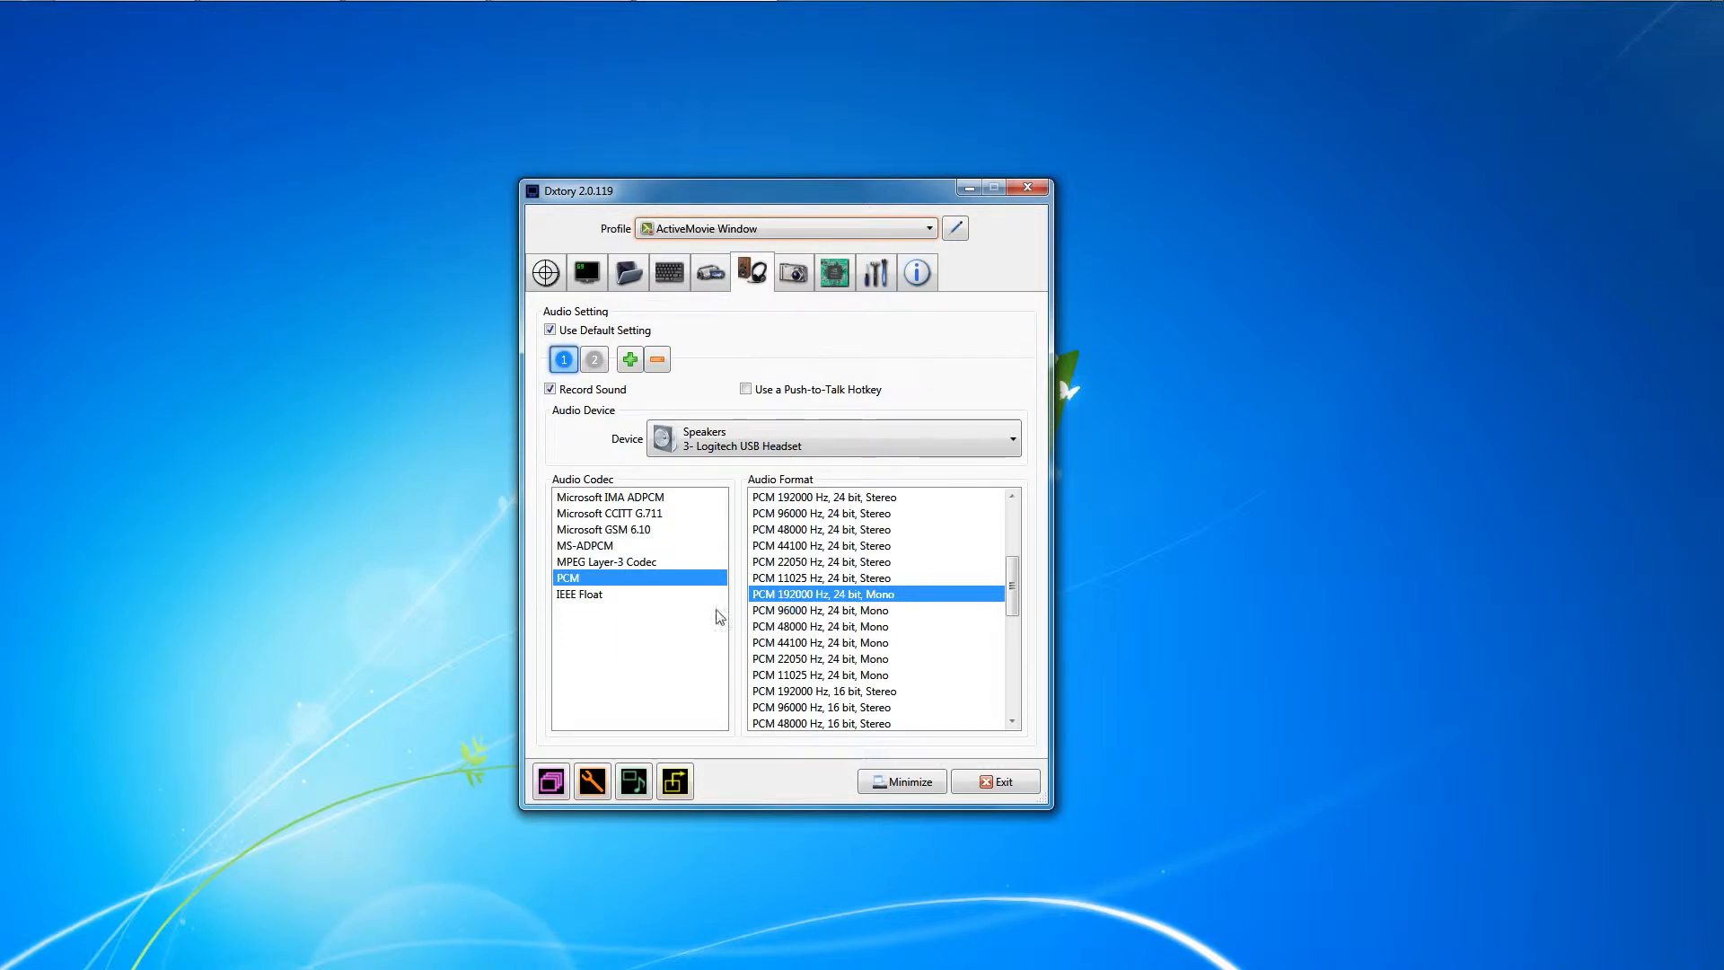
mouse_move(718, 623)
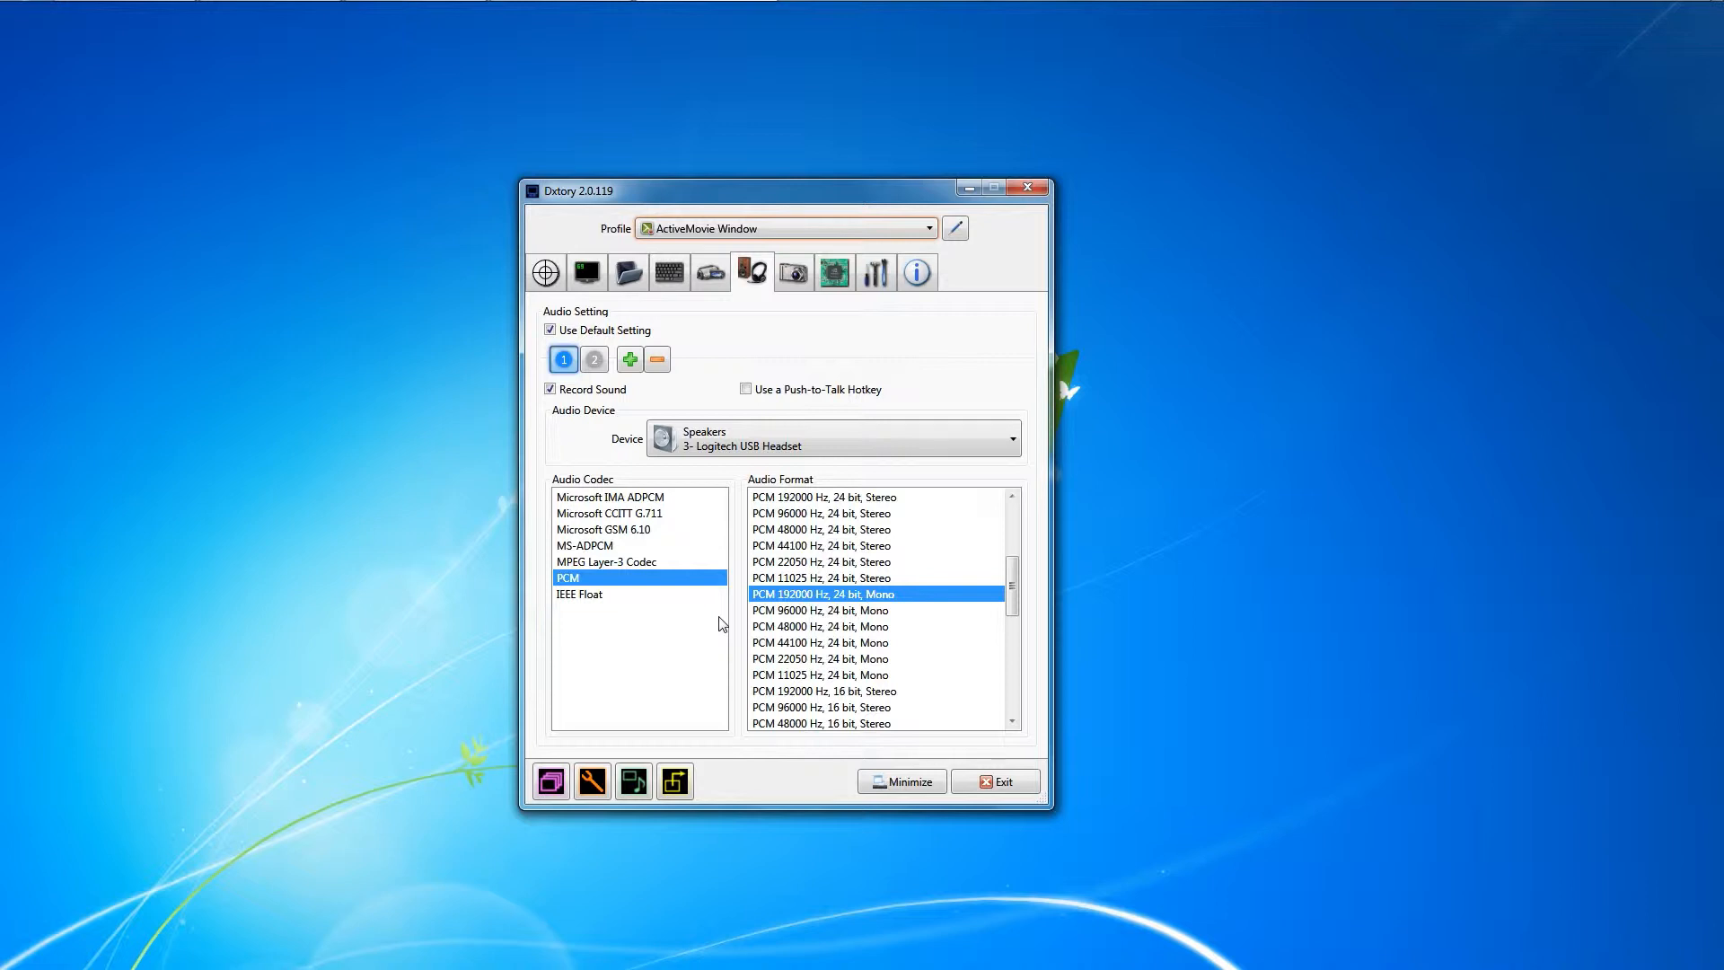
mouse_move(632, 463)
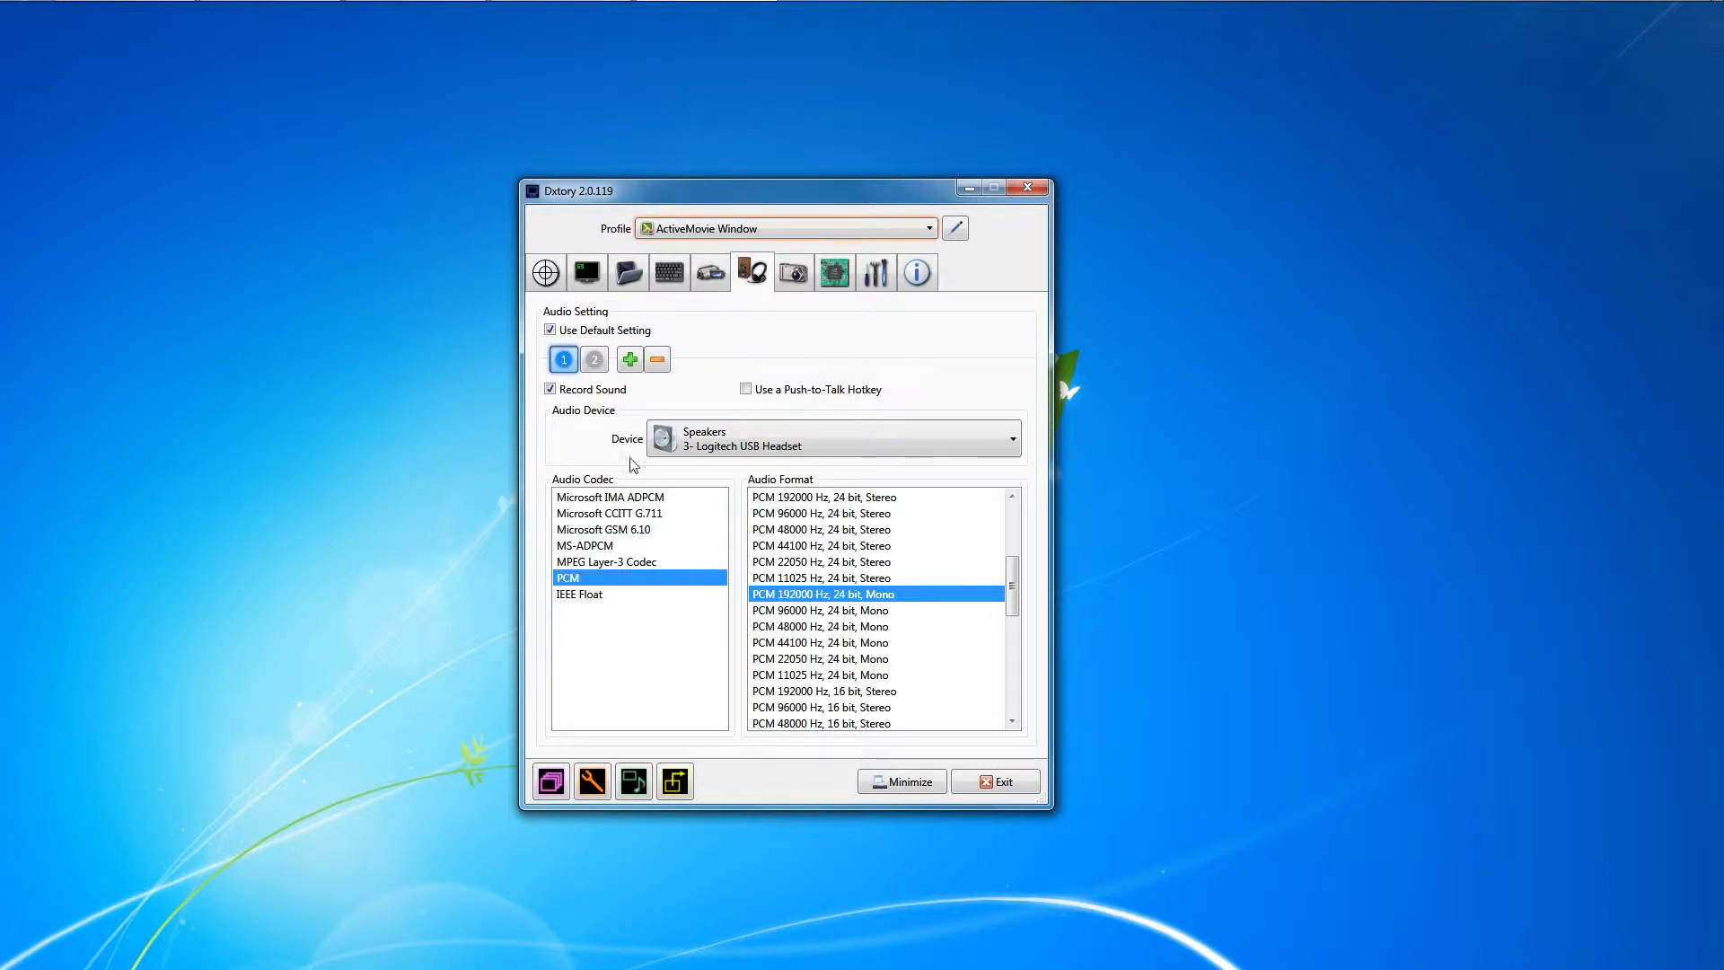
mouse_move(784, 425)
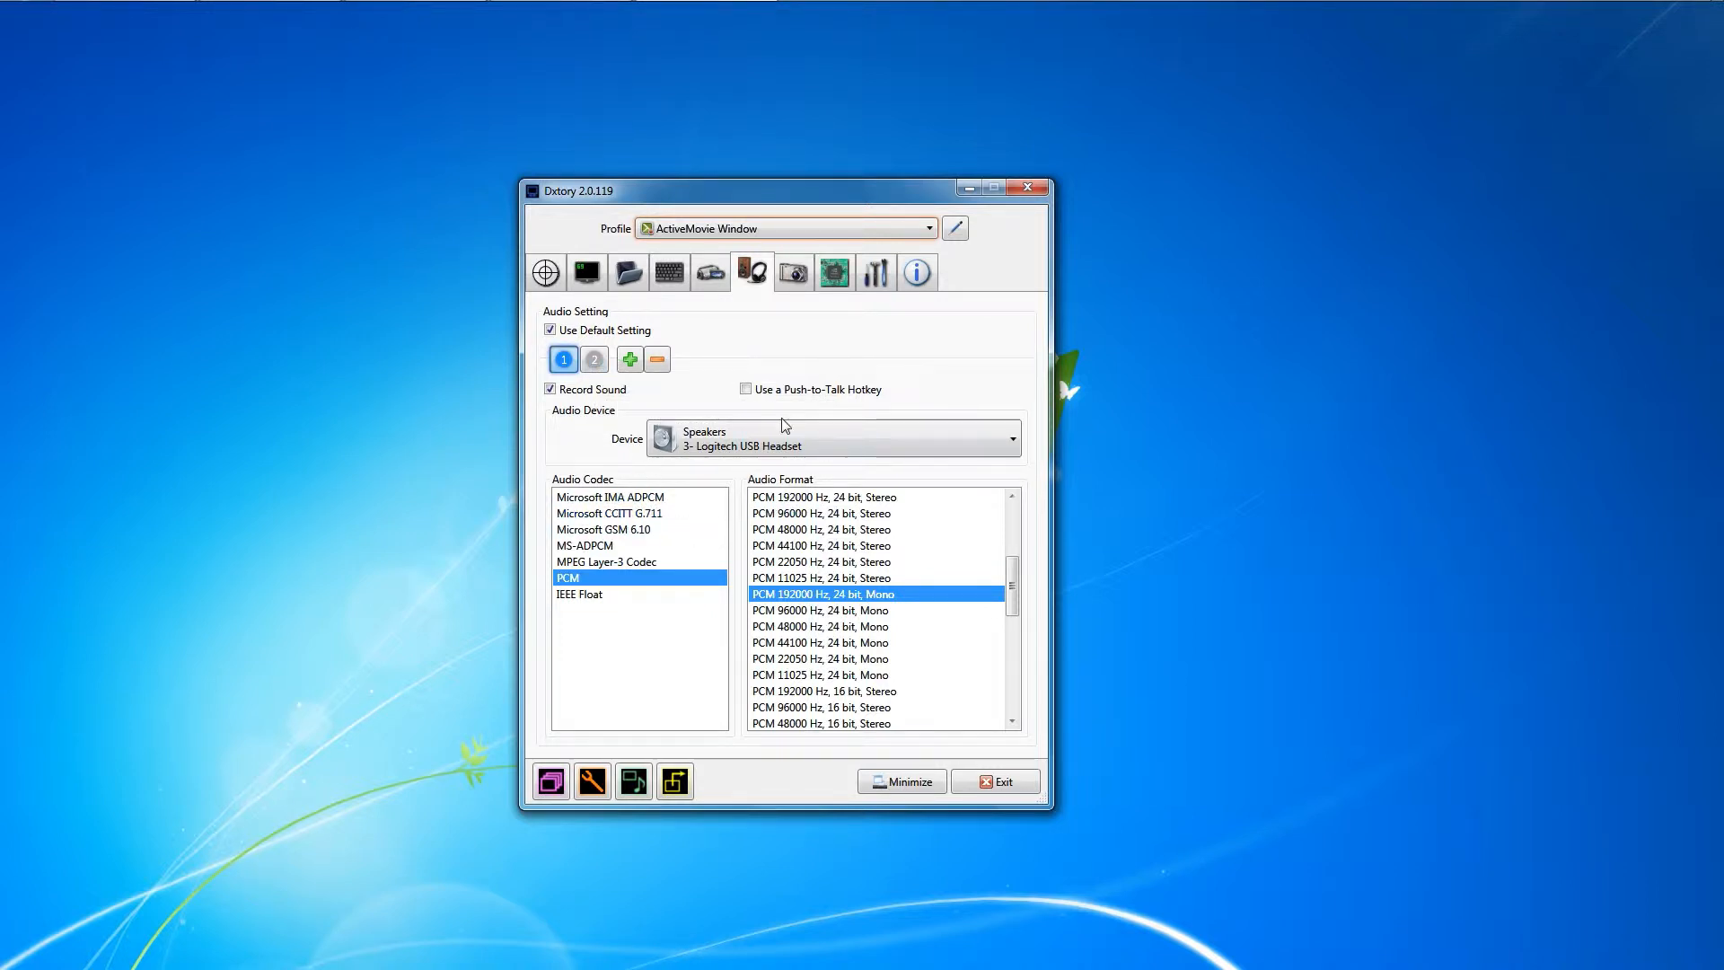
- Show audio device 2, the Logitech headset microphone at PCM 192000 Hz, 24-bit mono
click(592, 359)
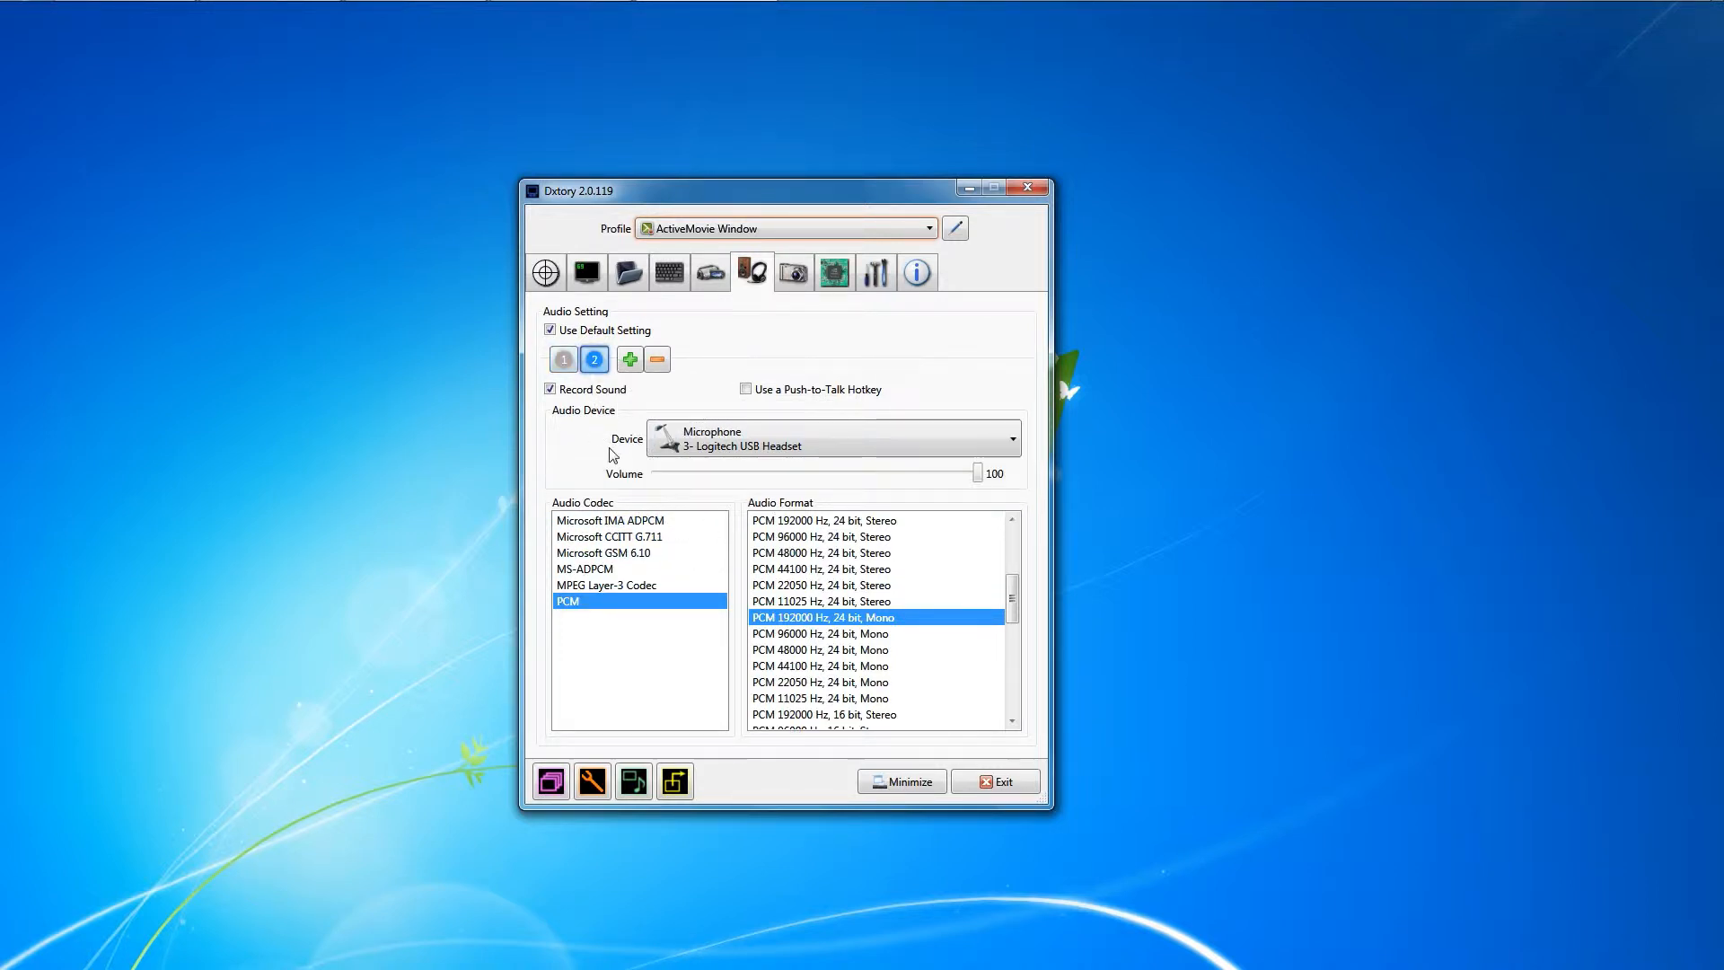
mouse_move(612, 477)
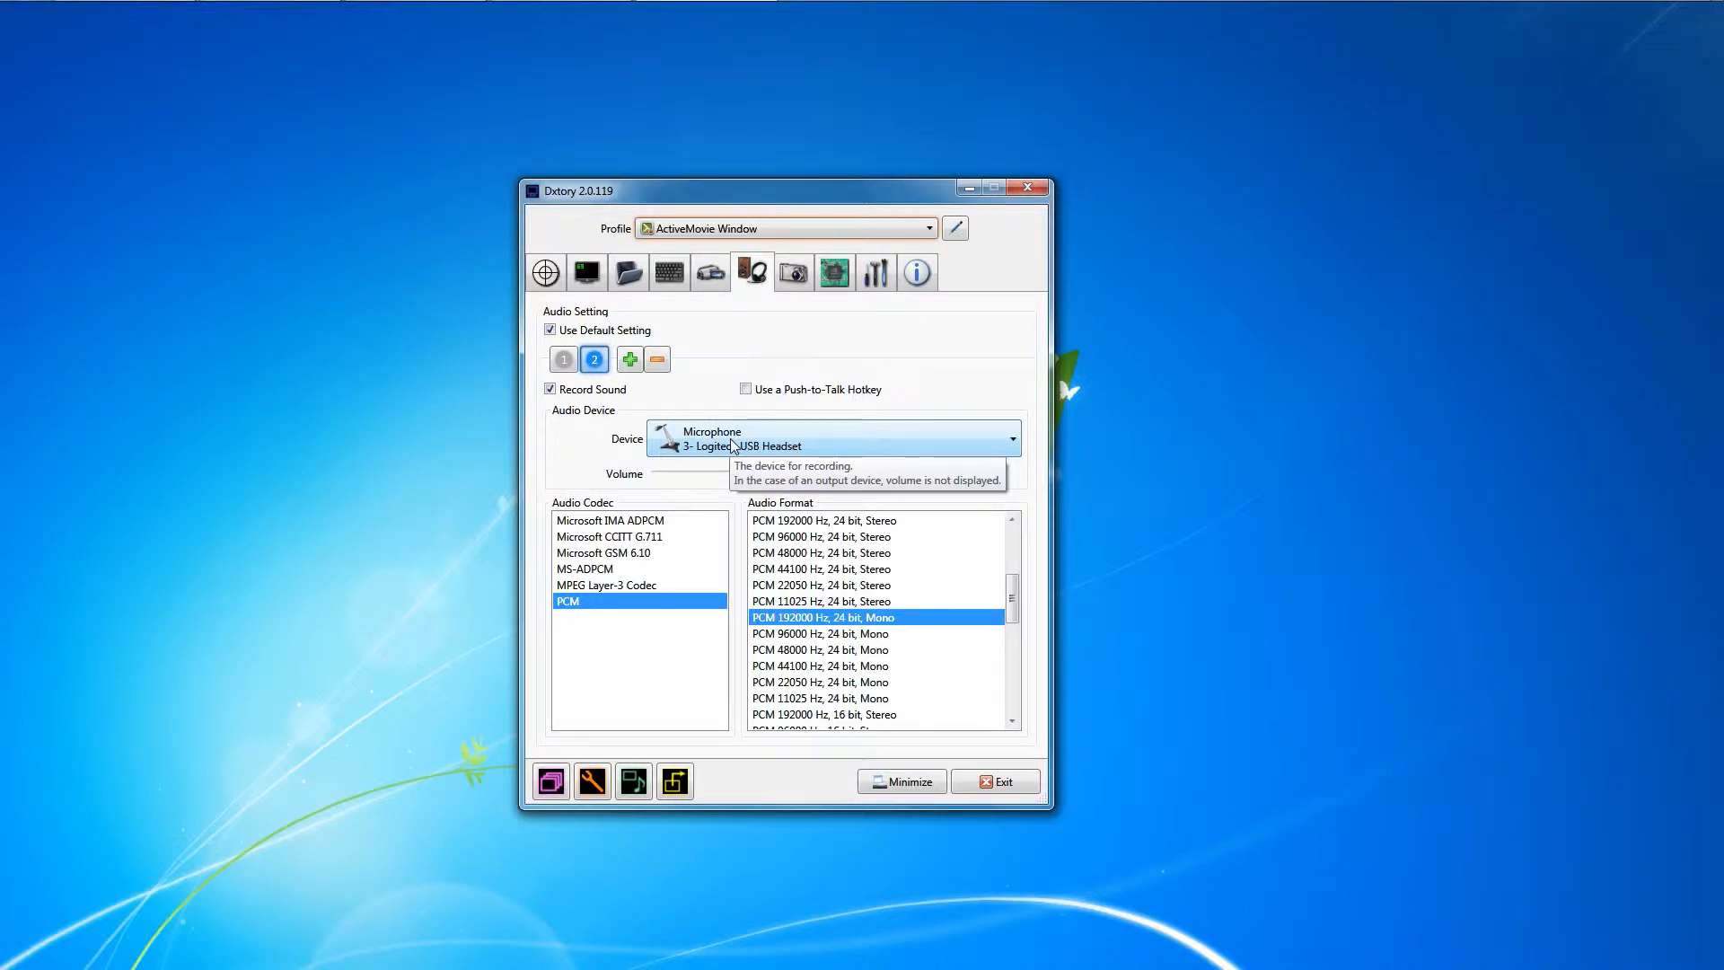
mouse_move(743, 481)
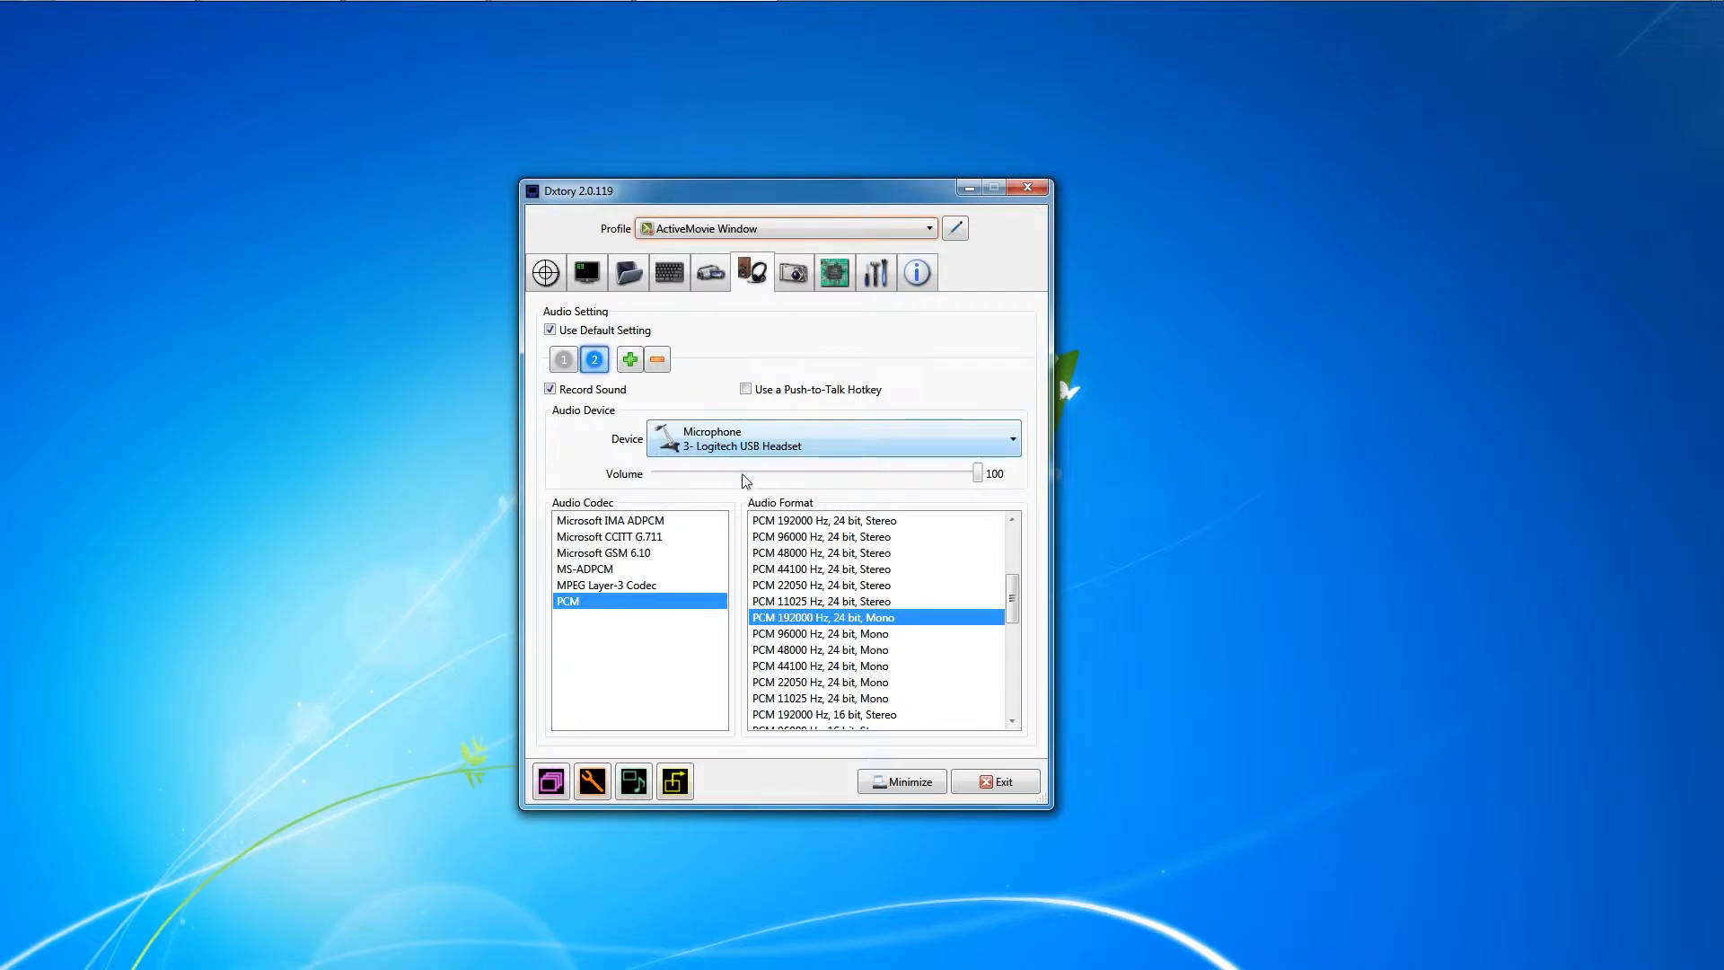
mouse_move(700, 448)
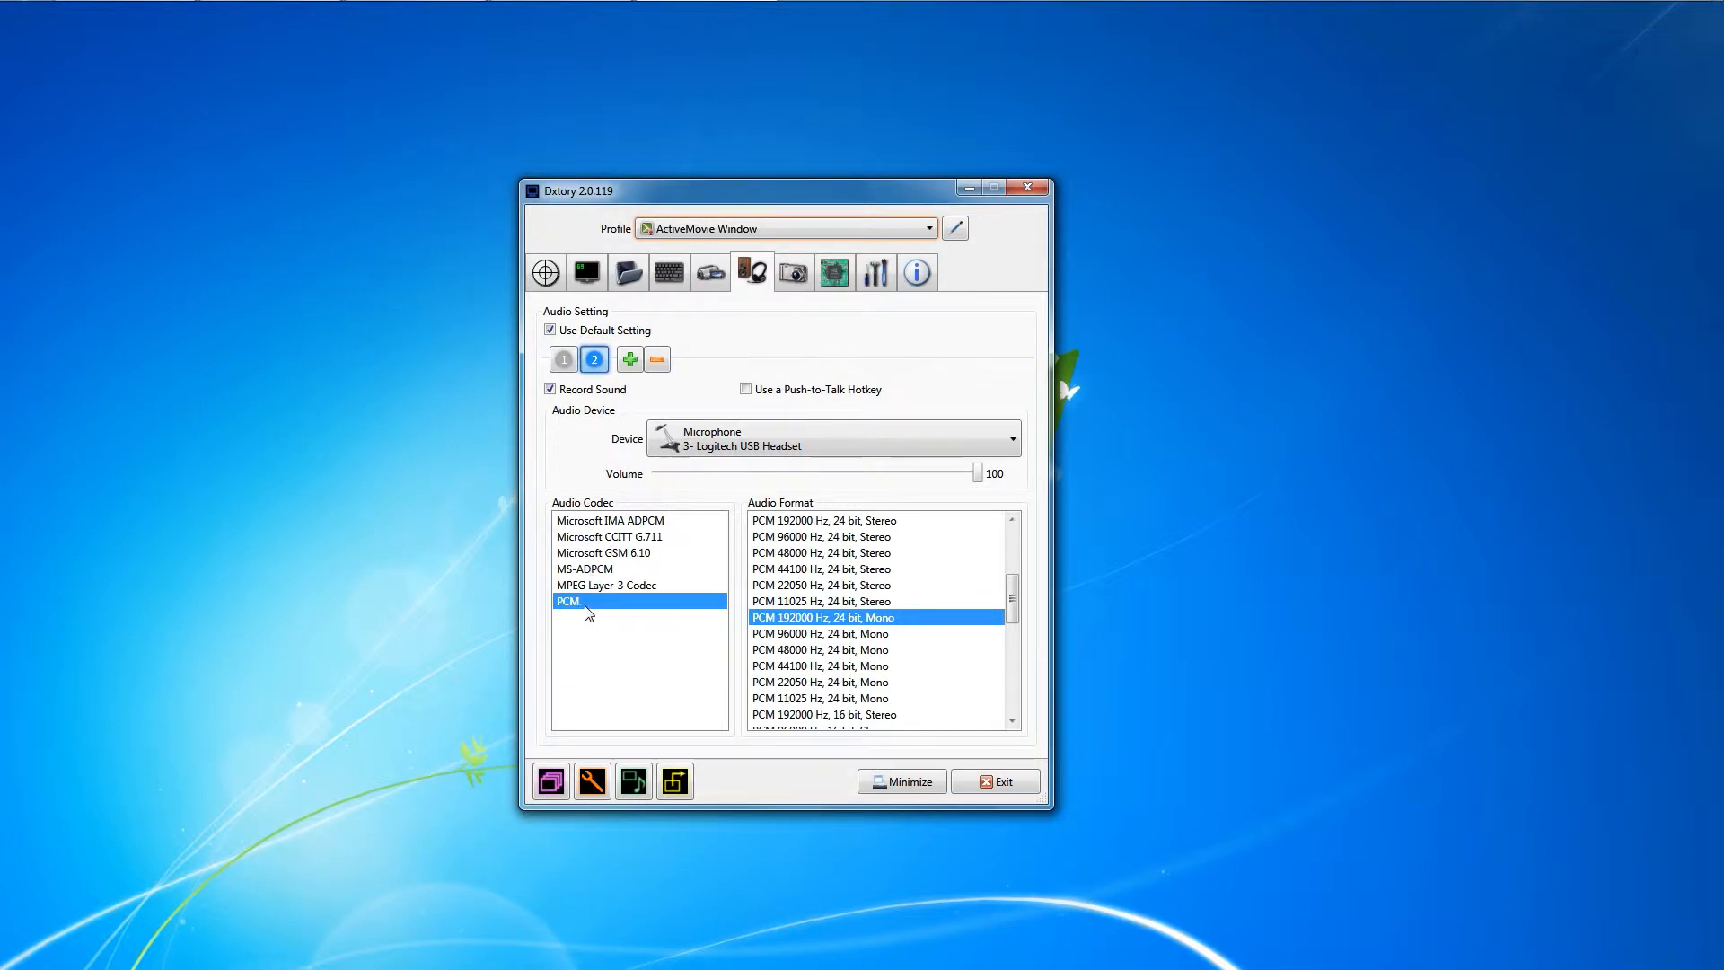
mouse_move(771, 626)
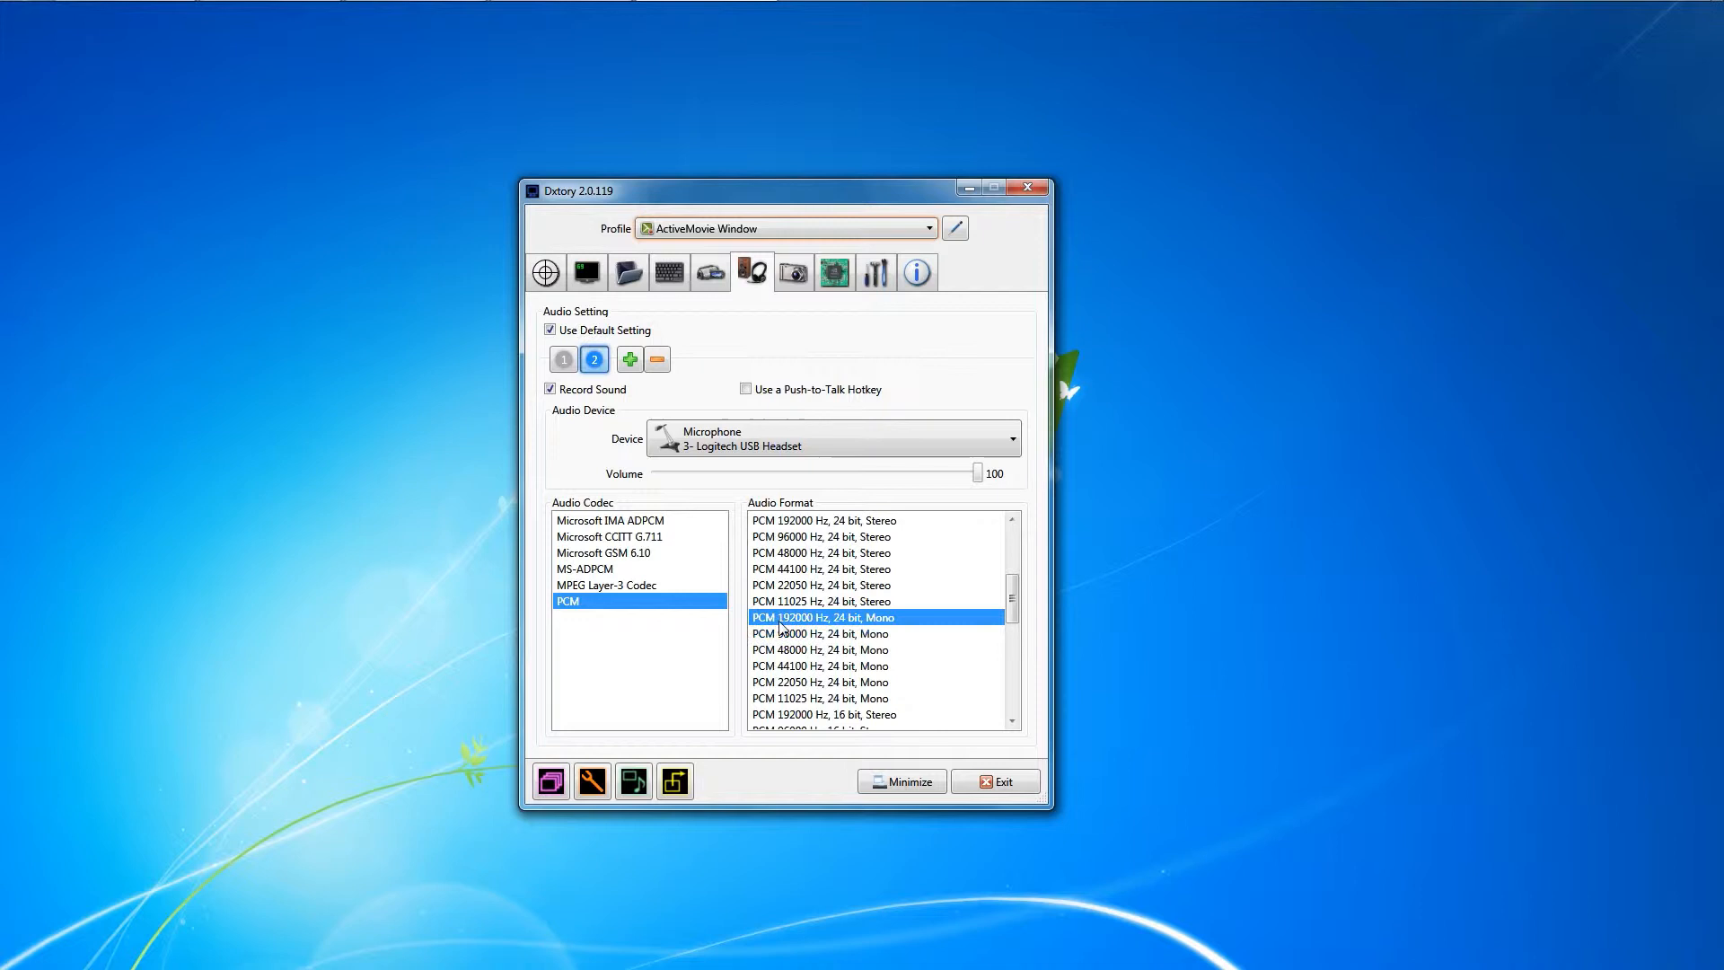
mouse_move(679, 631)
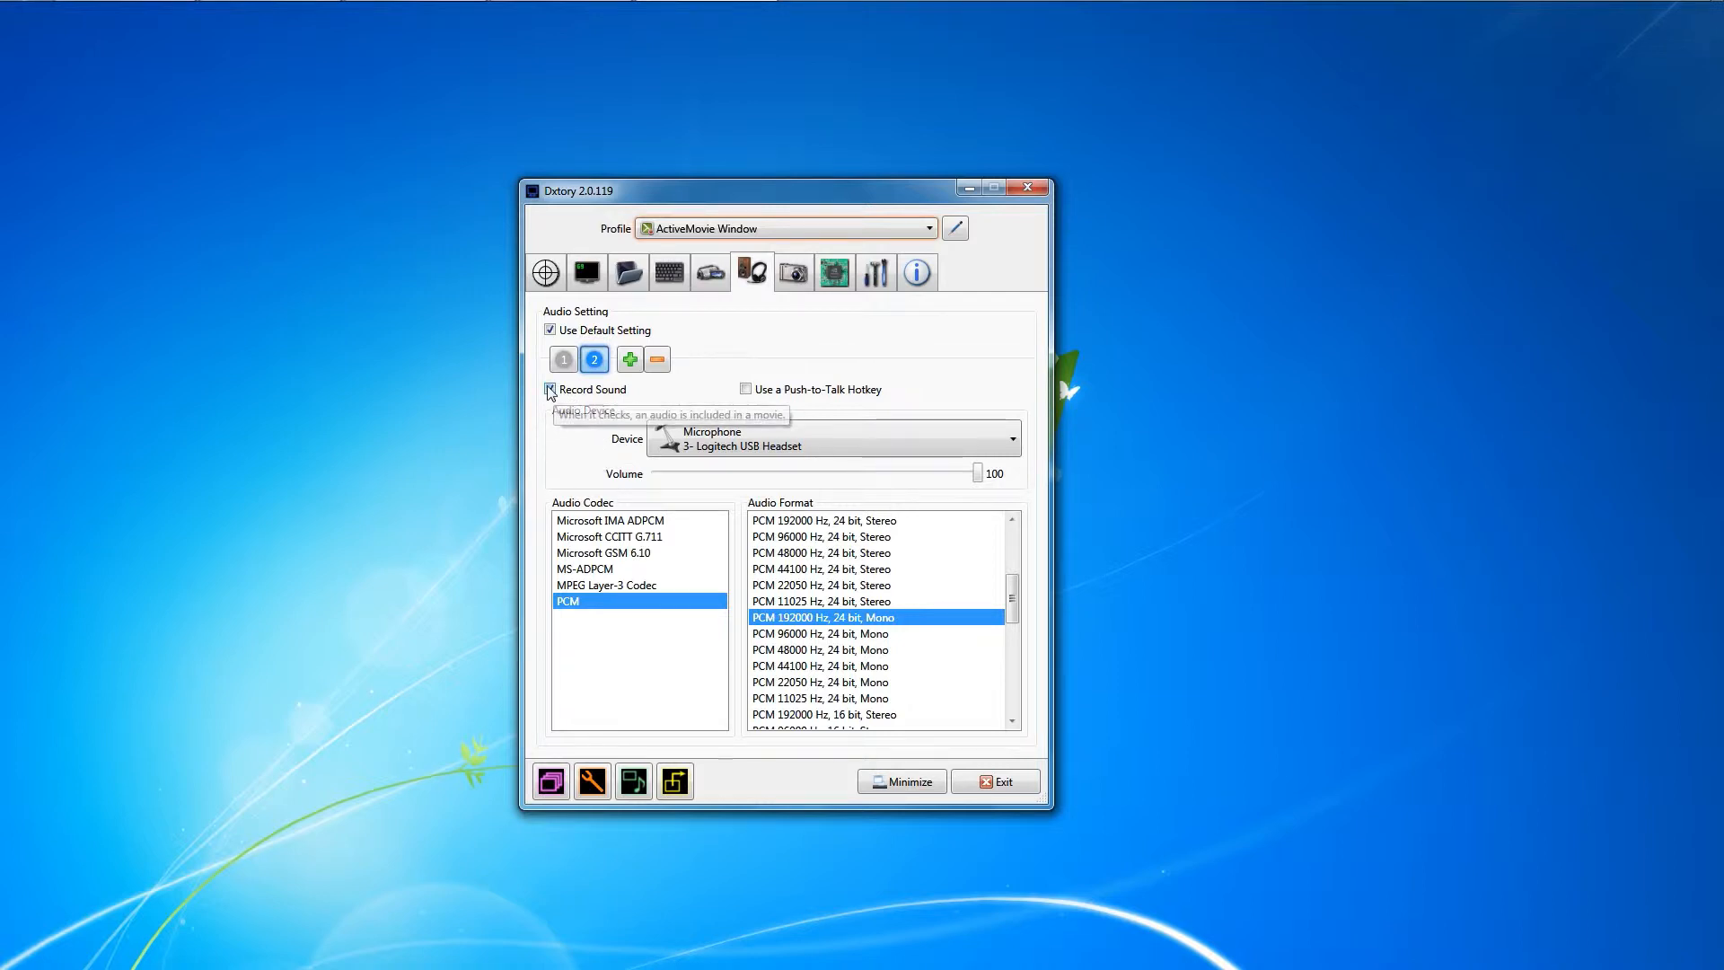
- Turn off Record Sound for the microphone source and hide the Dxtory window
click(549, 390)
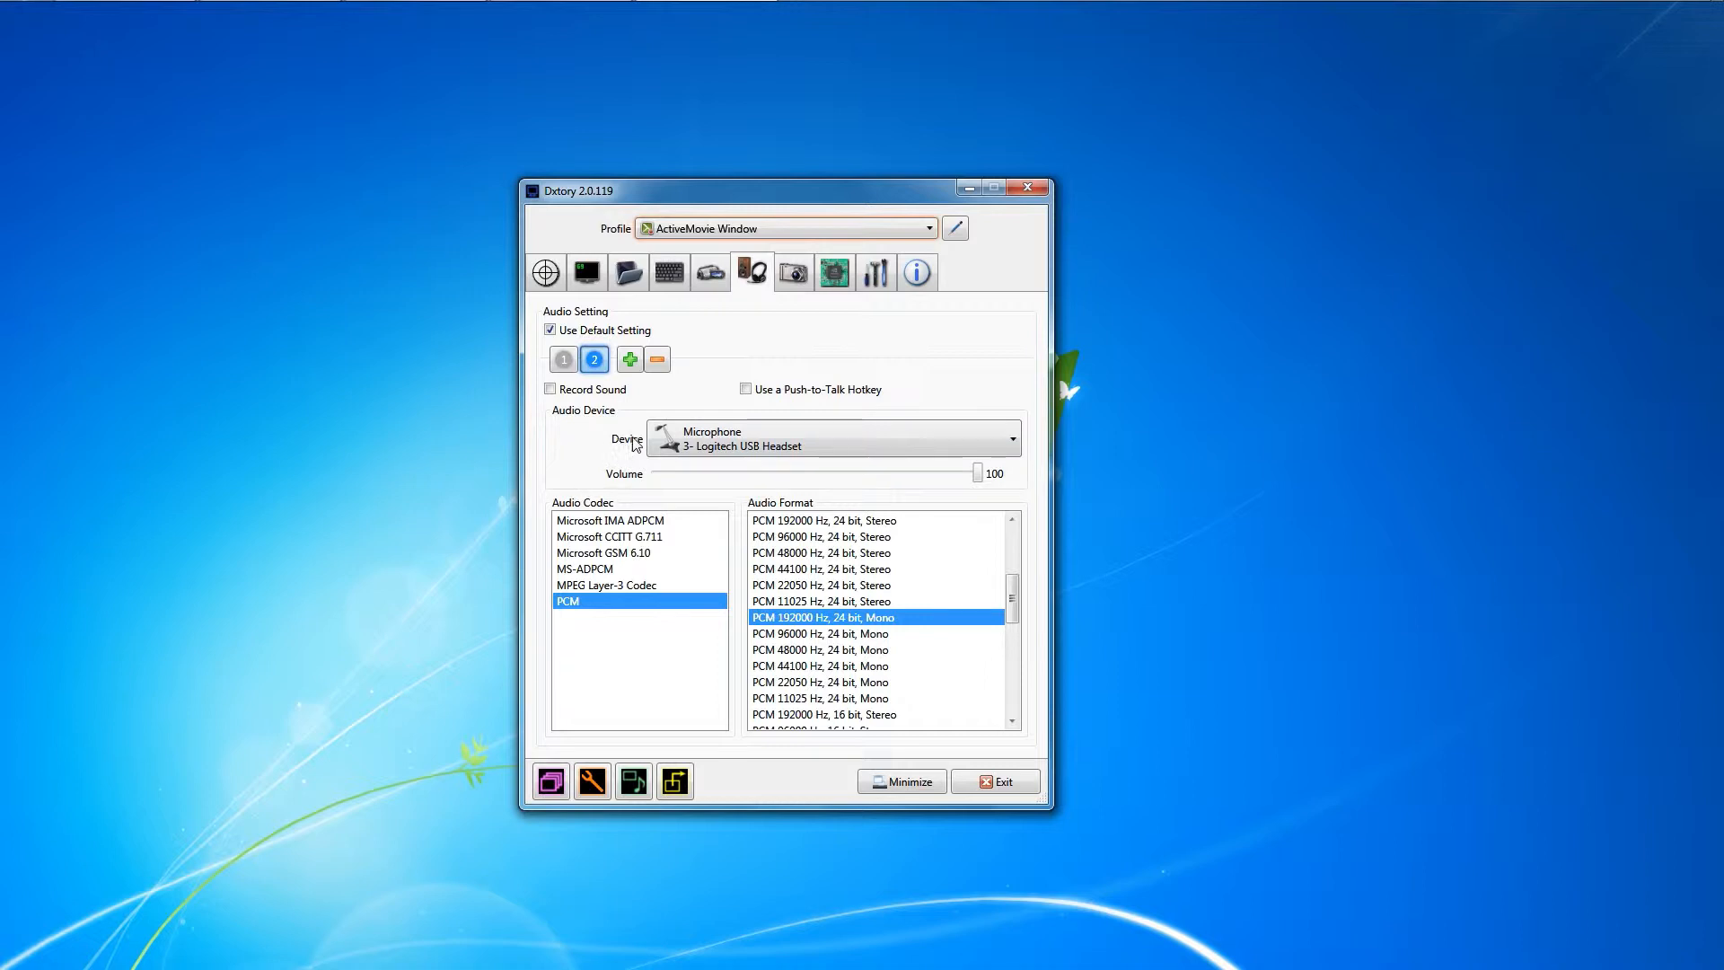
mouse_move(627, 440)
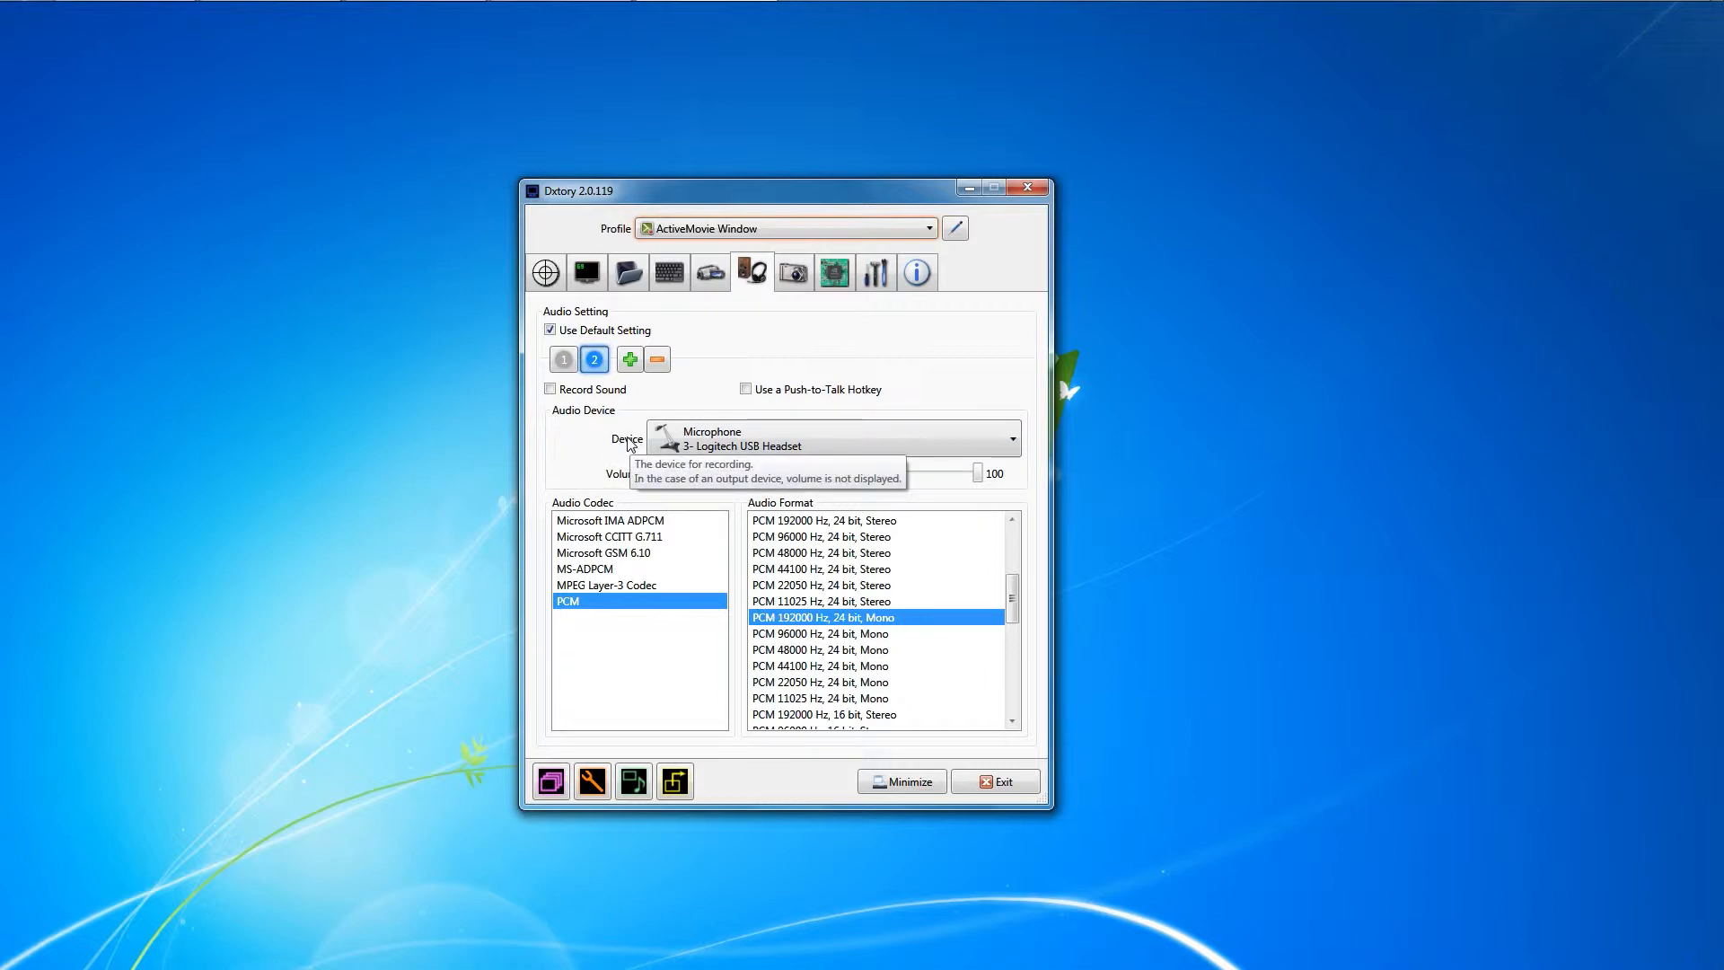
click(562, 359)
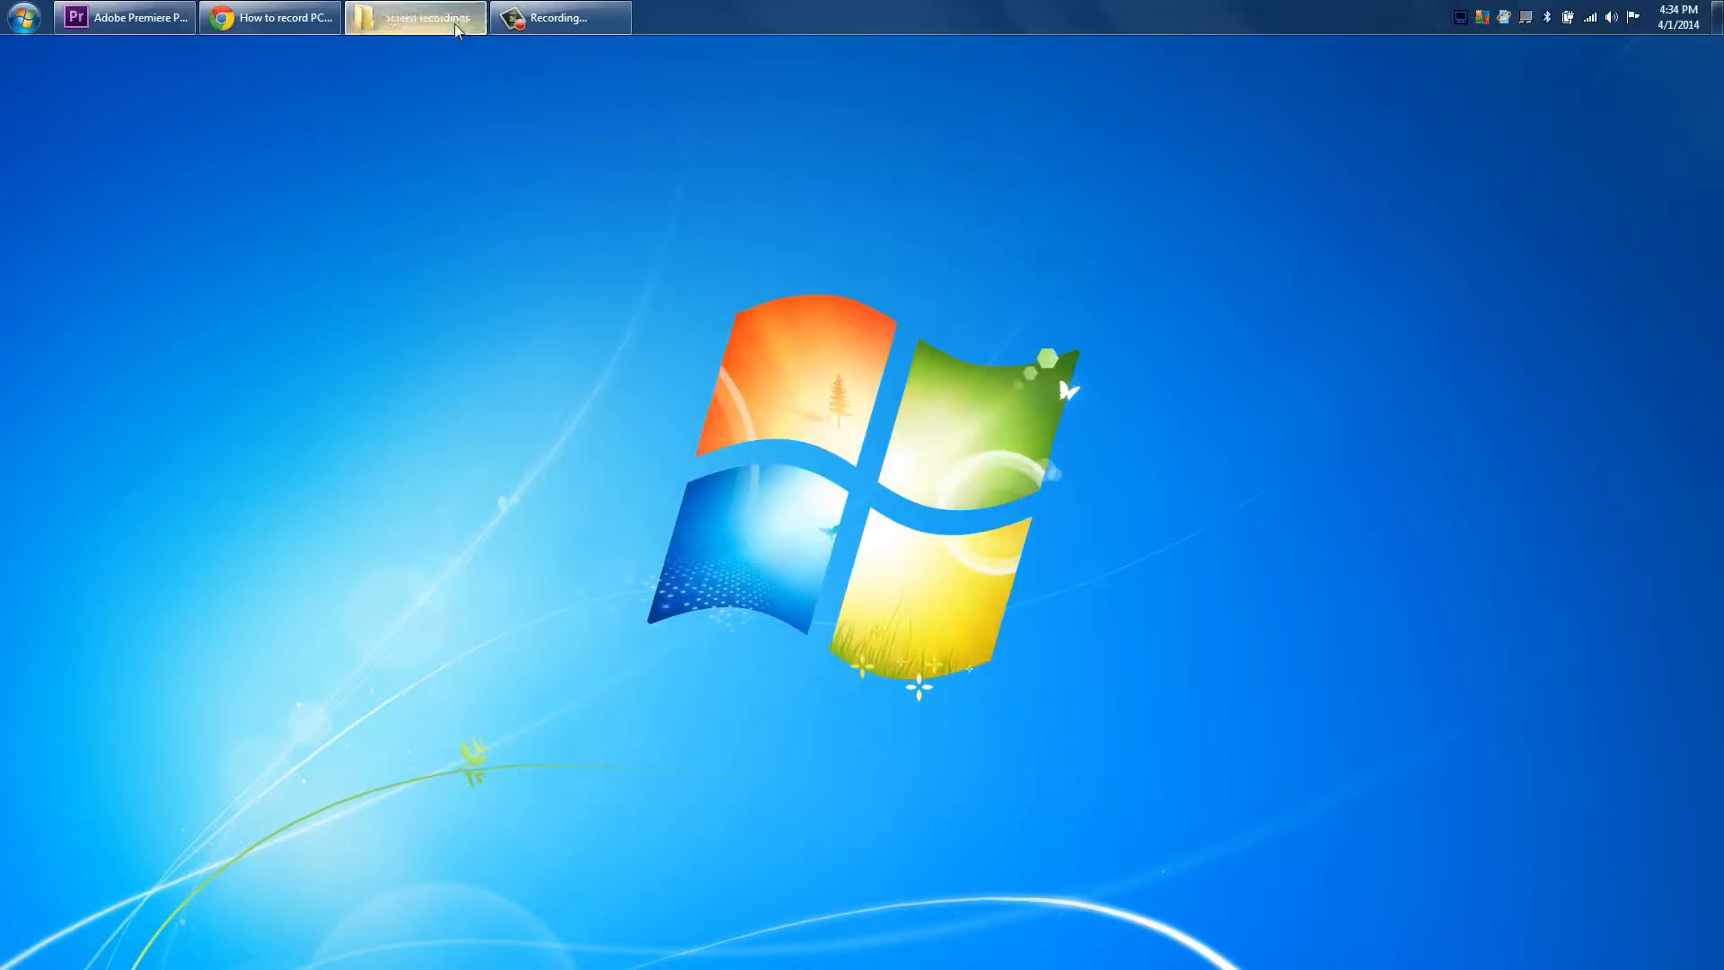
- Show the Screen recordings folder and check the Open with programs for the hl2 AVI
click(415, 18)
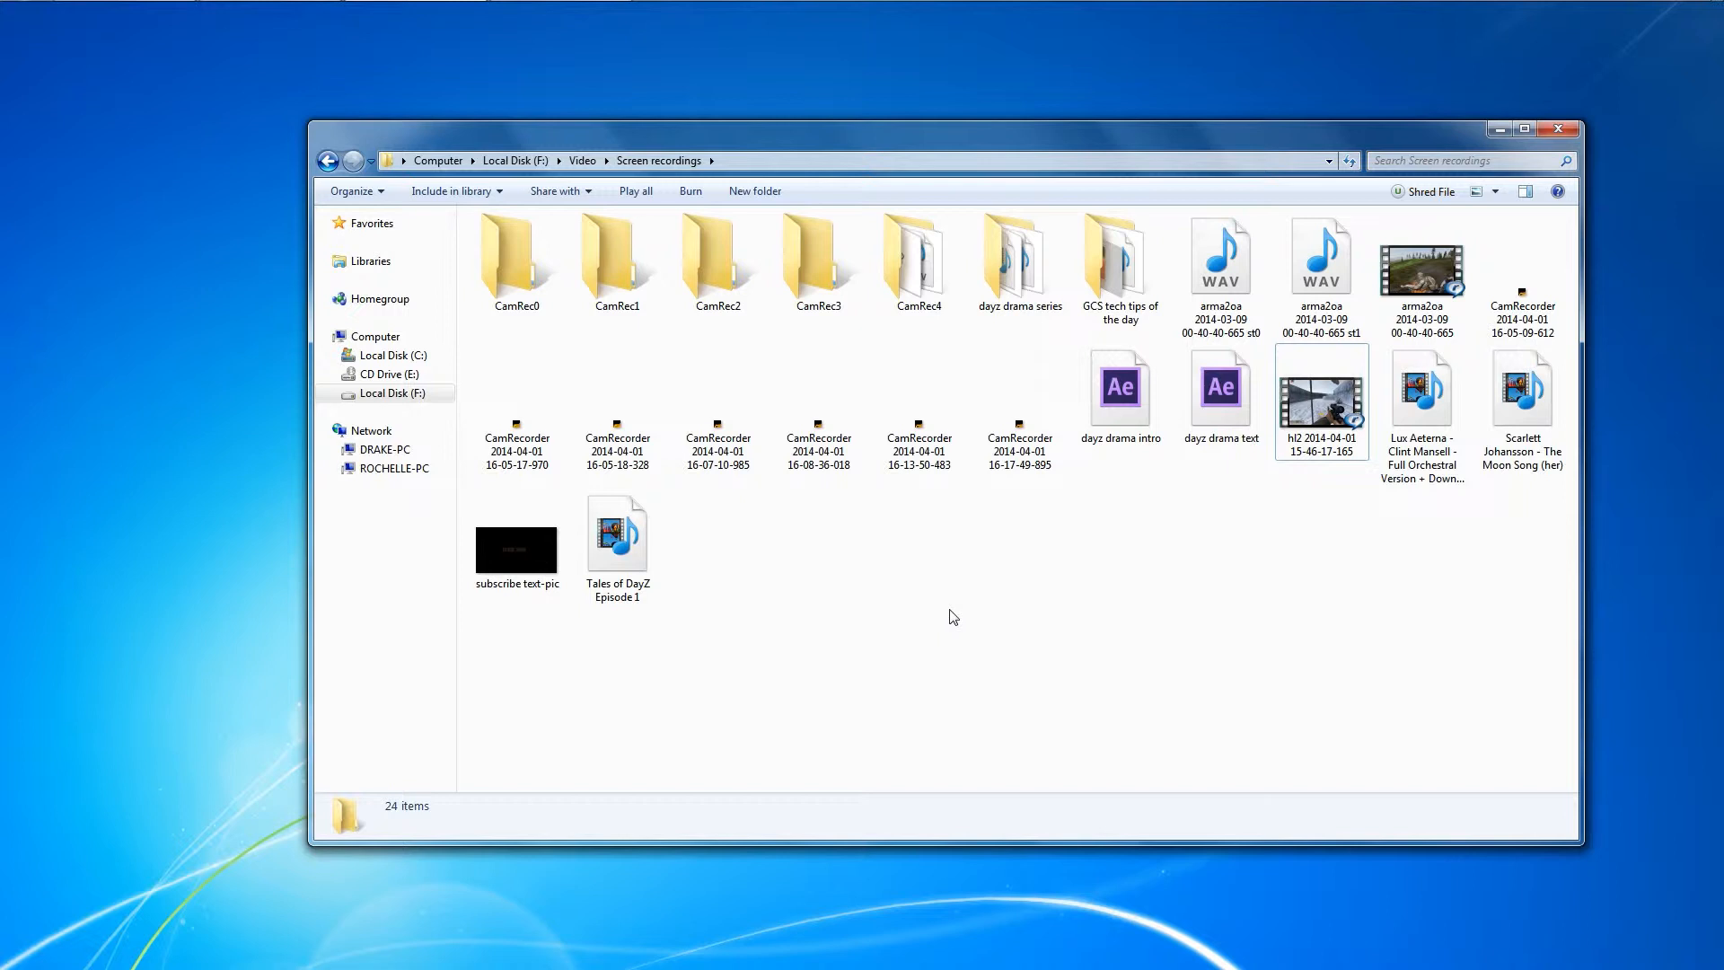
mouse_move(1320, 410)
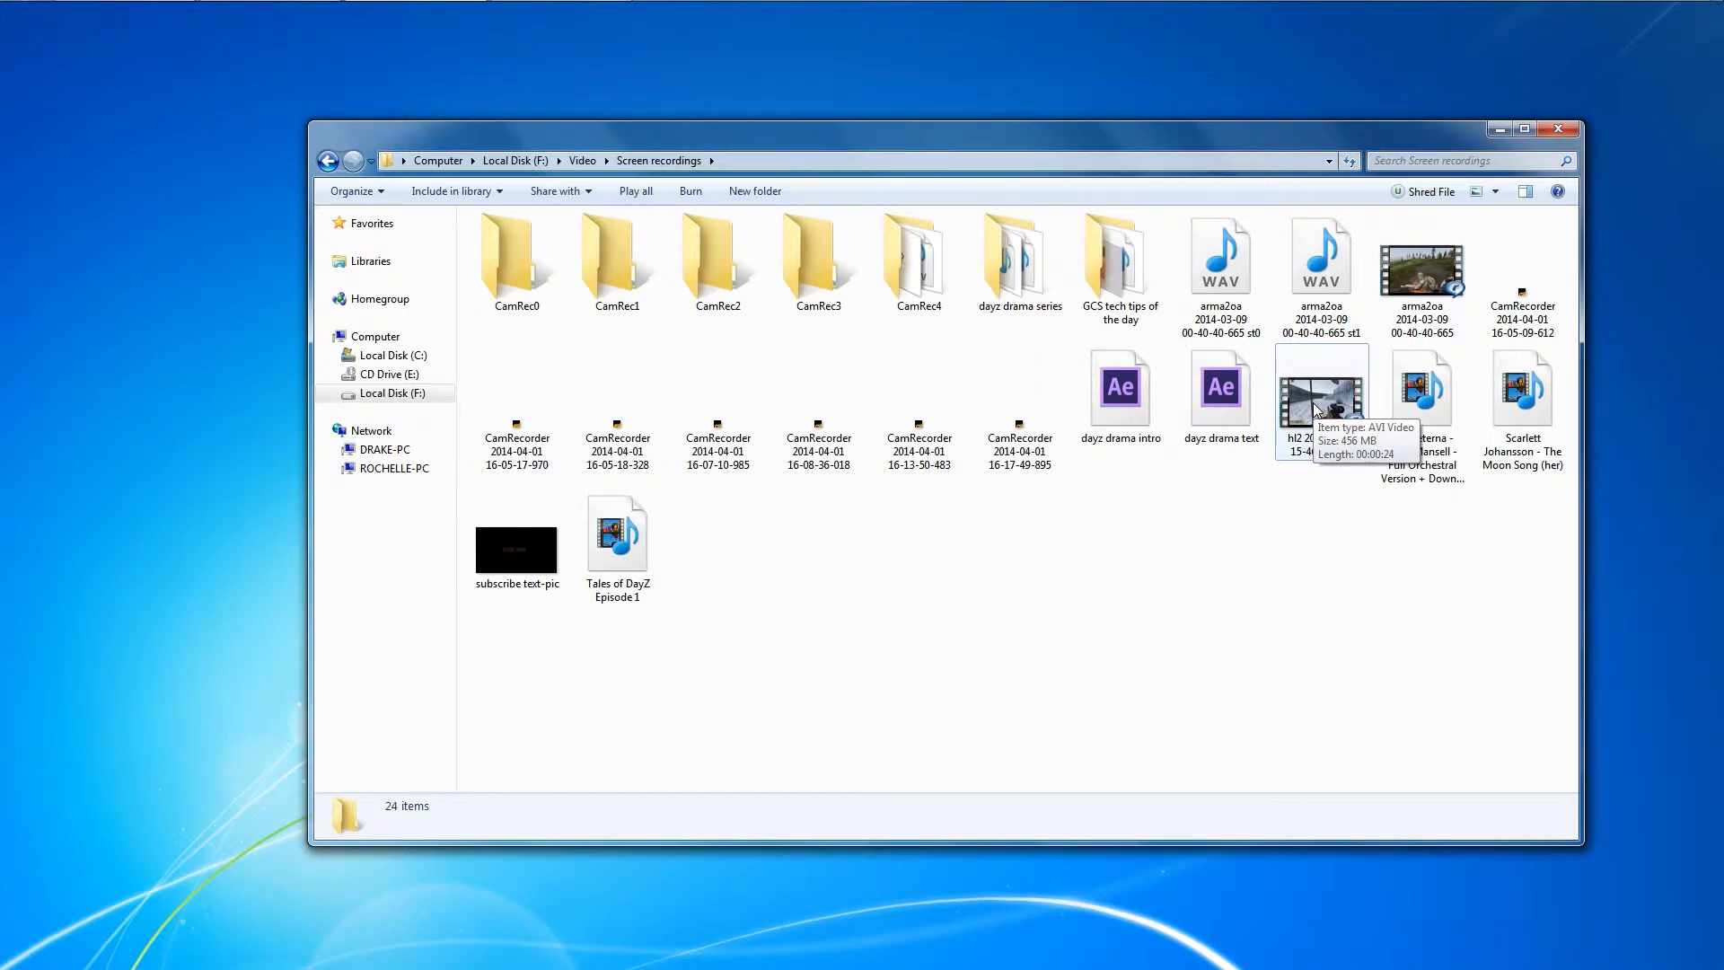
right_click(1320, 395)
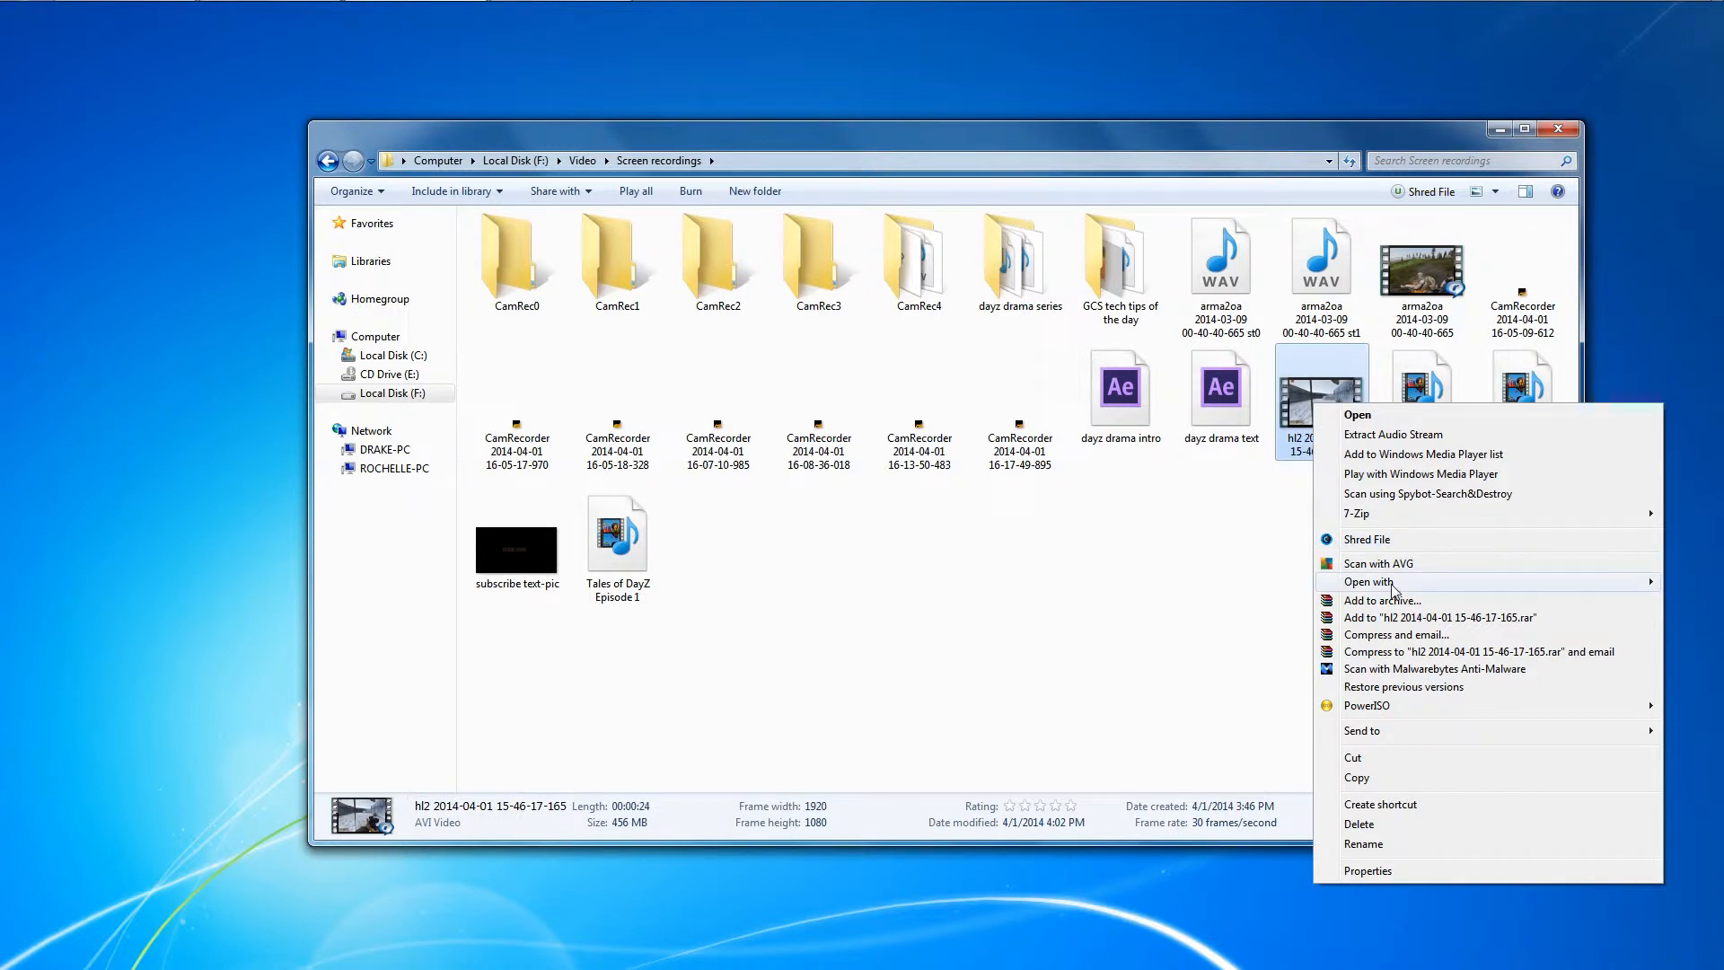
click(1370, 581)
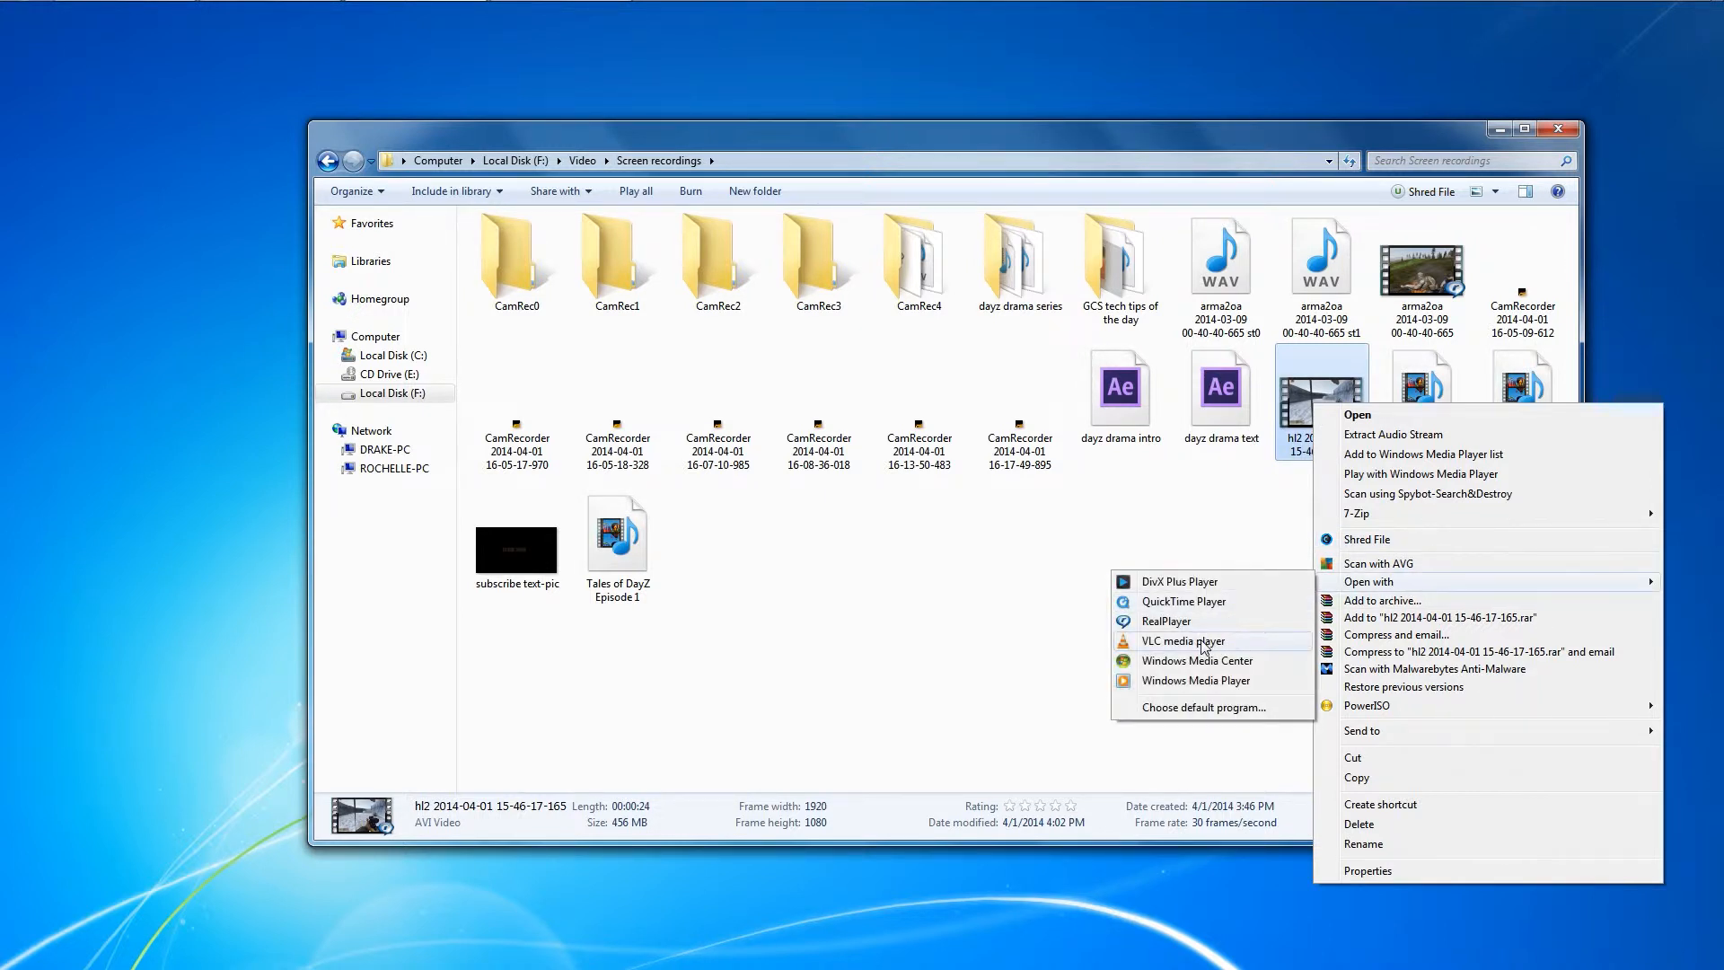
click(1183, 641)
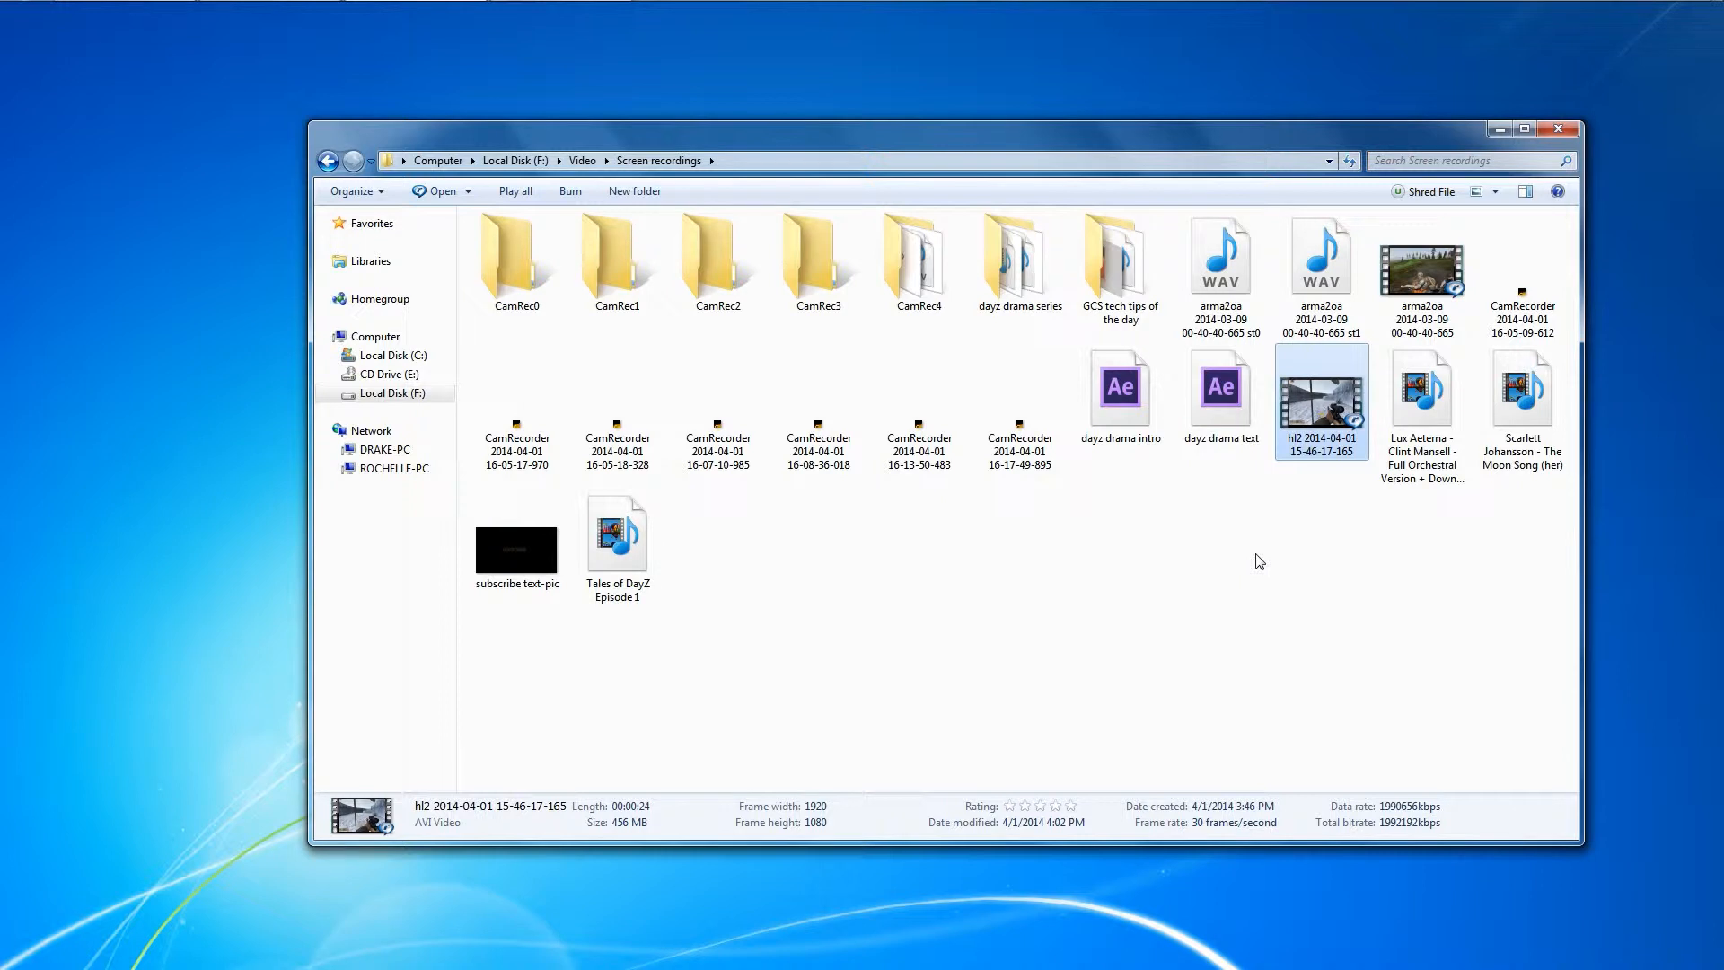
mouse_move(1285, 558)
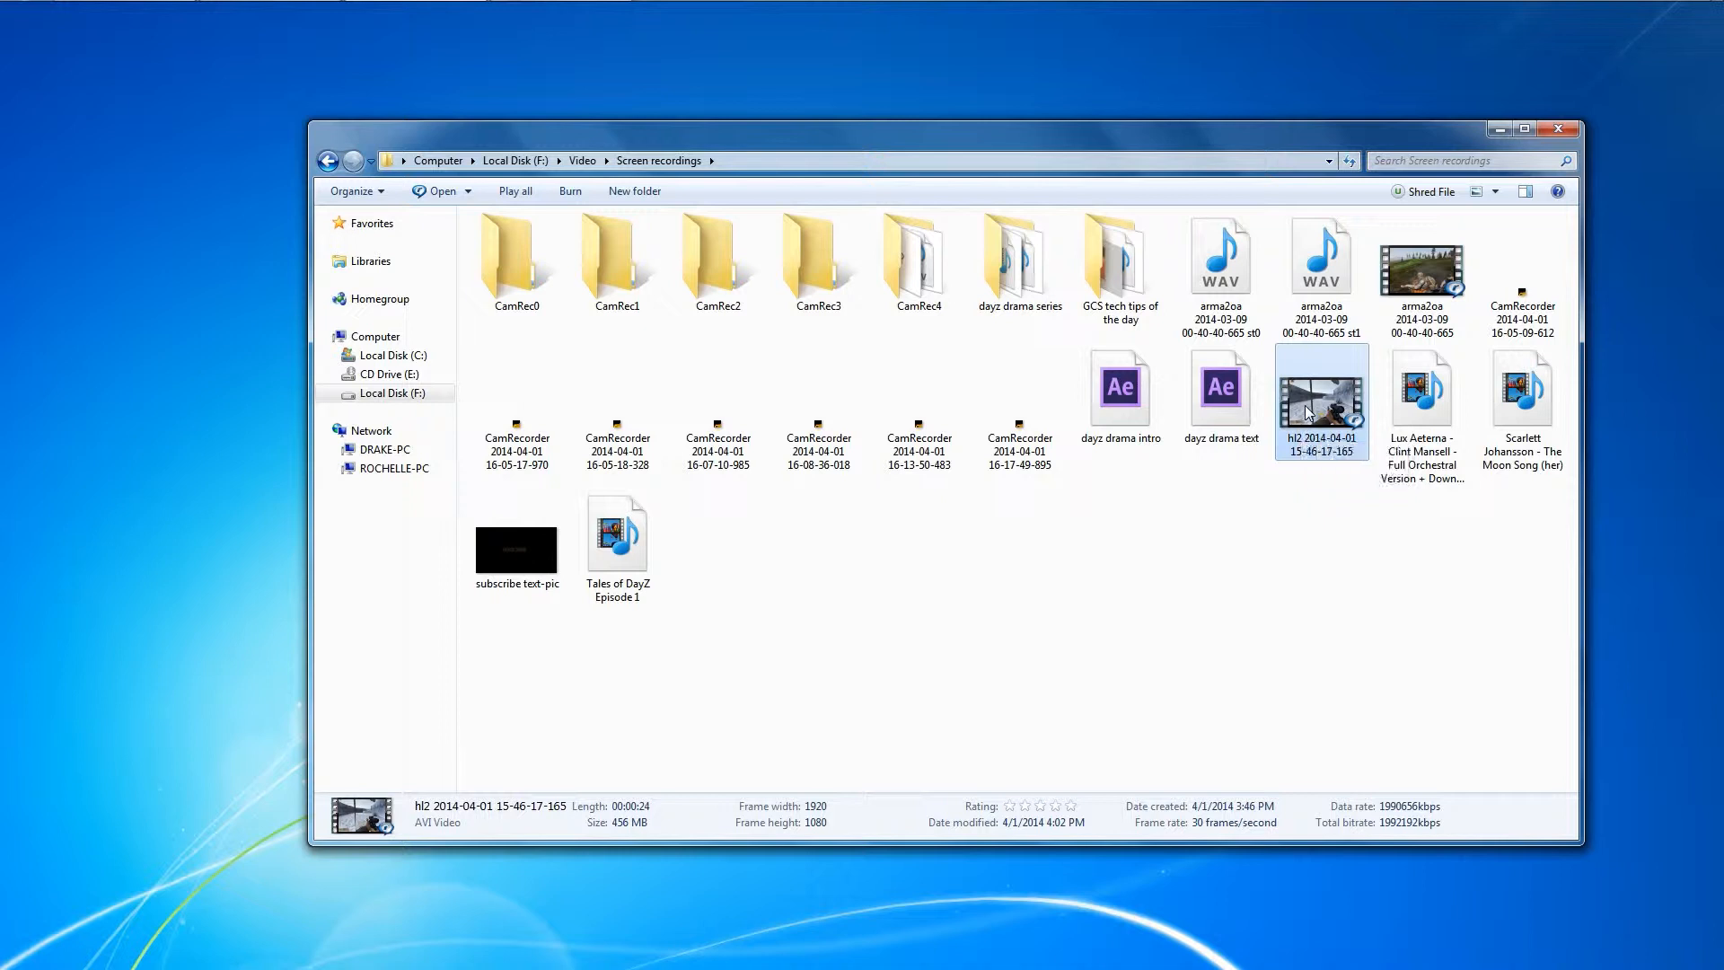
- Play the 24-second hl2 gameplay AVI in RealPlayer to check the footage
double_click(1320, 400)
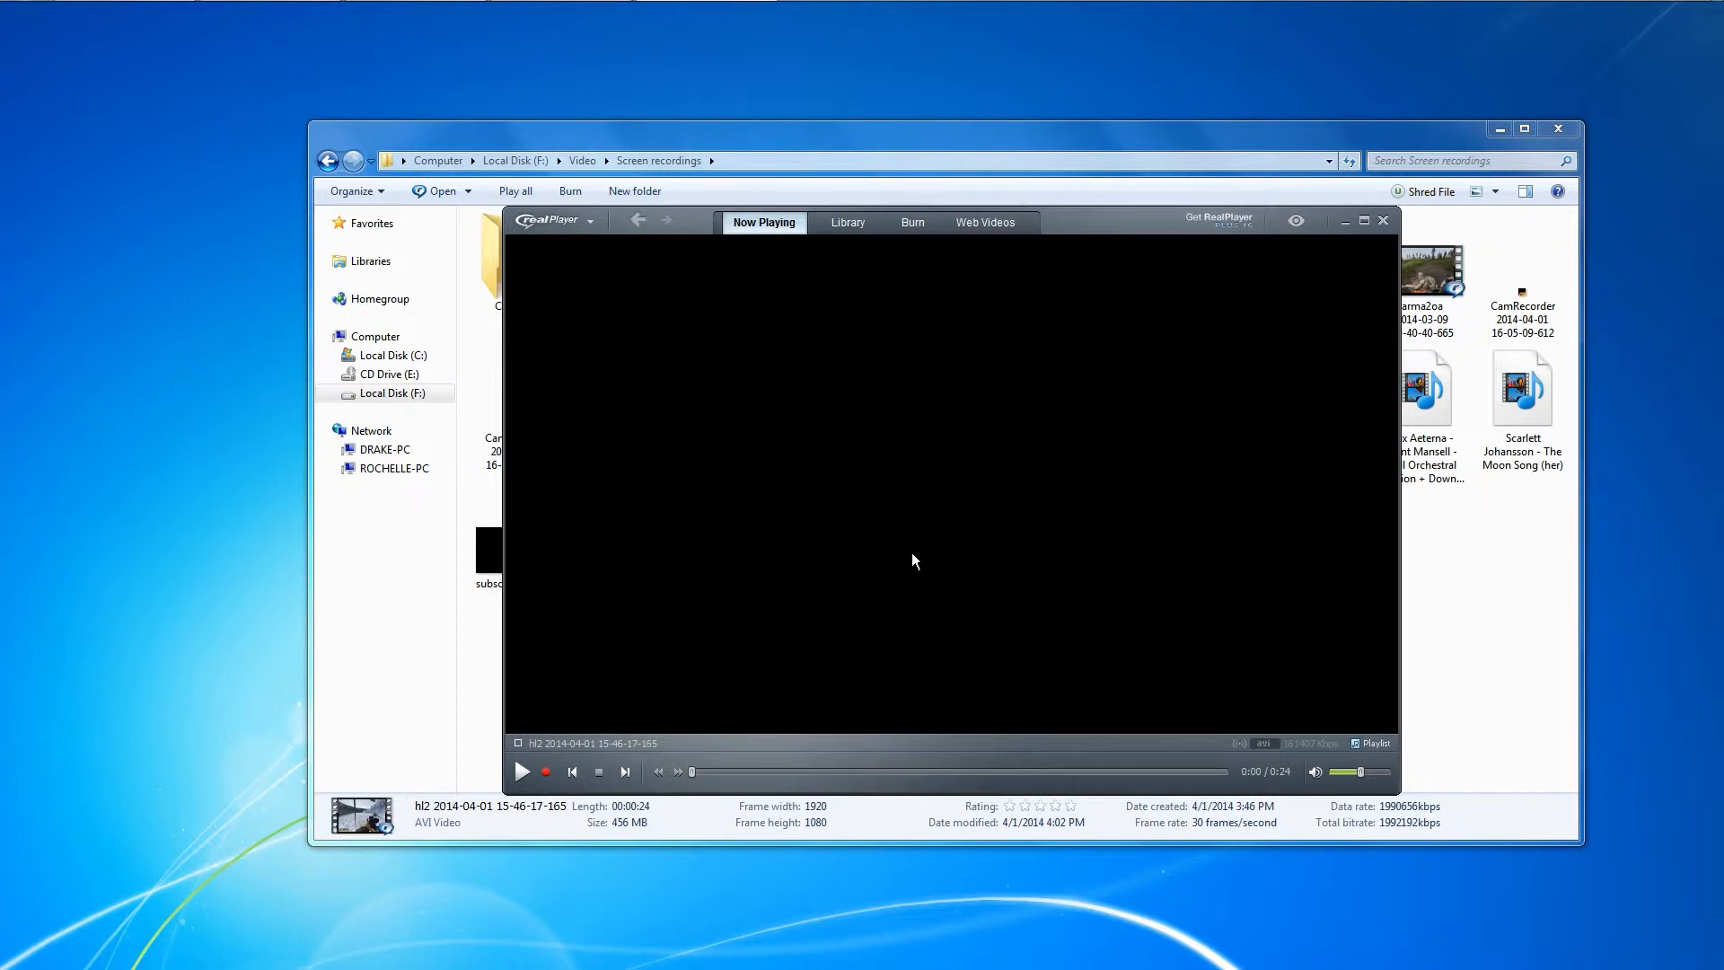
click(523, 770)
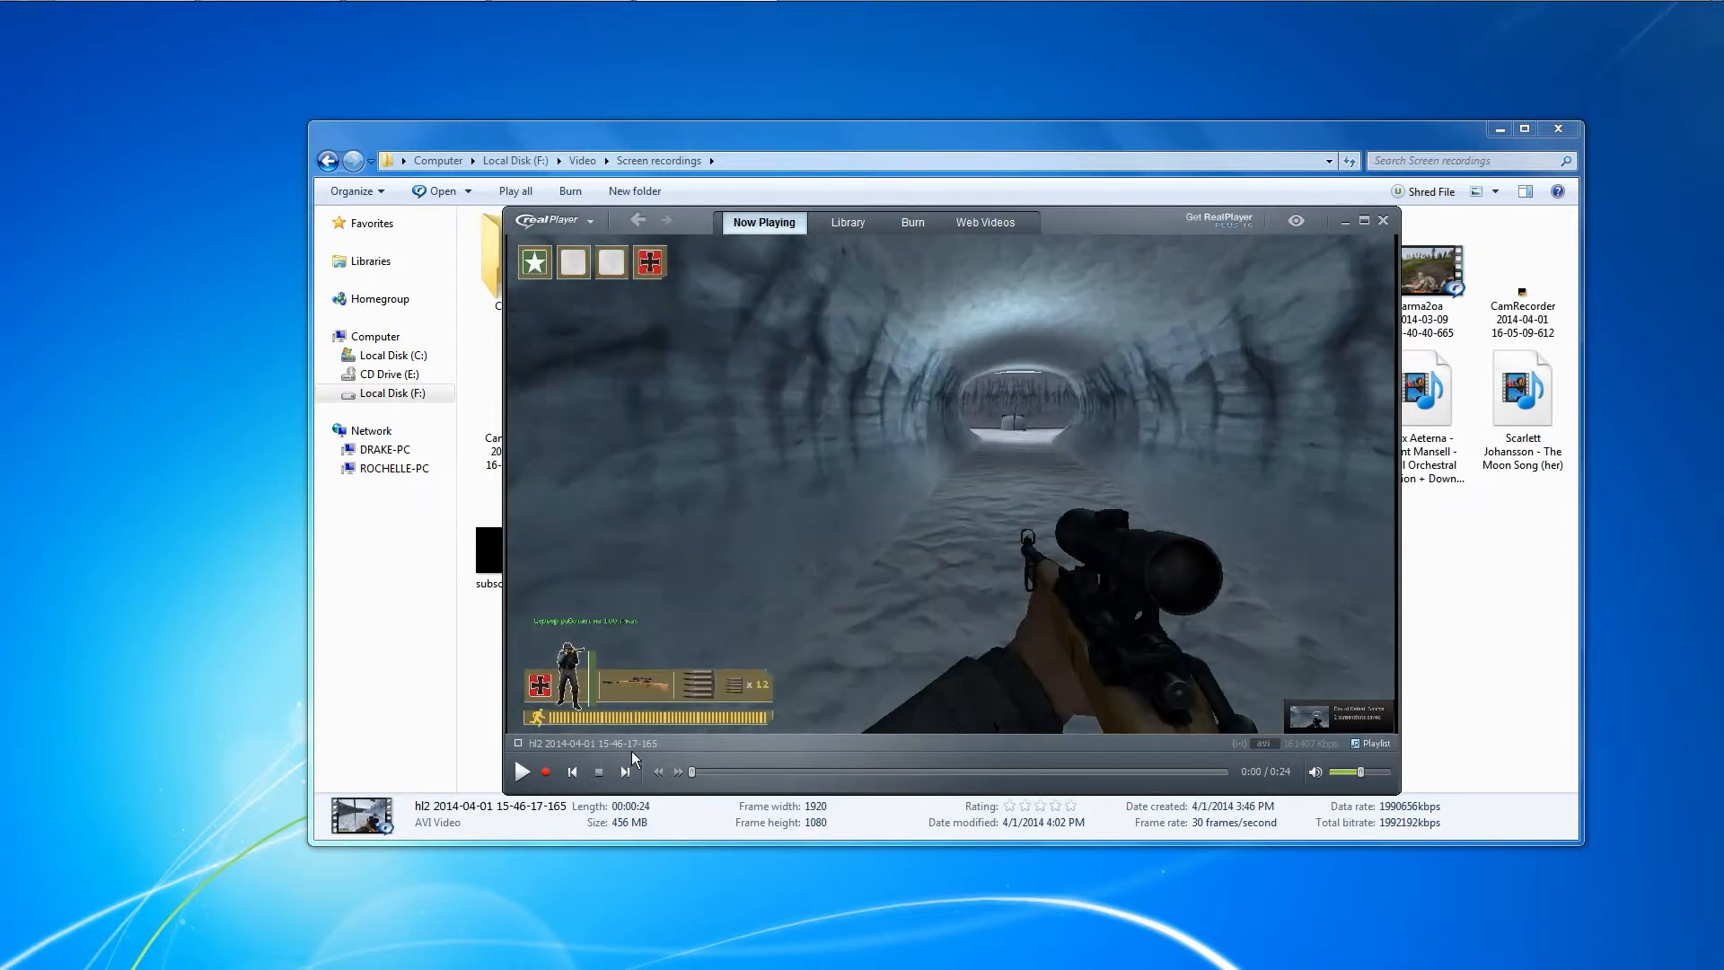
click(520, 770)
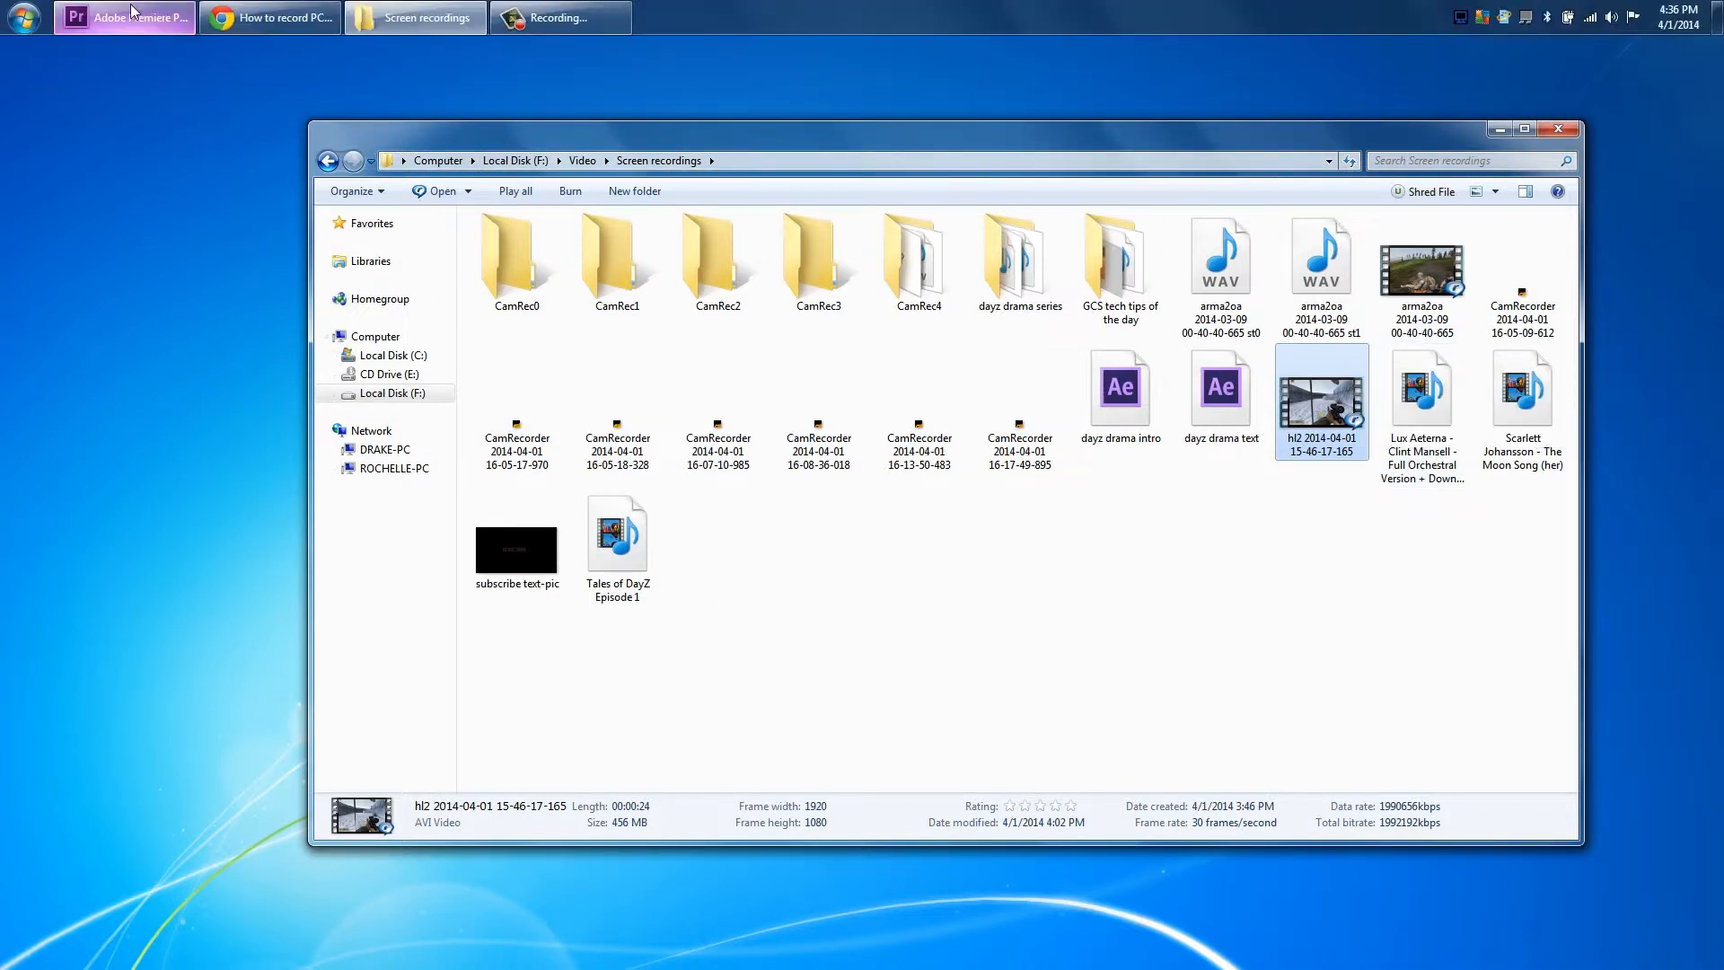
- Import the hl2 AVI into the Premiere project, play it on the timeline, then return to the folder
click(123, 18)
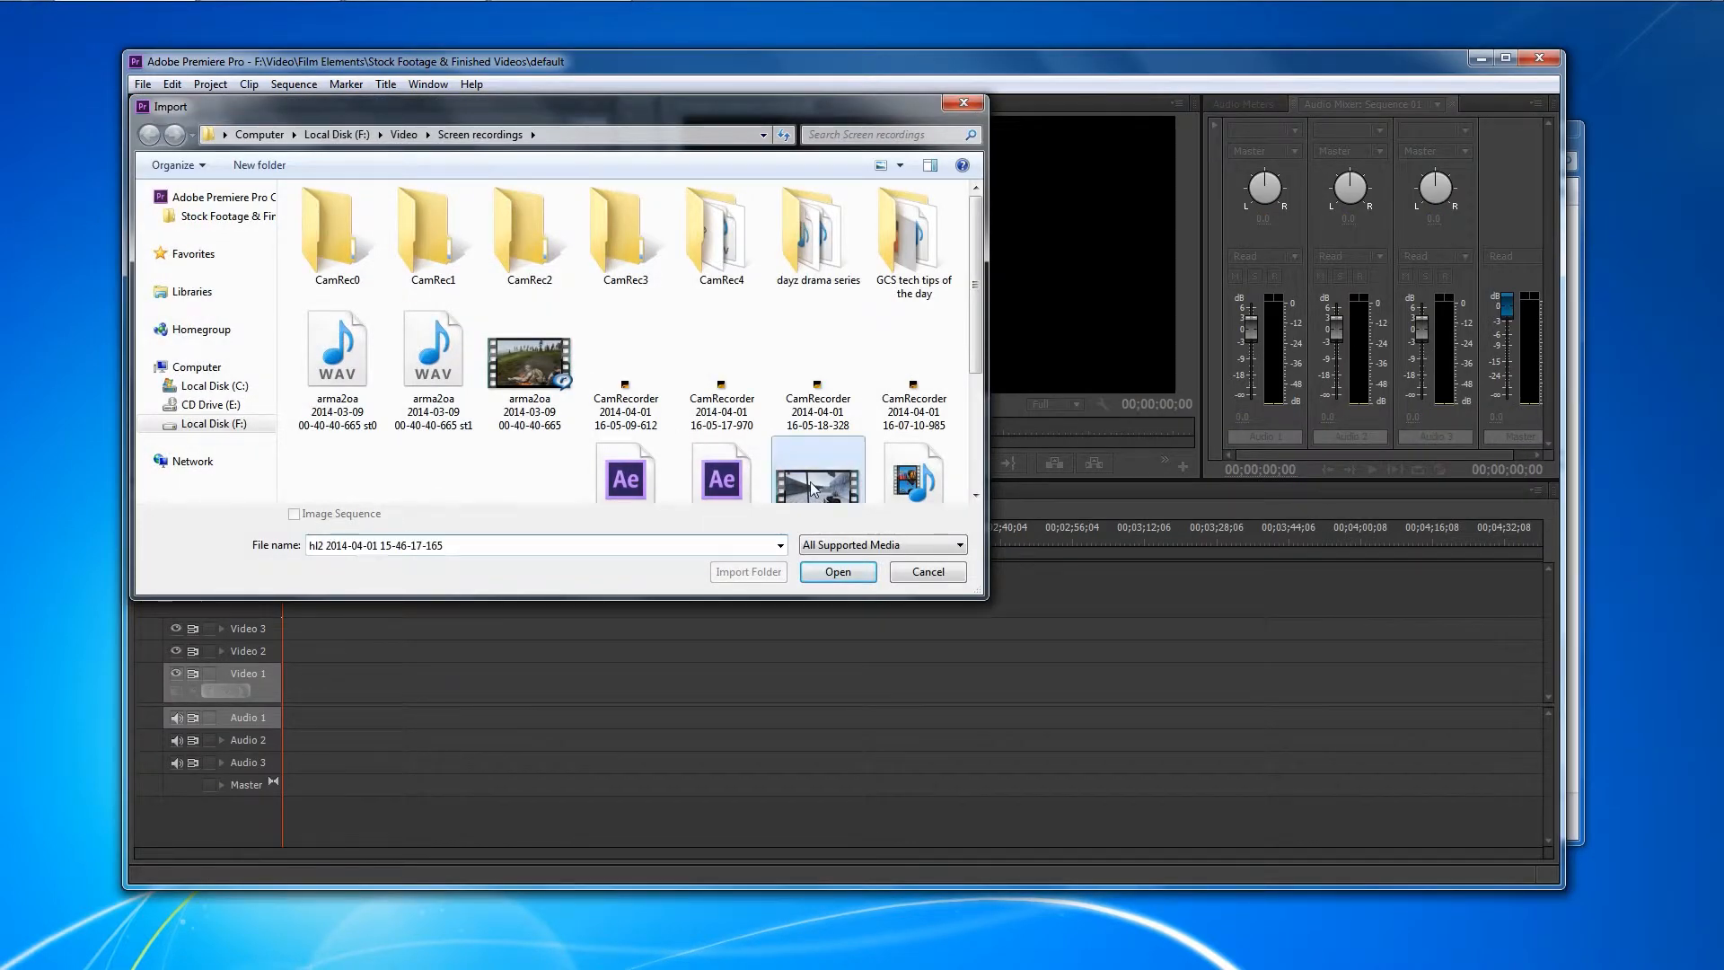
click(835, 571)
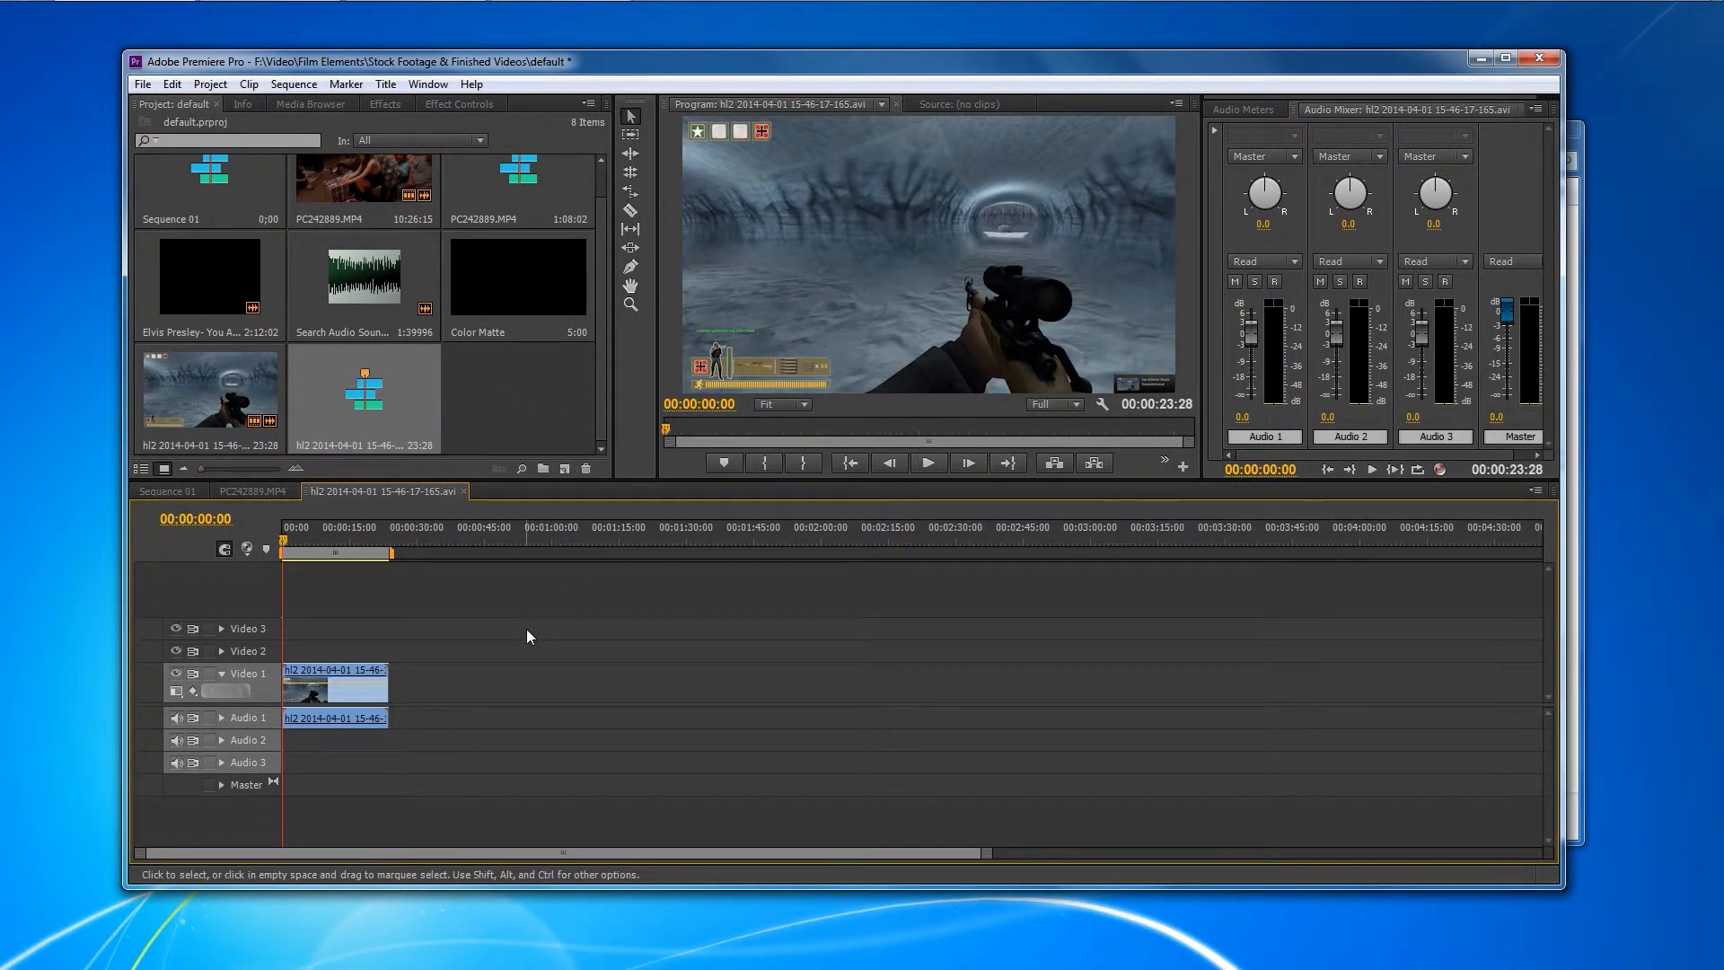
click(927, 461)
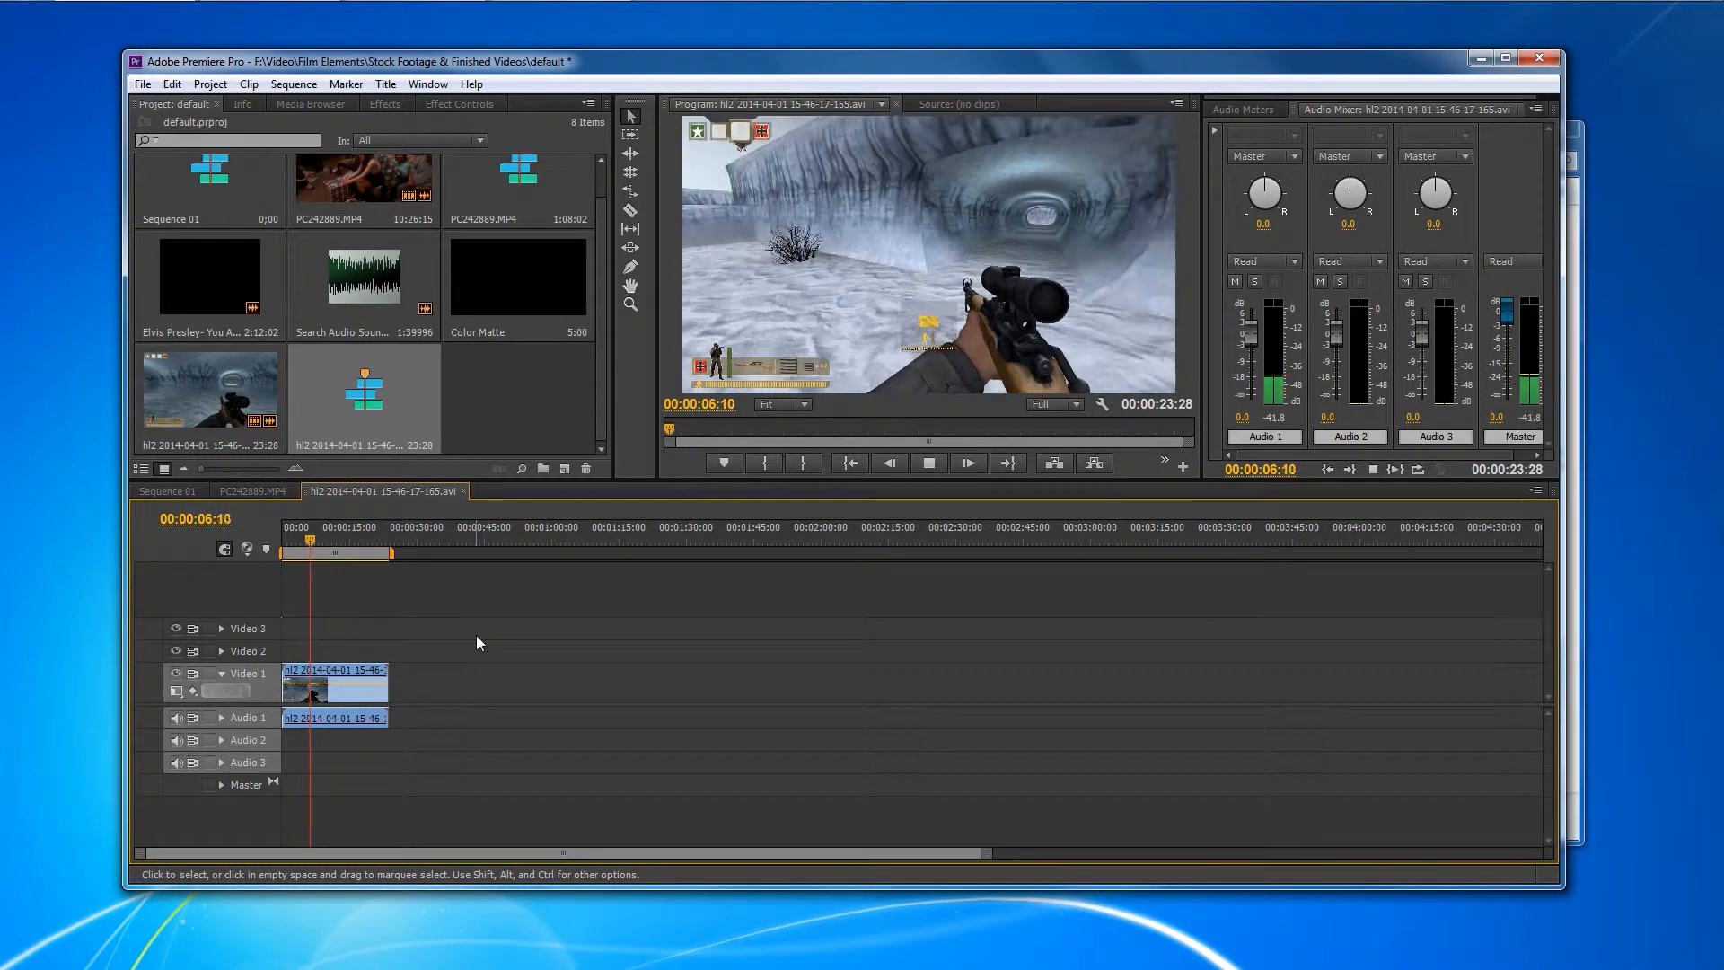
click(926, 462)
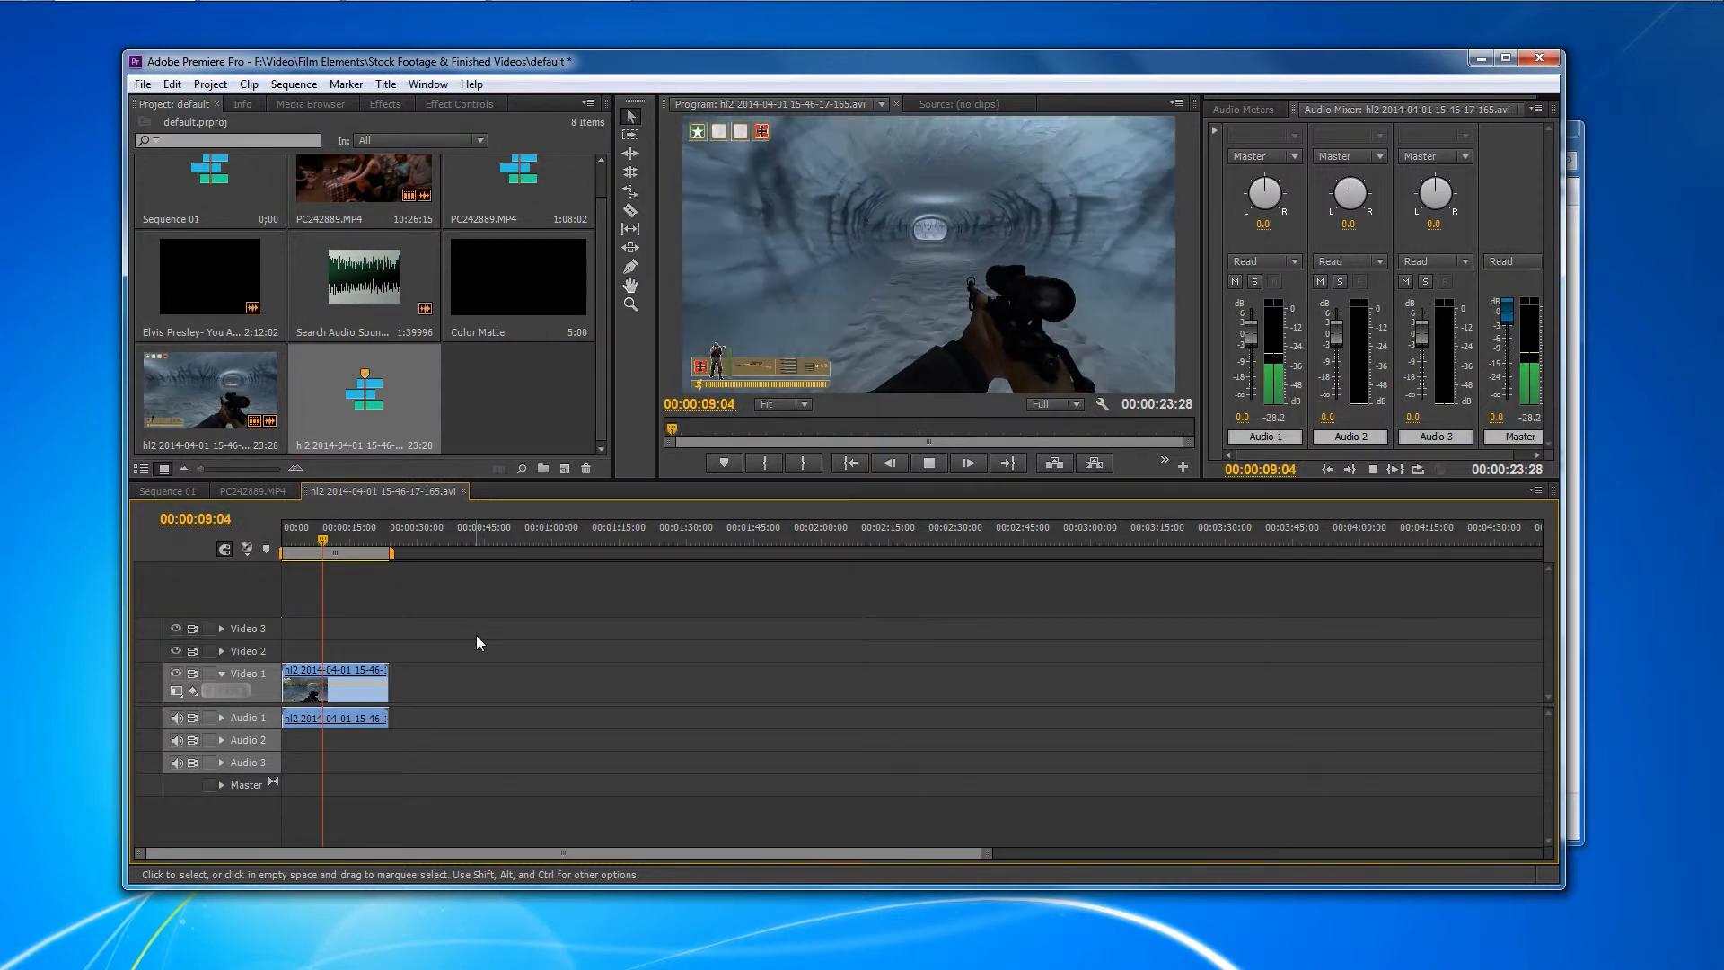
click(927, 462)
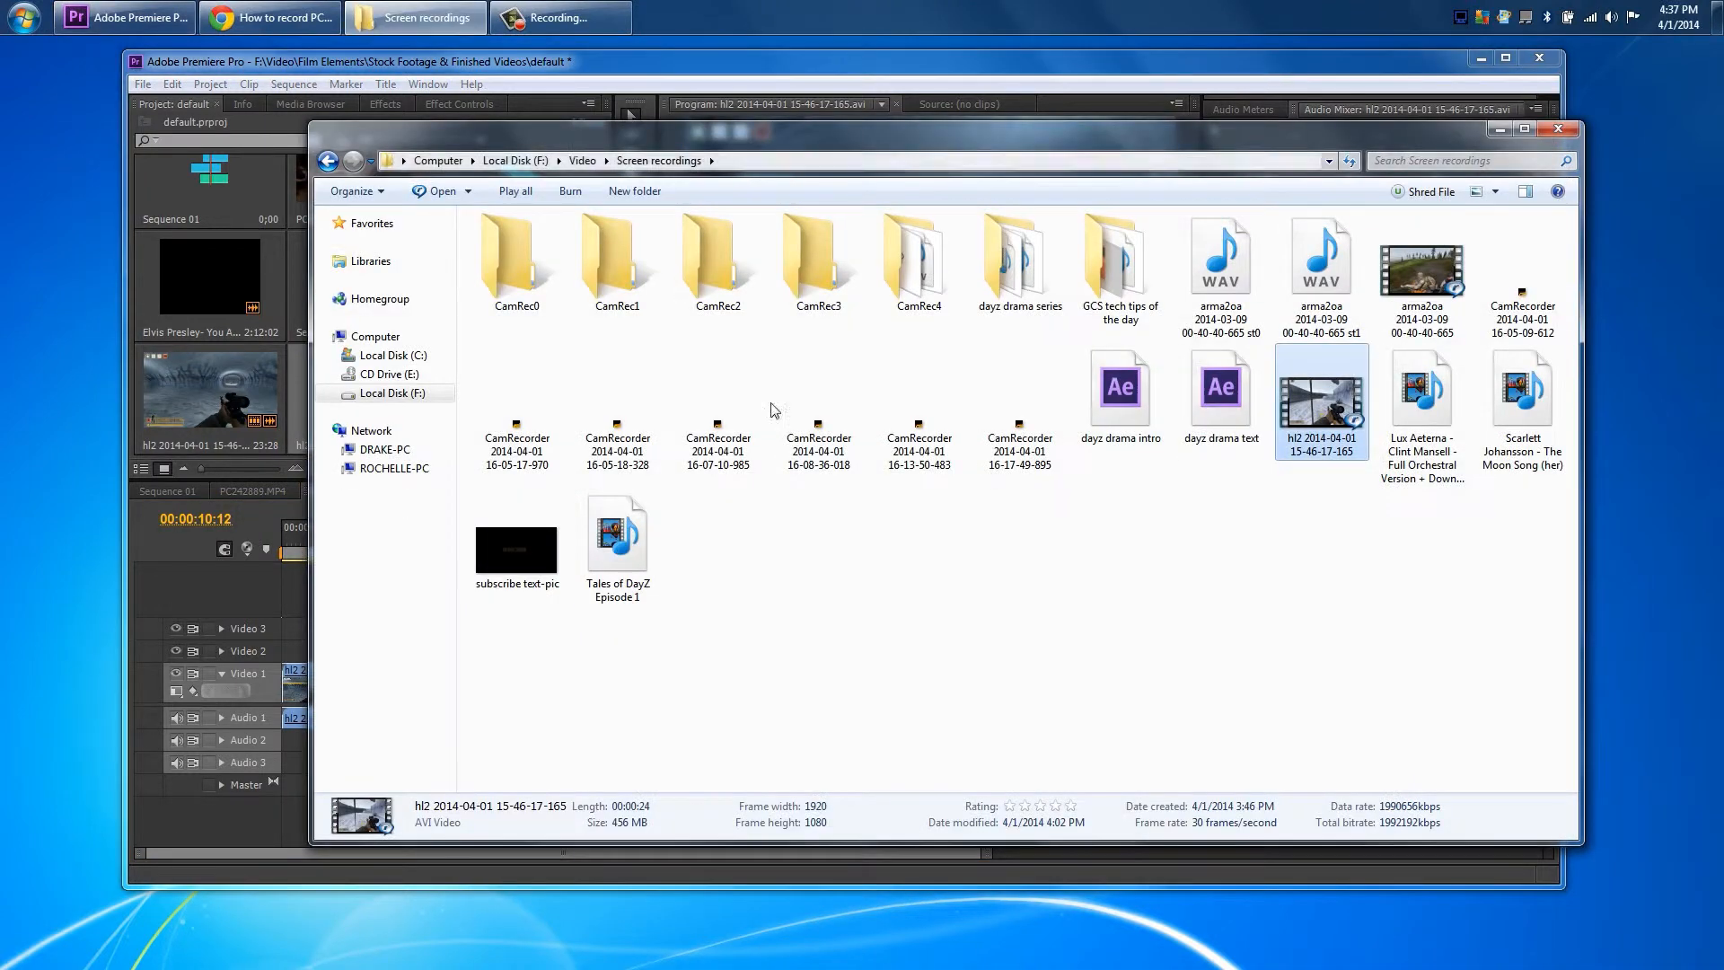
mouse_move(1237, 636)
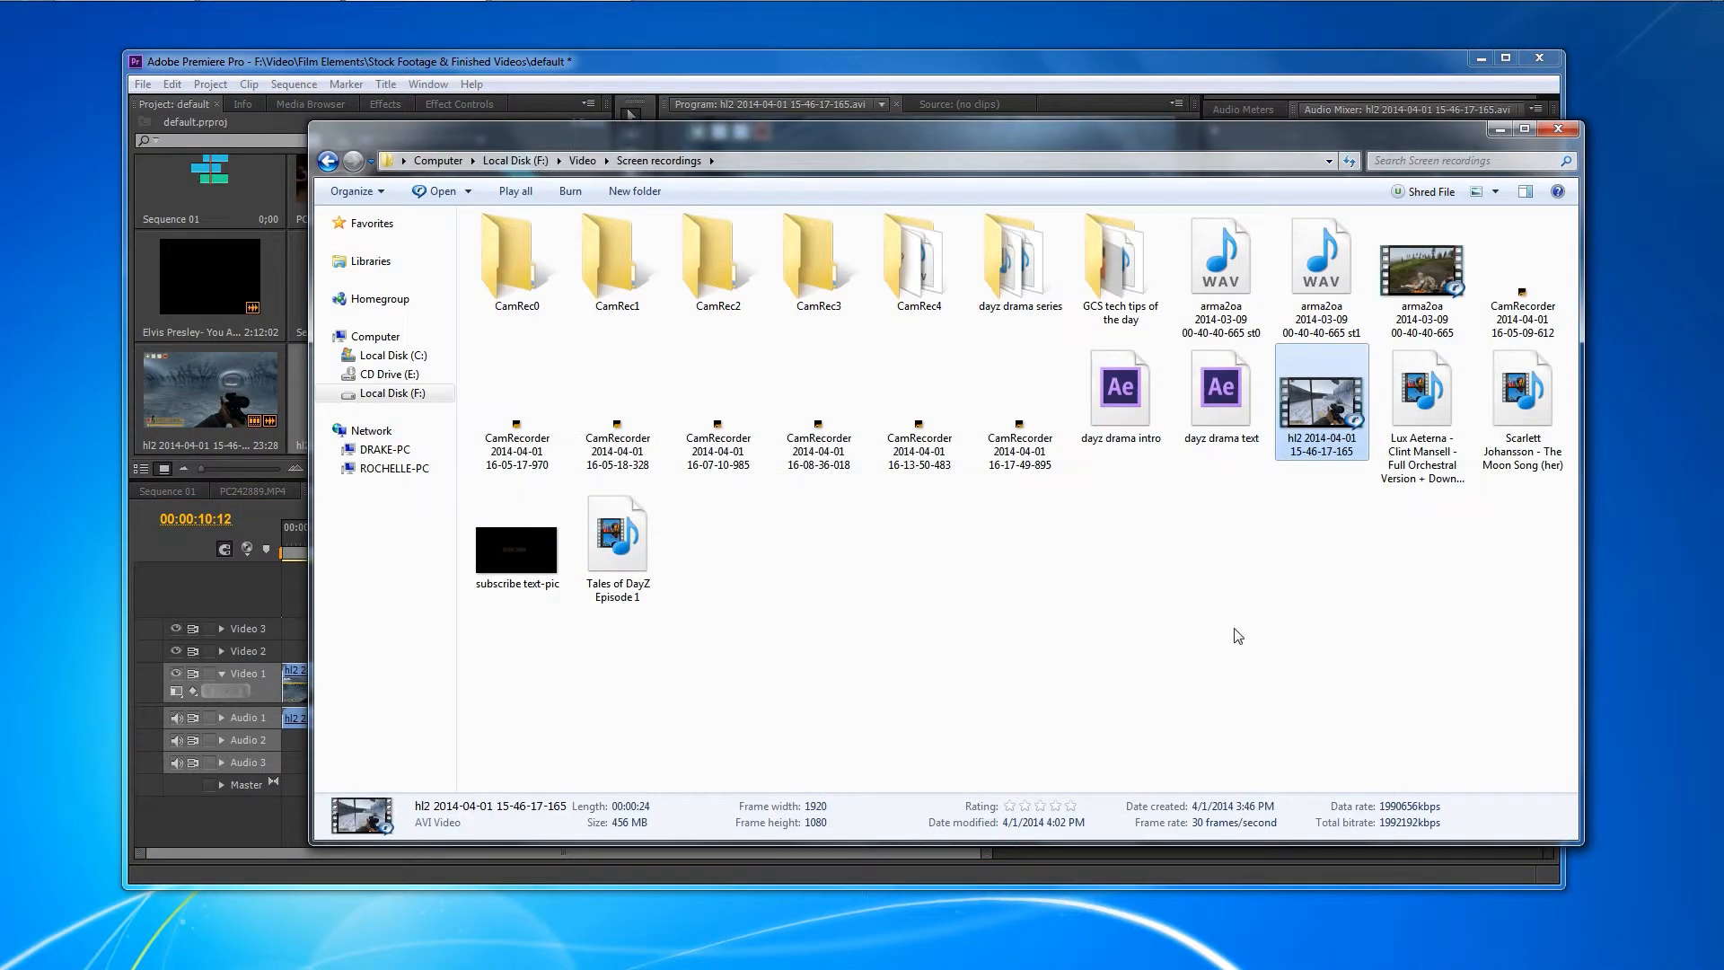
mouse_move(909, 203)
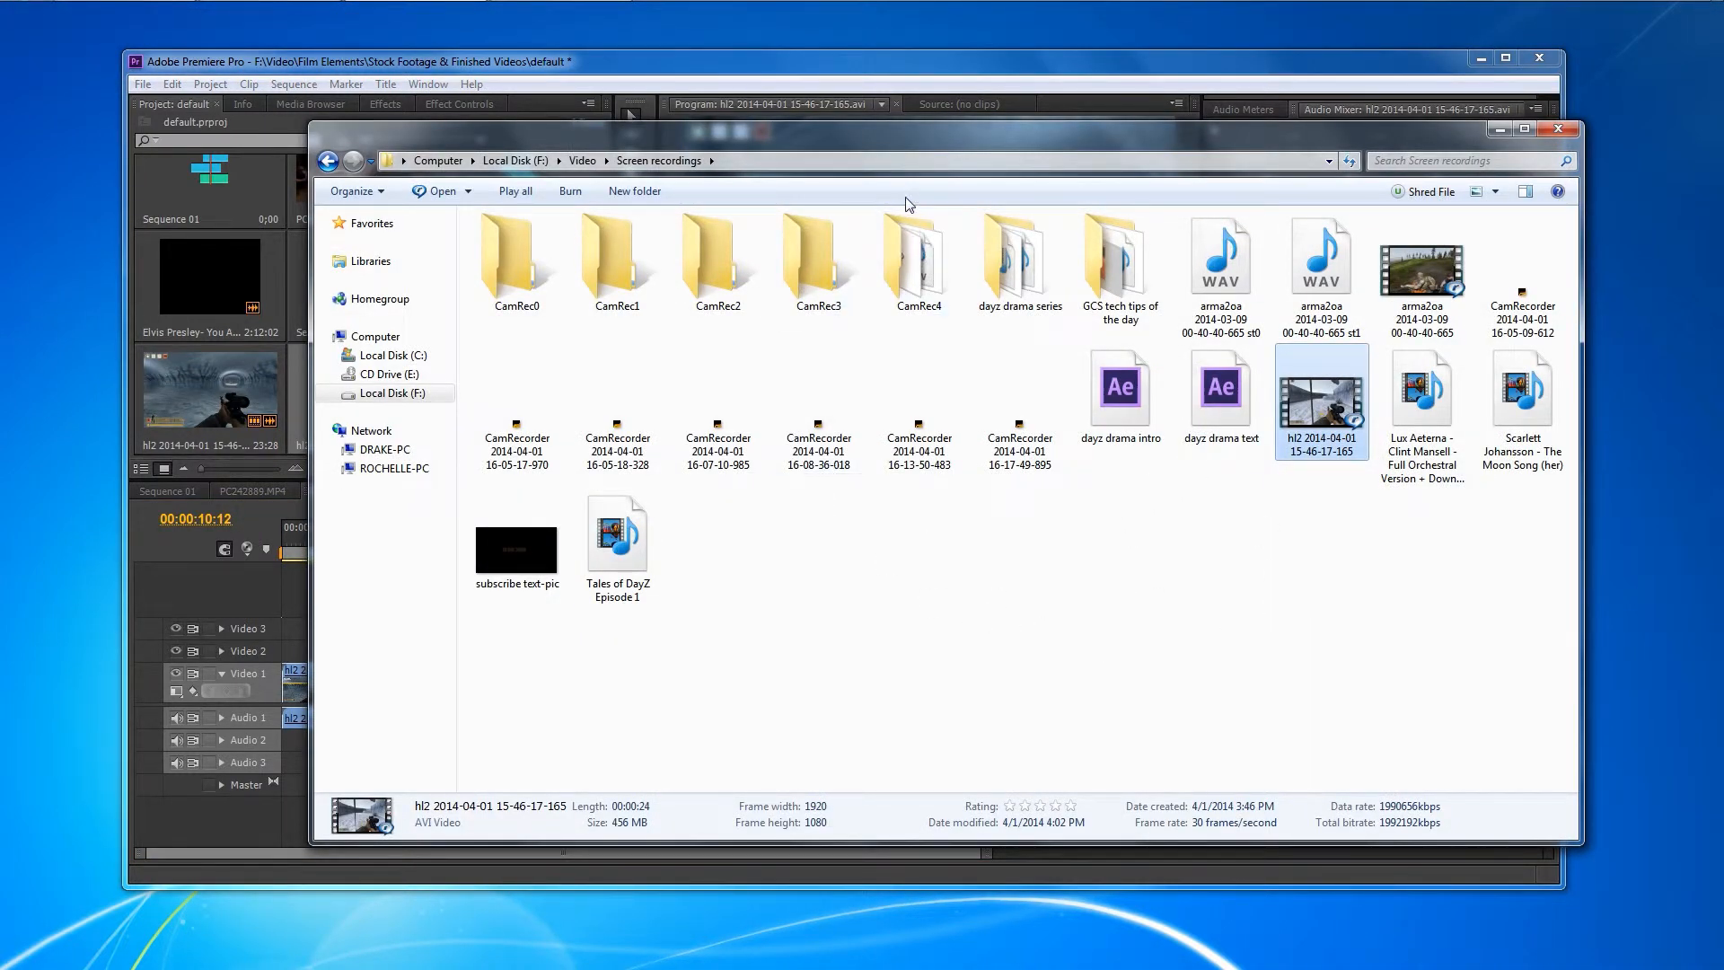
mouse_move(891, 145)
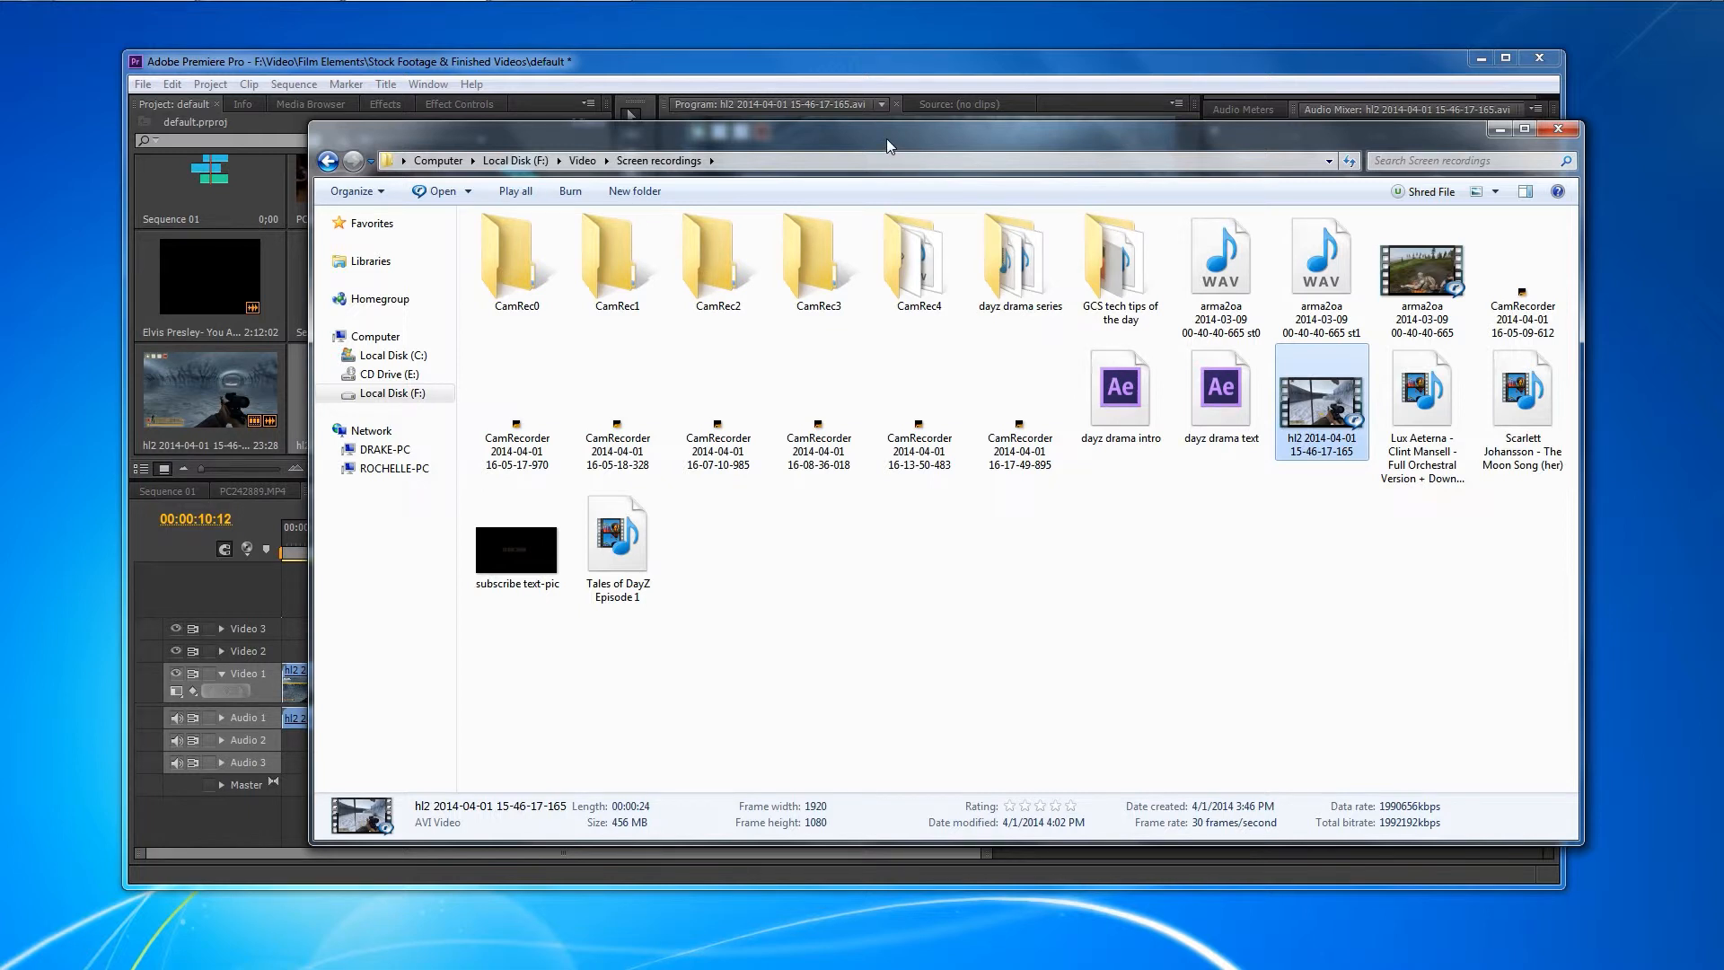
mouse_move(1325, 413)
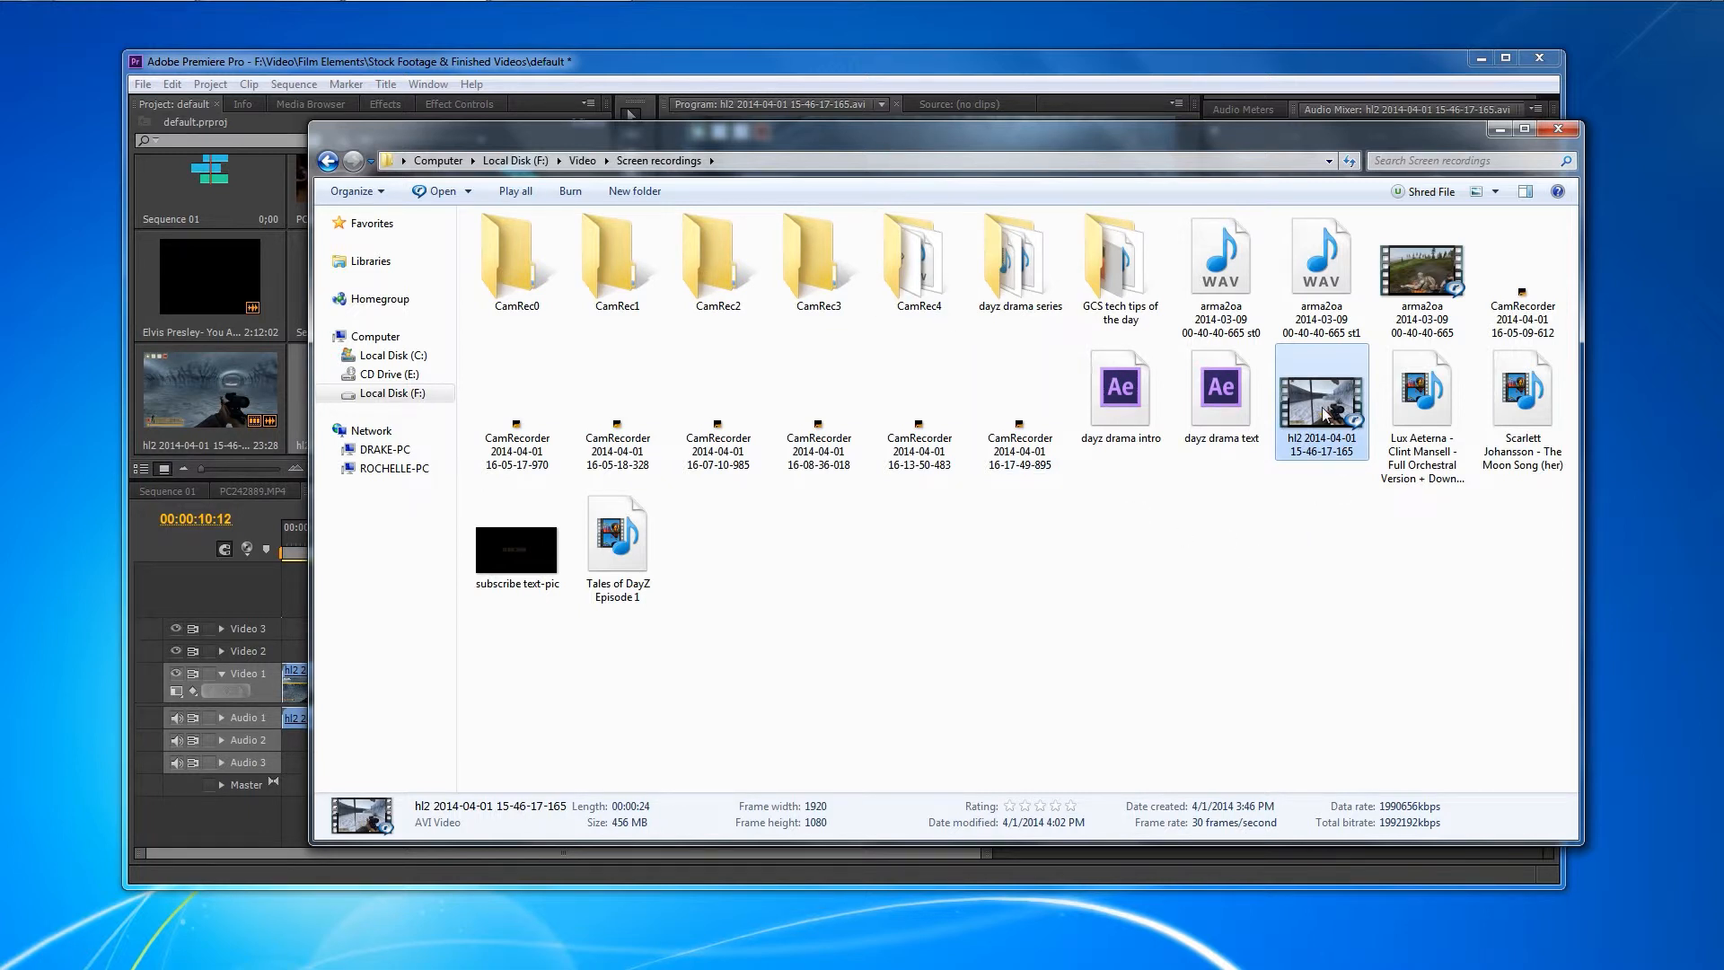
- Run Extract Audio Stream on the hl2 AVI to produce the st0 and st1 WAV files
right_click(1319, 395)
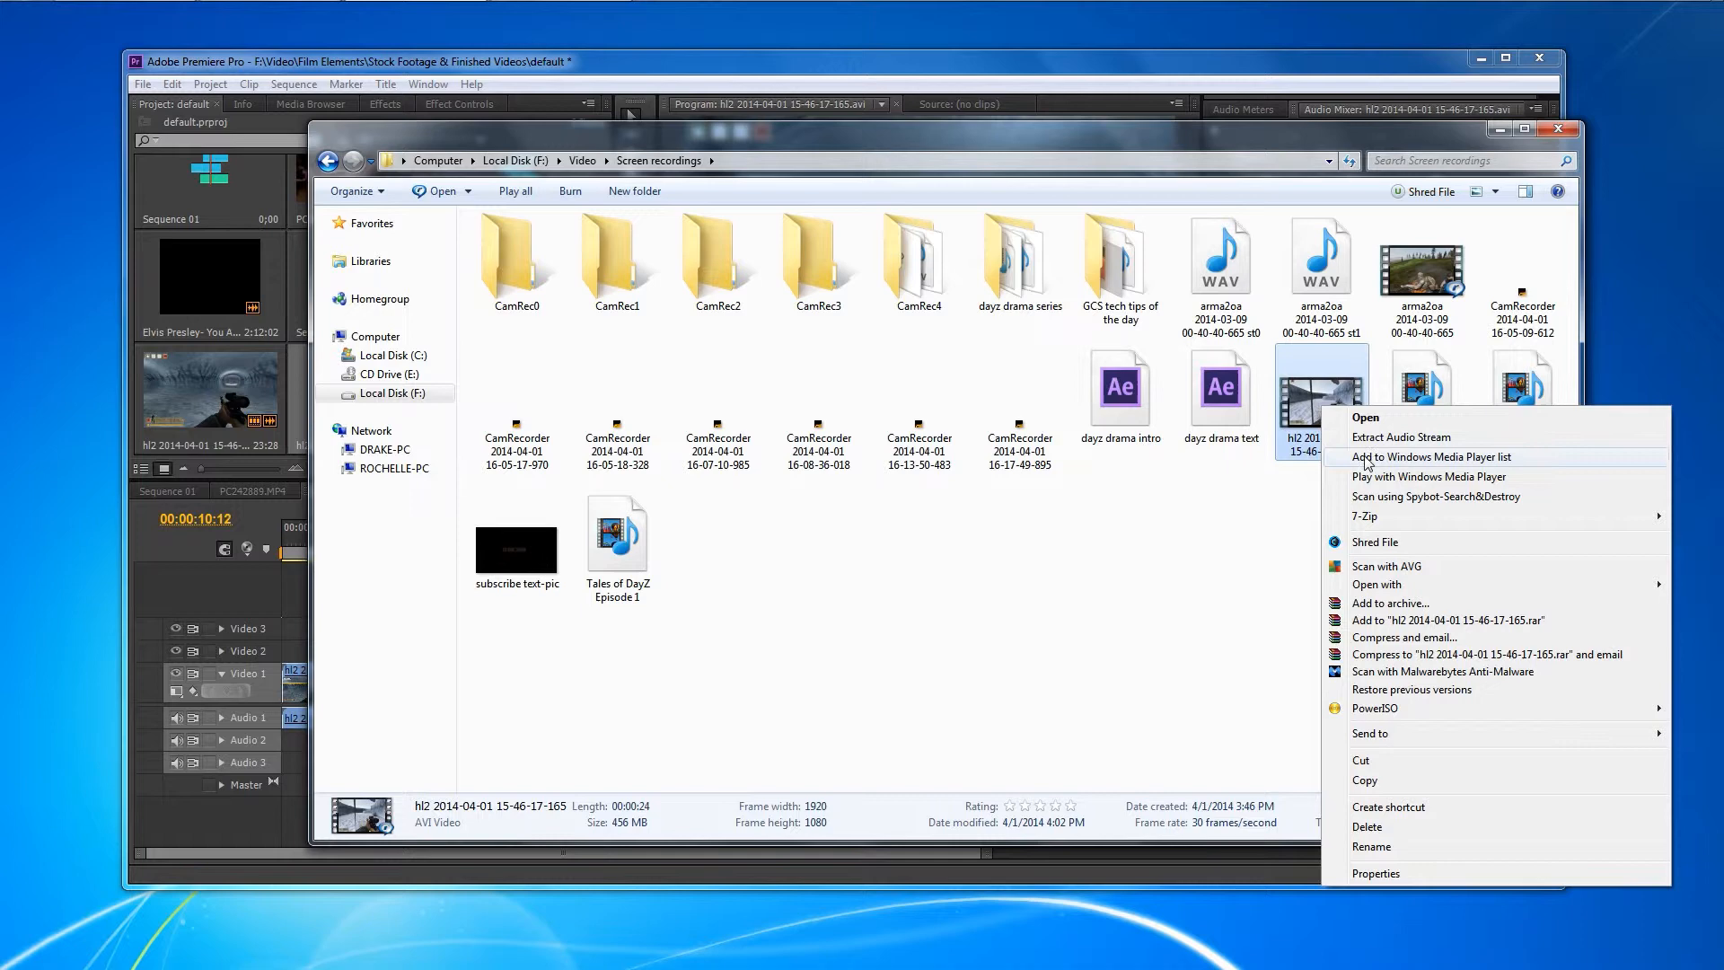
mouse_move(1399, 437)
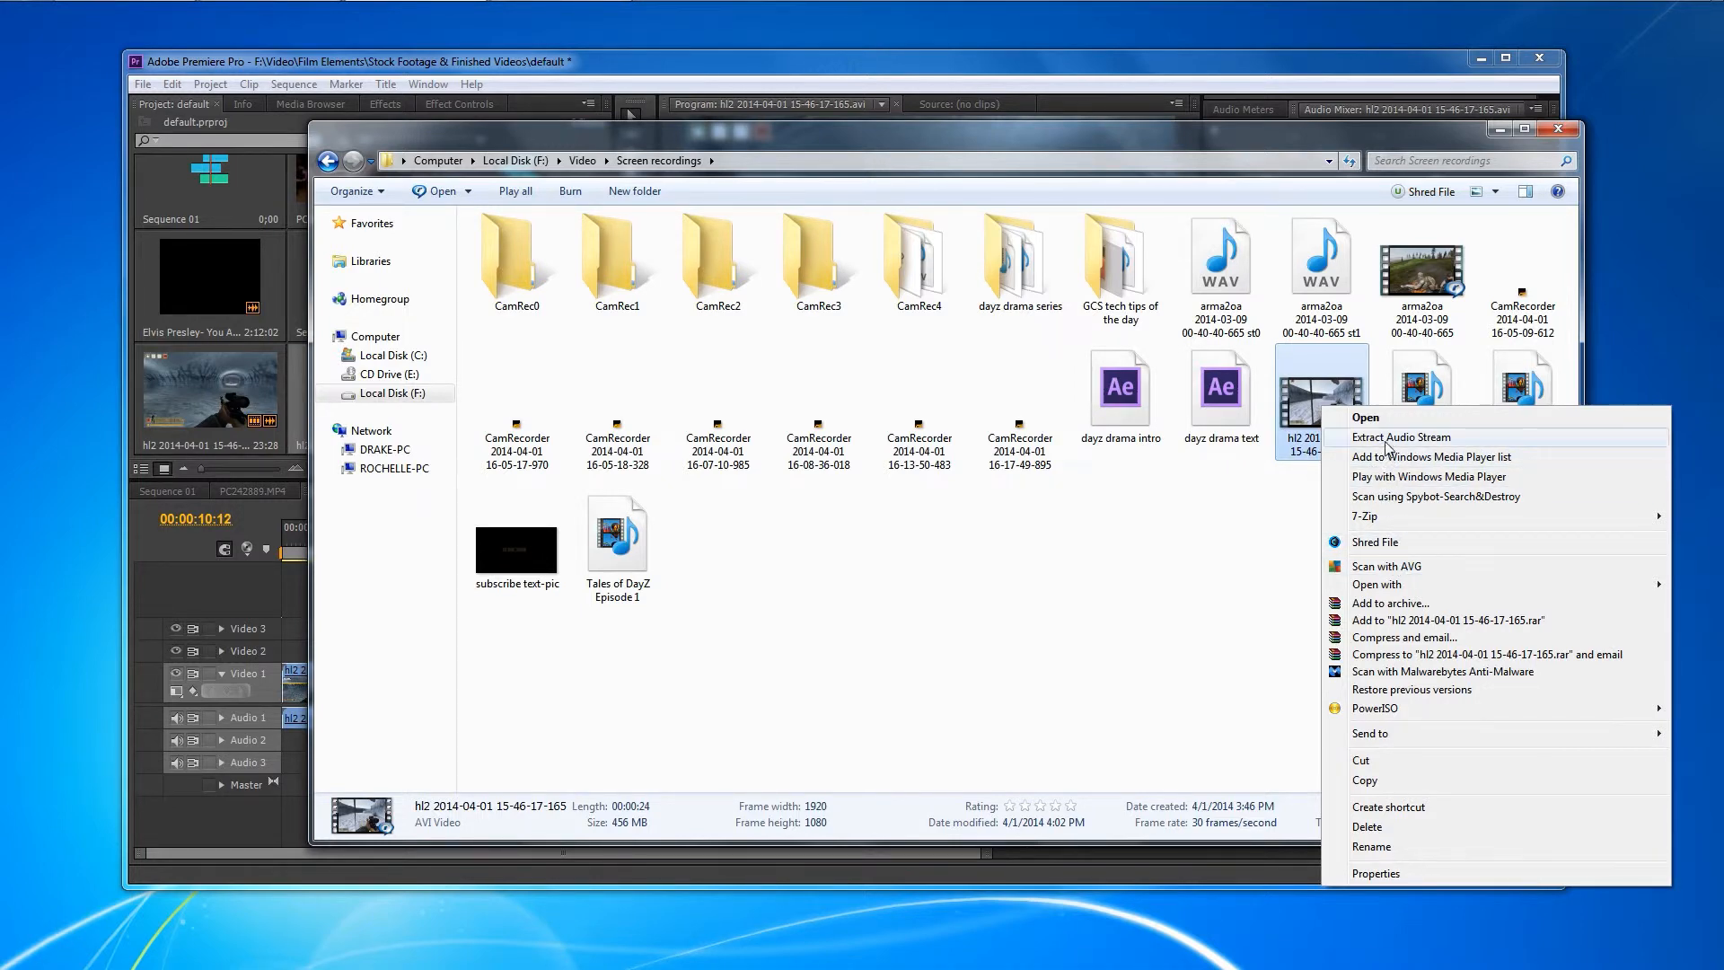
click(1402, 436)
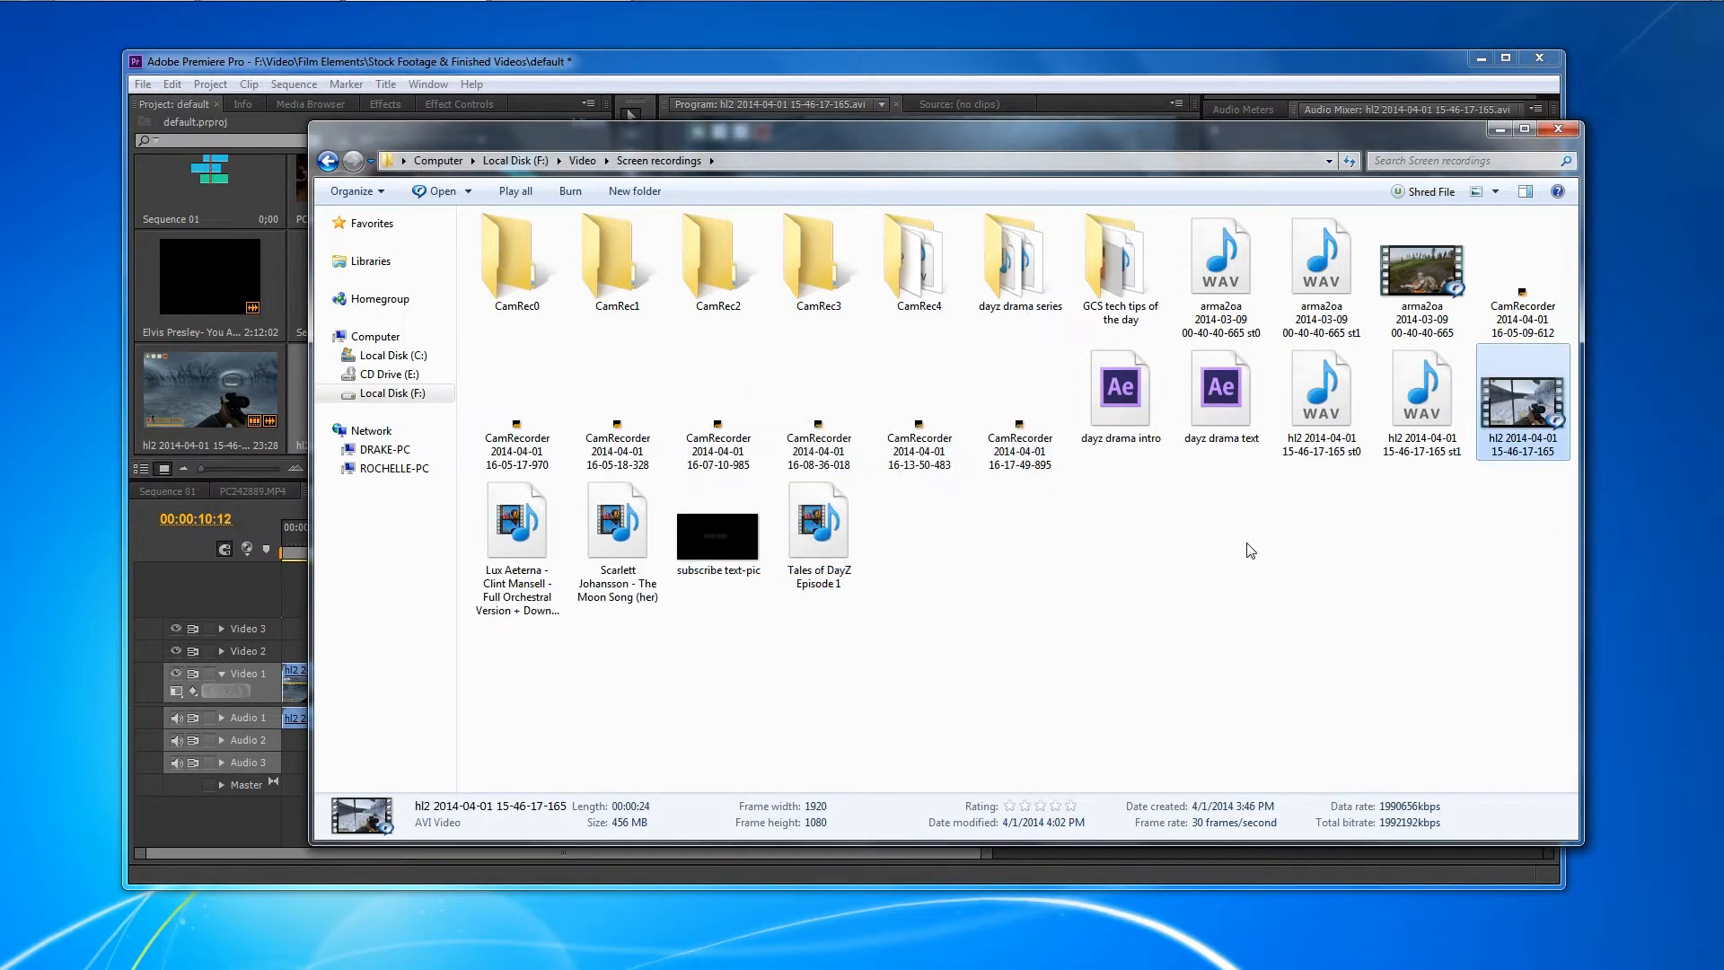
mouse_move(1331, 480)
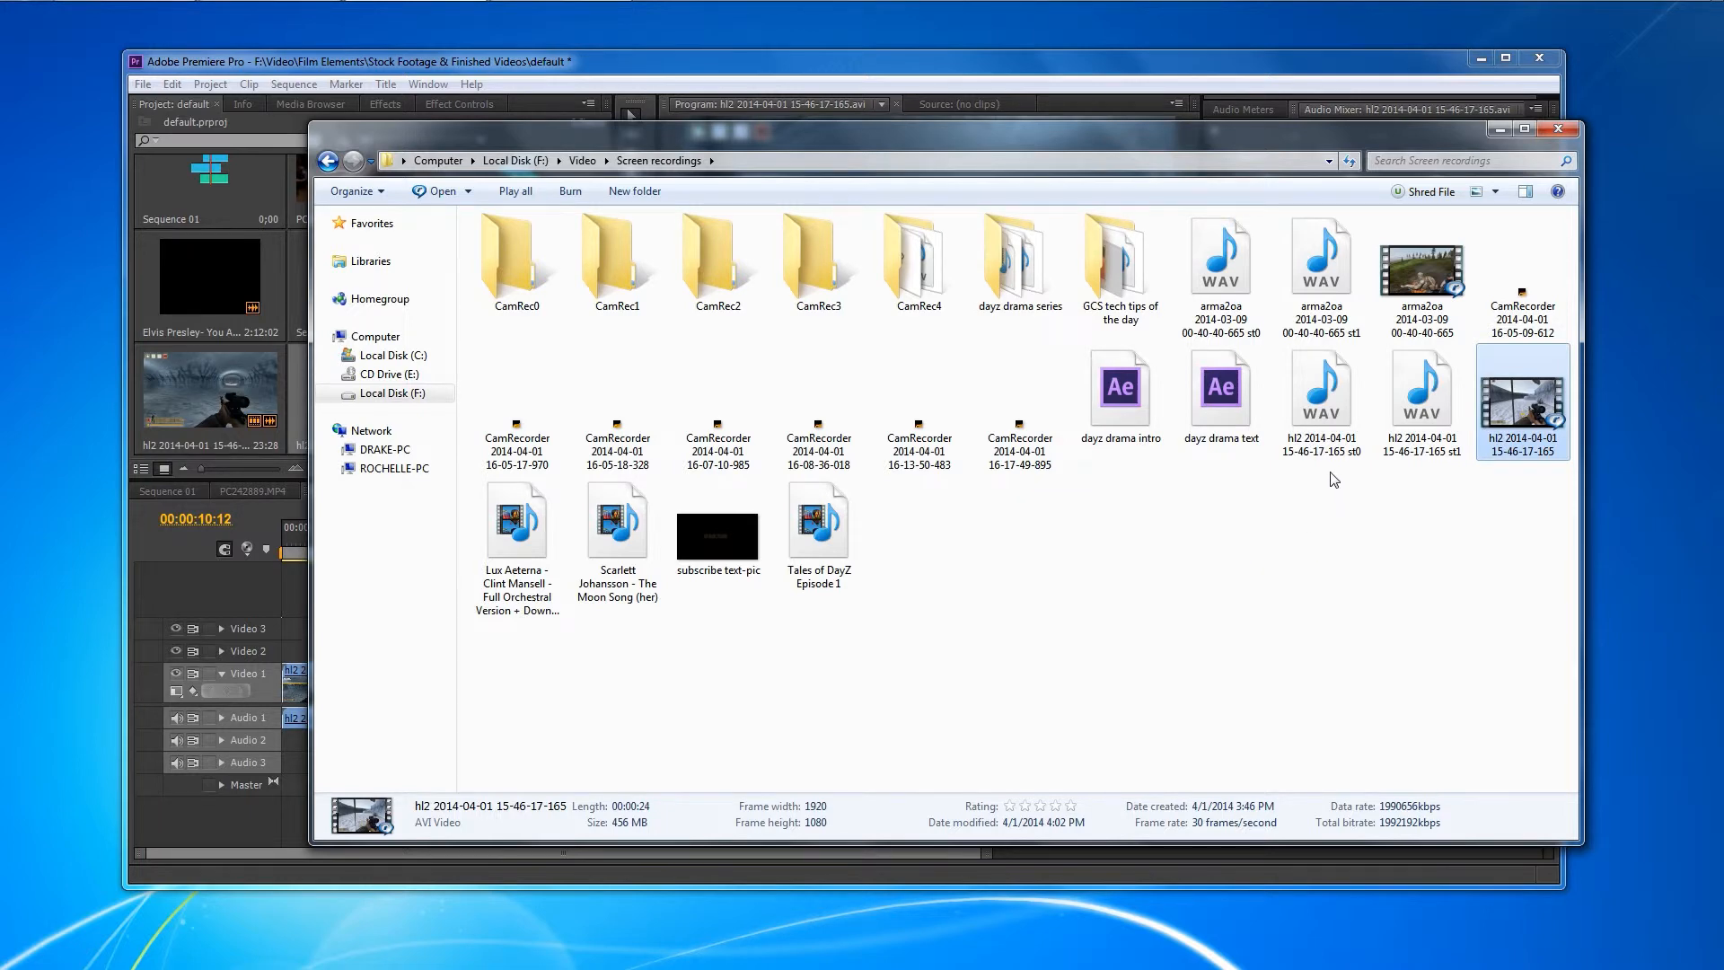
click(1319, 395)
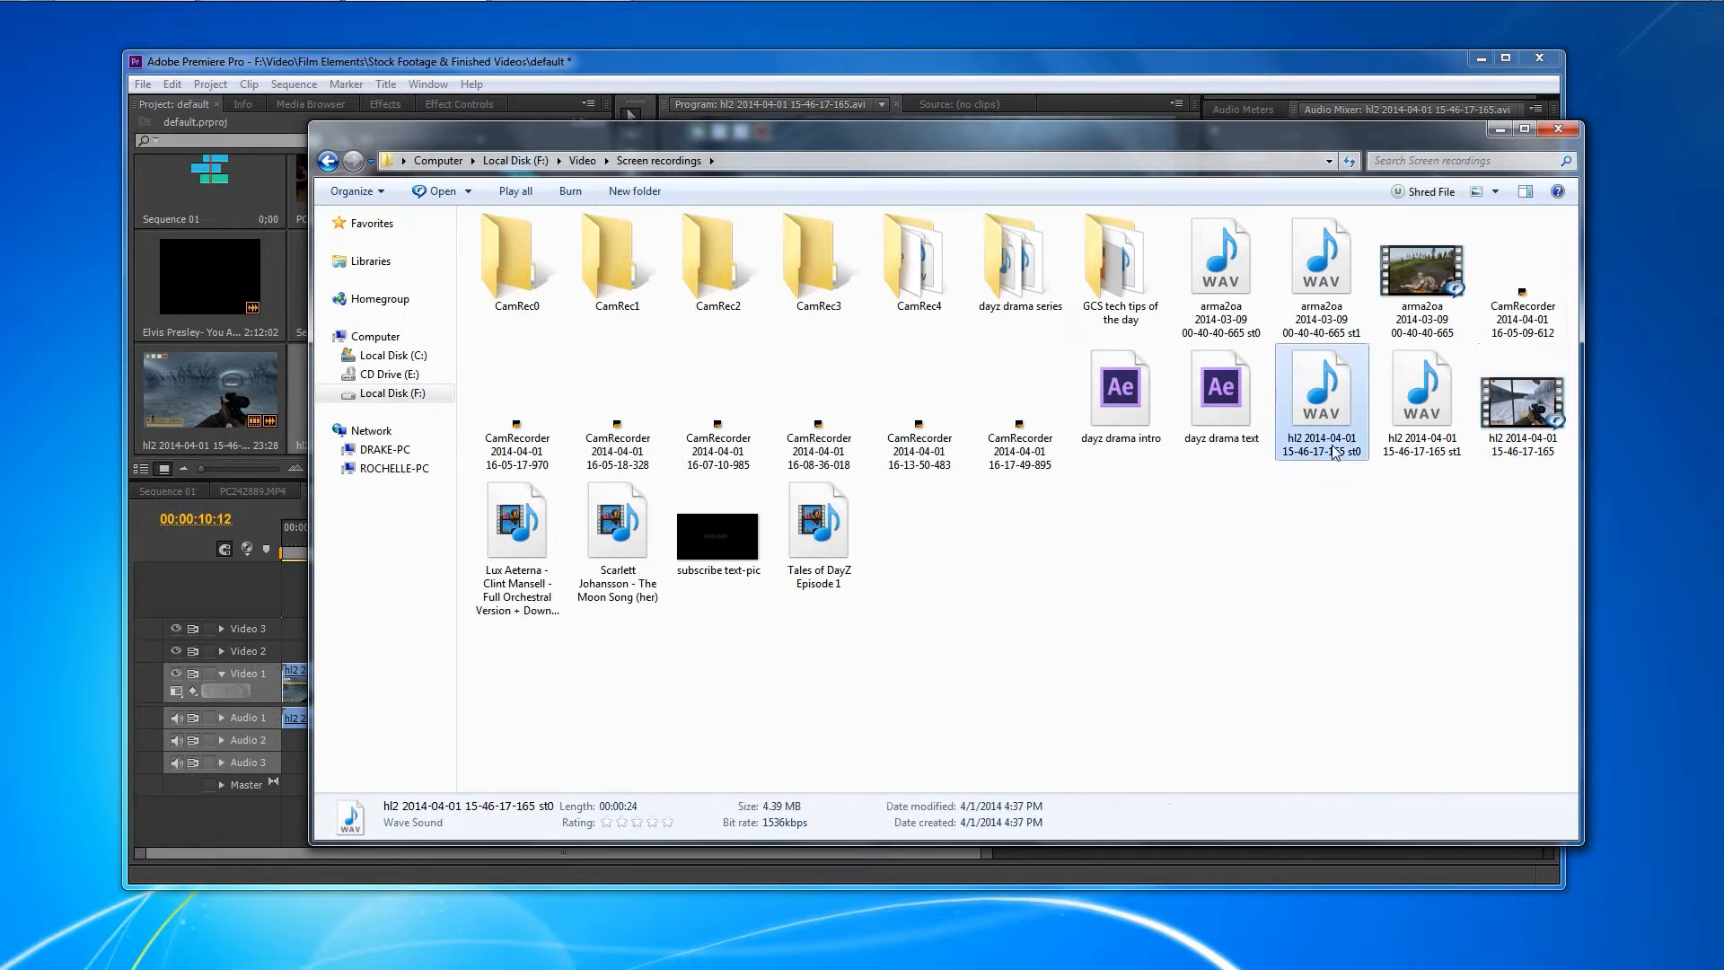
double_click(1320, 388)
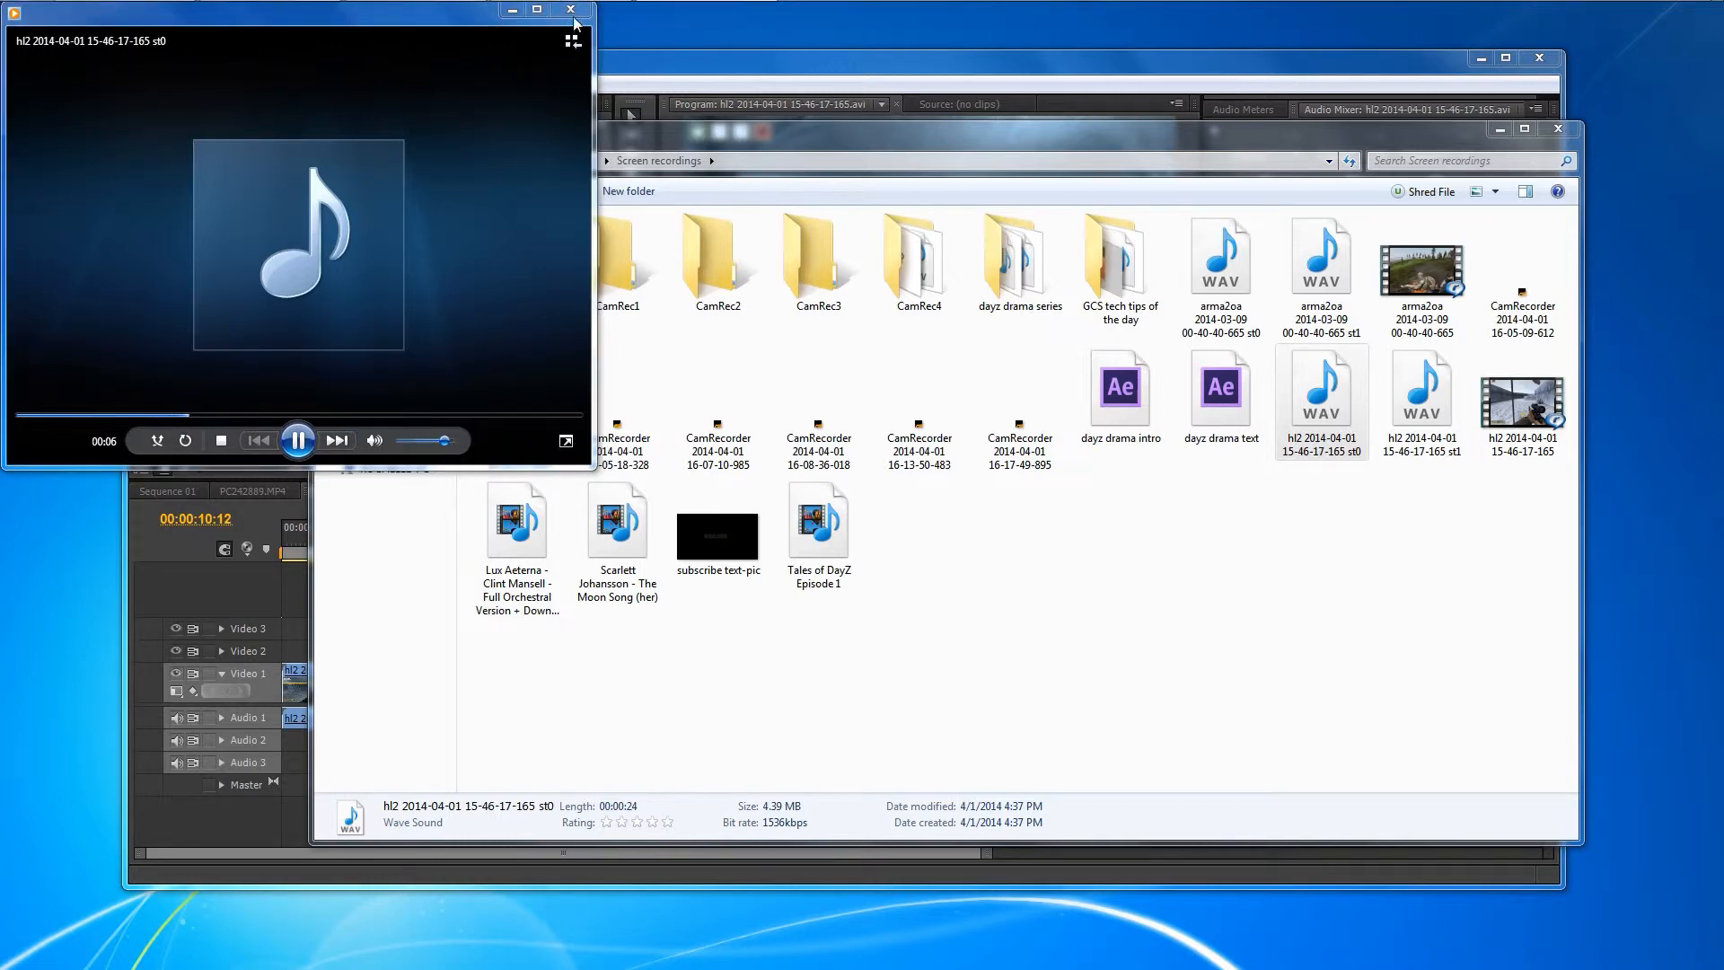
click(571, 11)
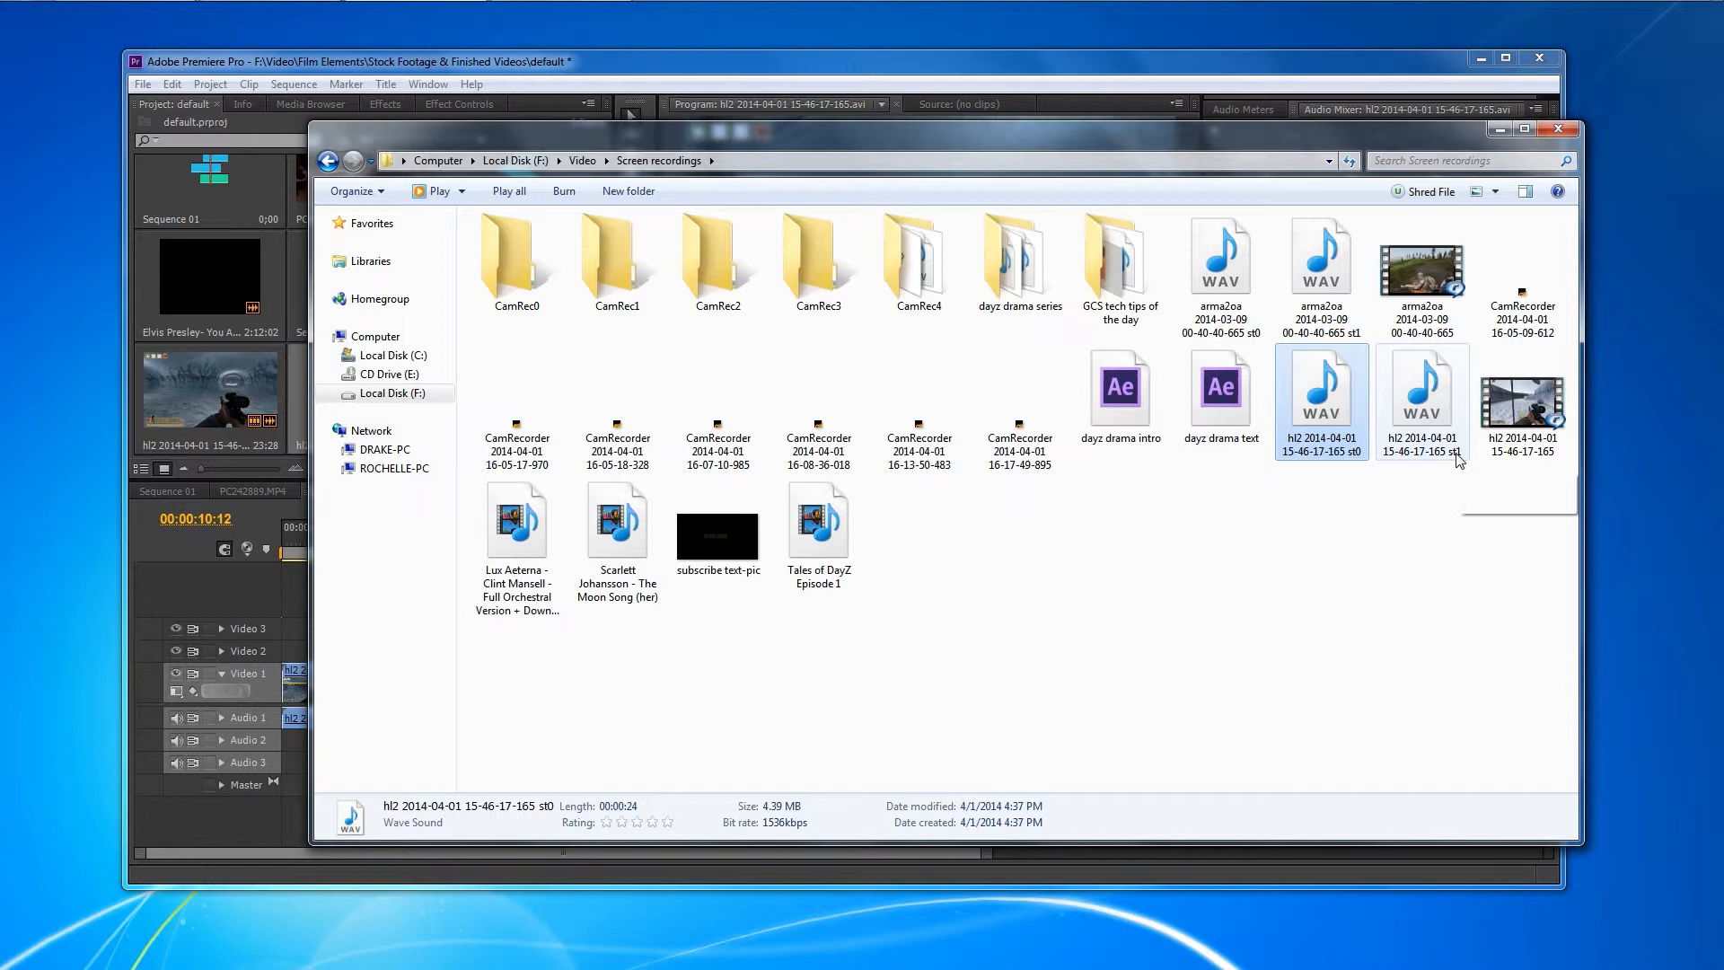
mouse_move(1418, 389)
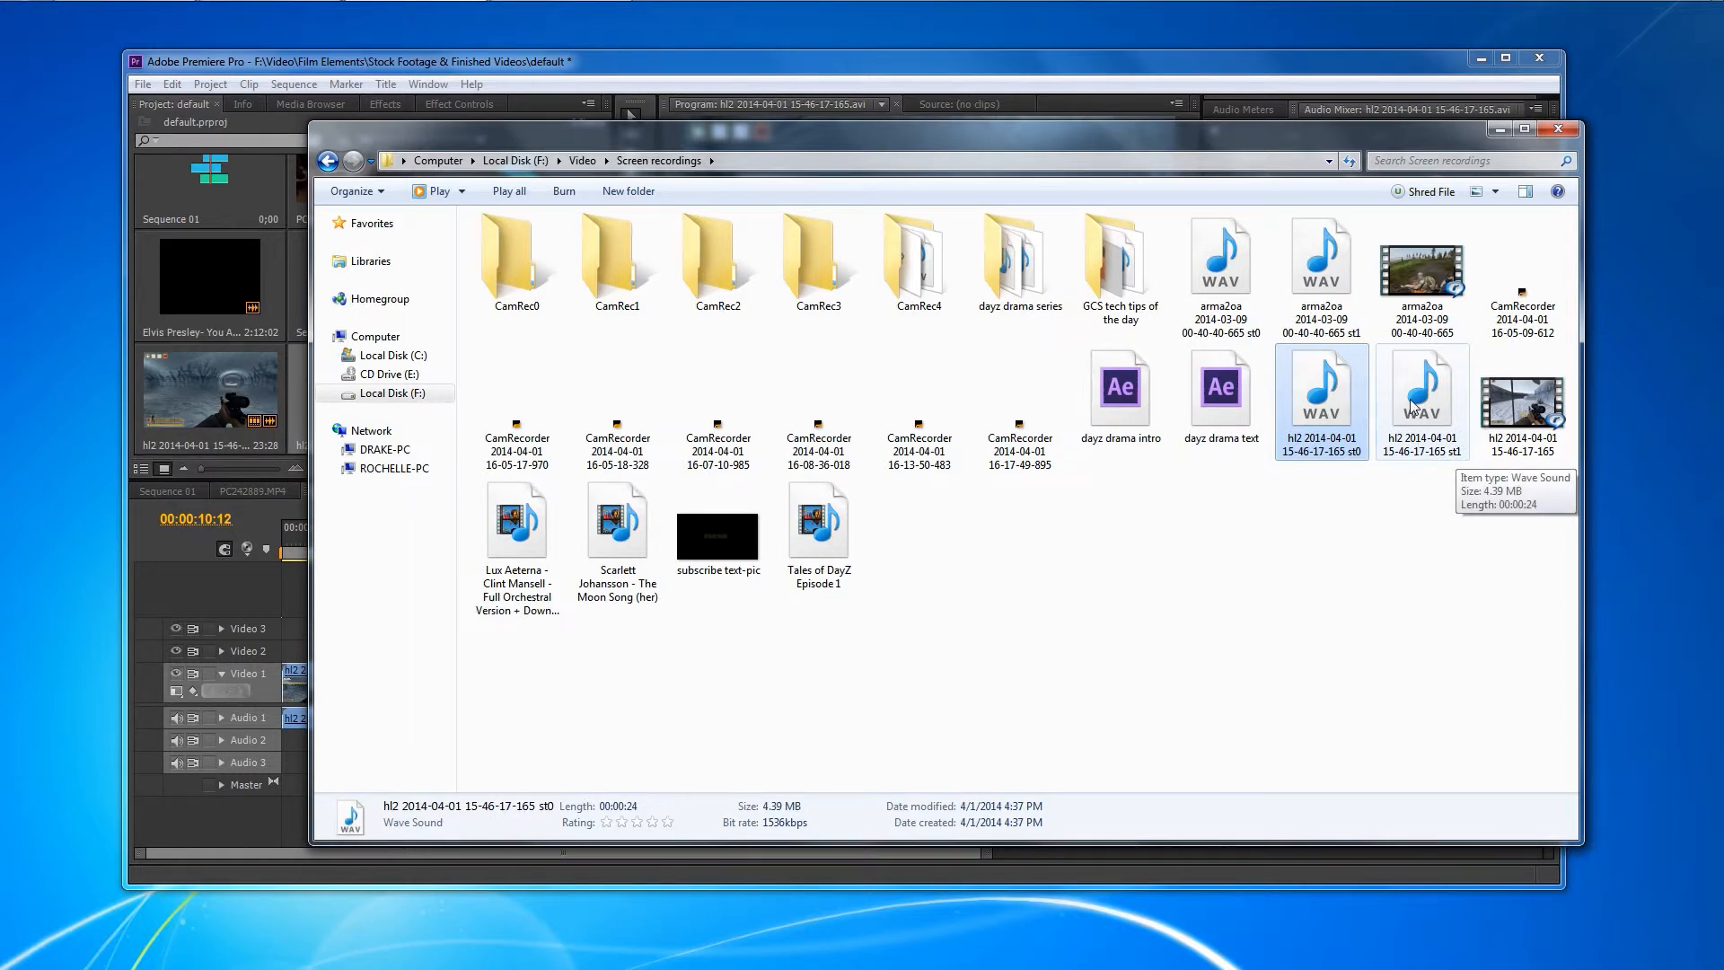
click(1421, 390)
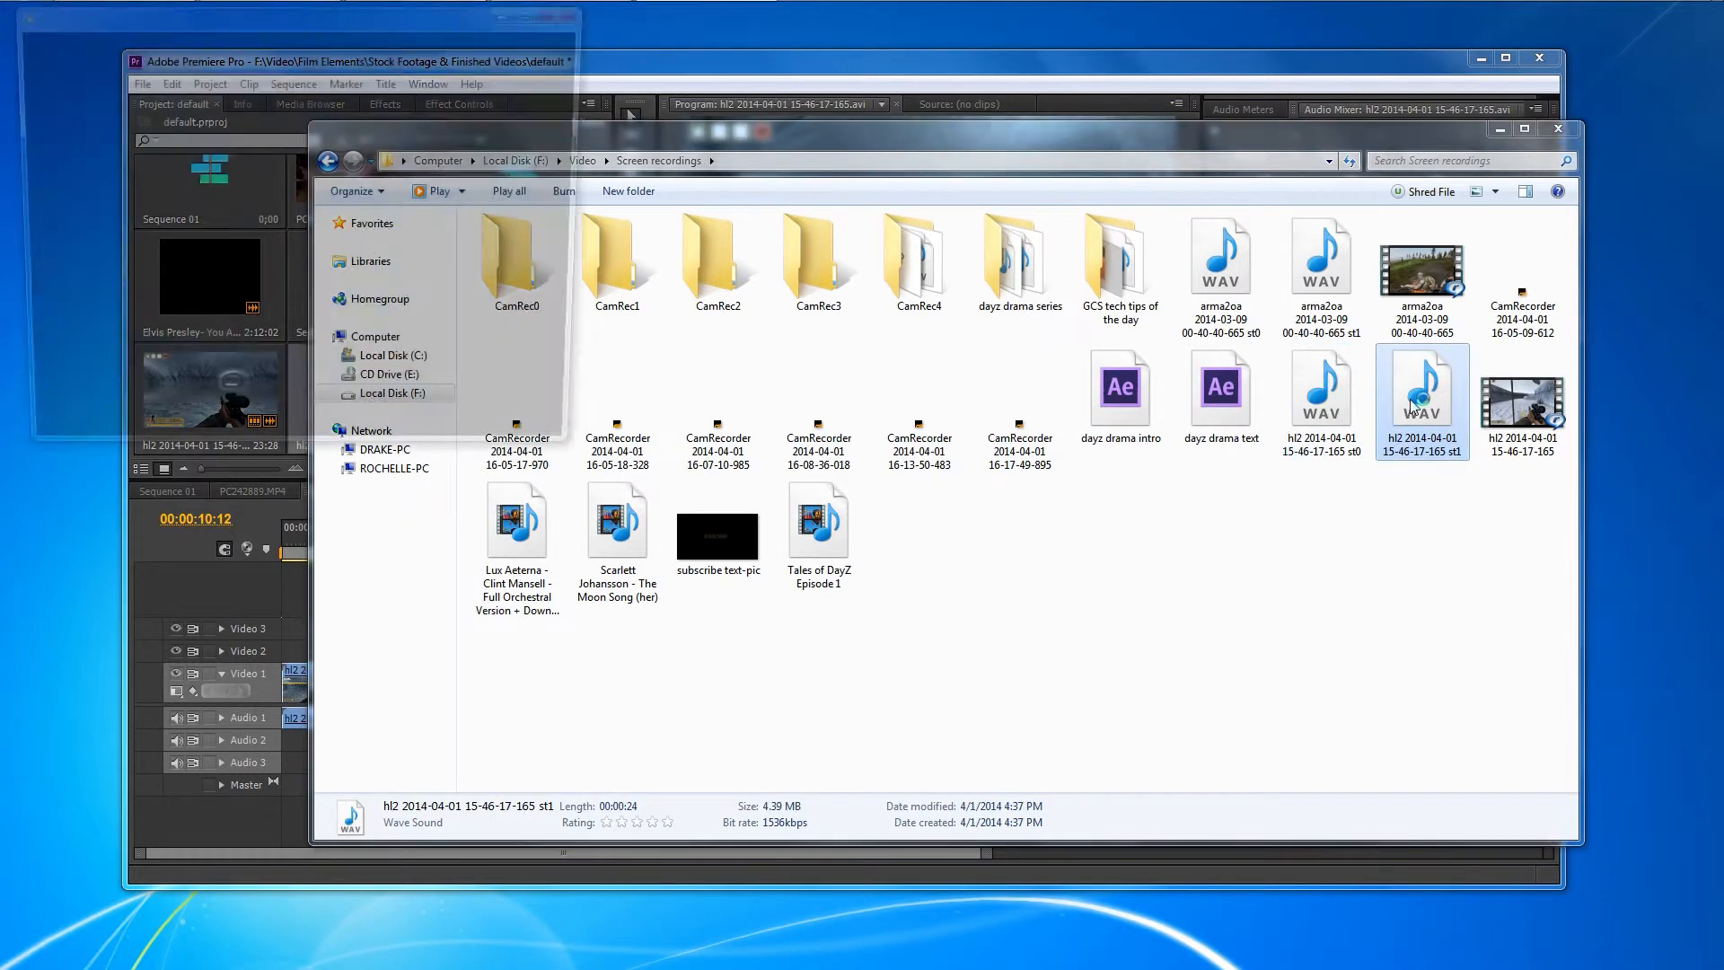
double_click(1422, 389)
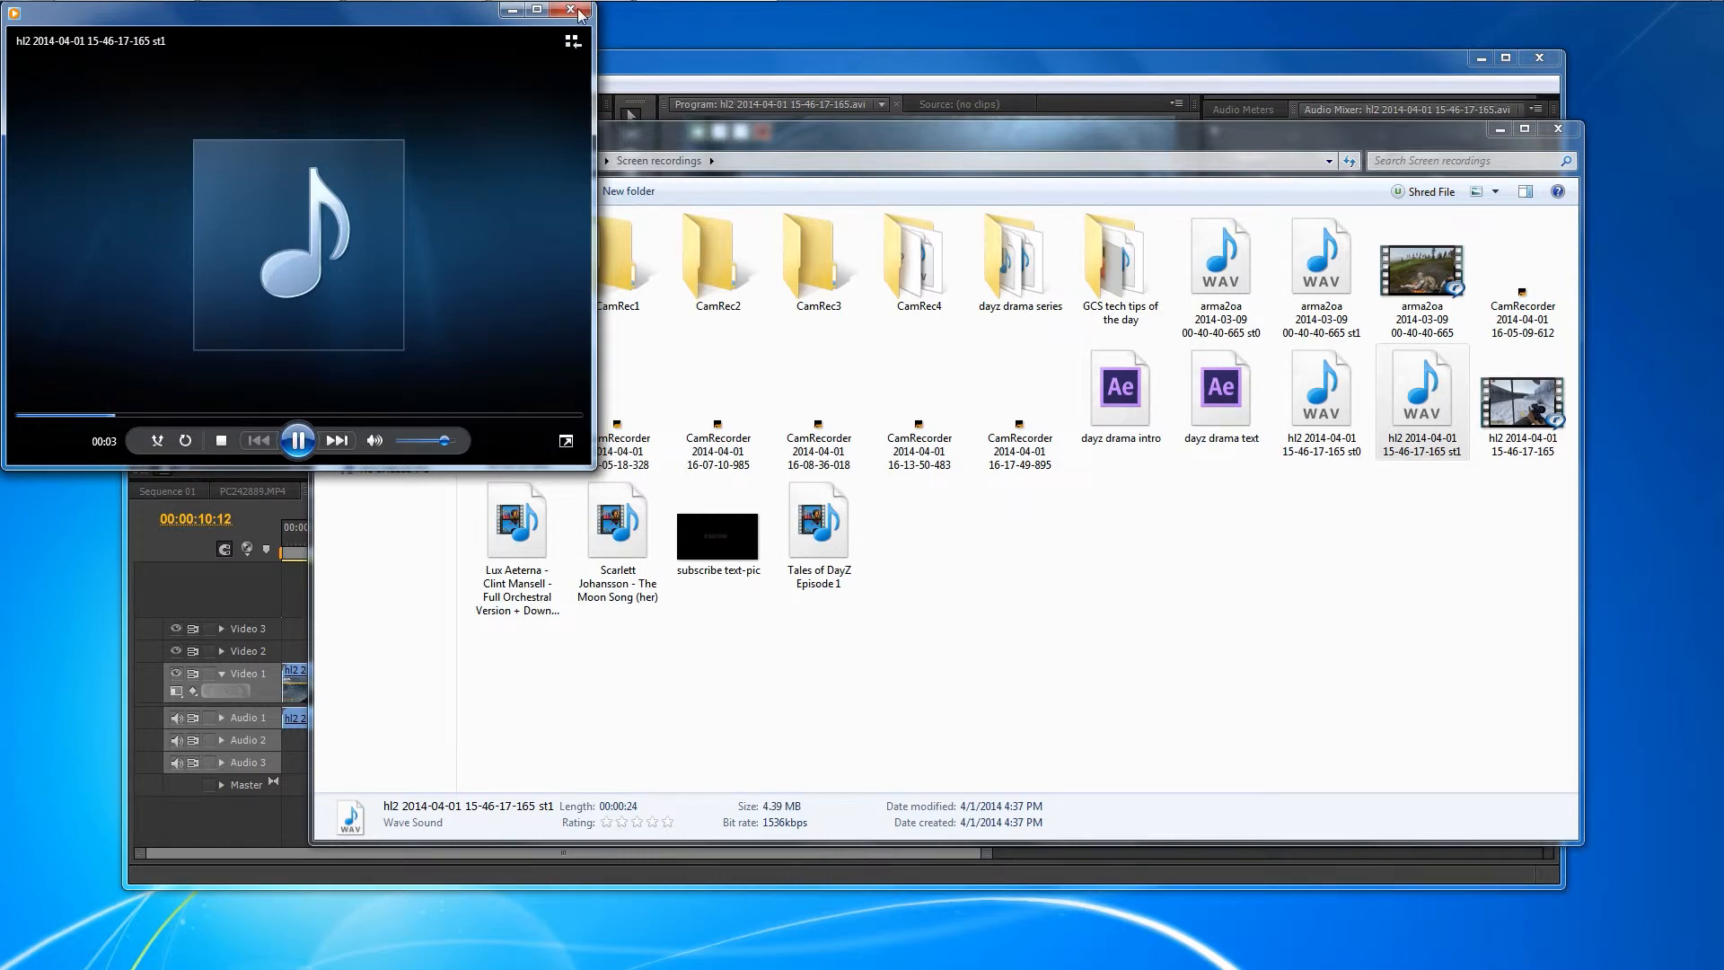
click(584, 12)
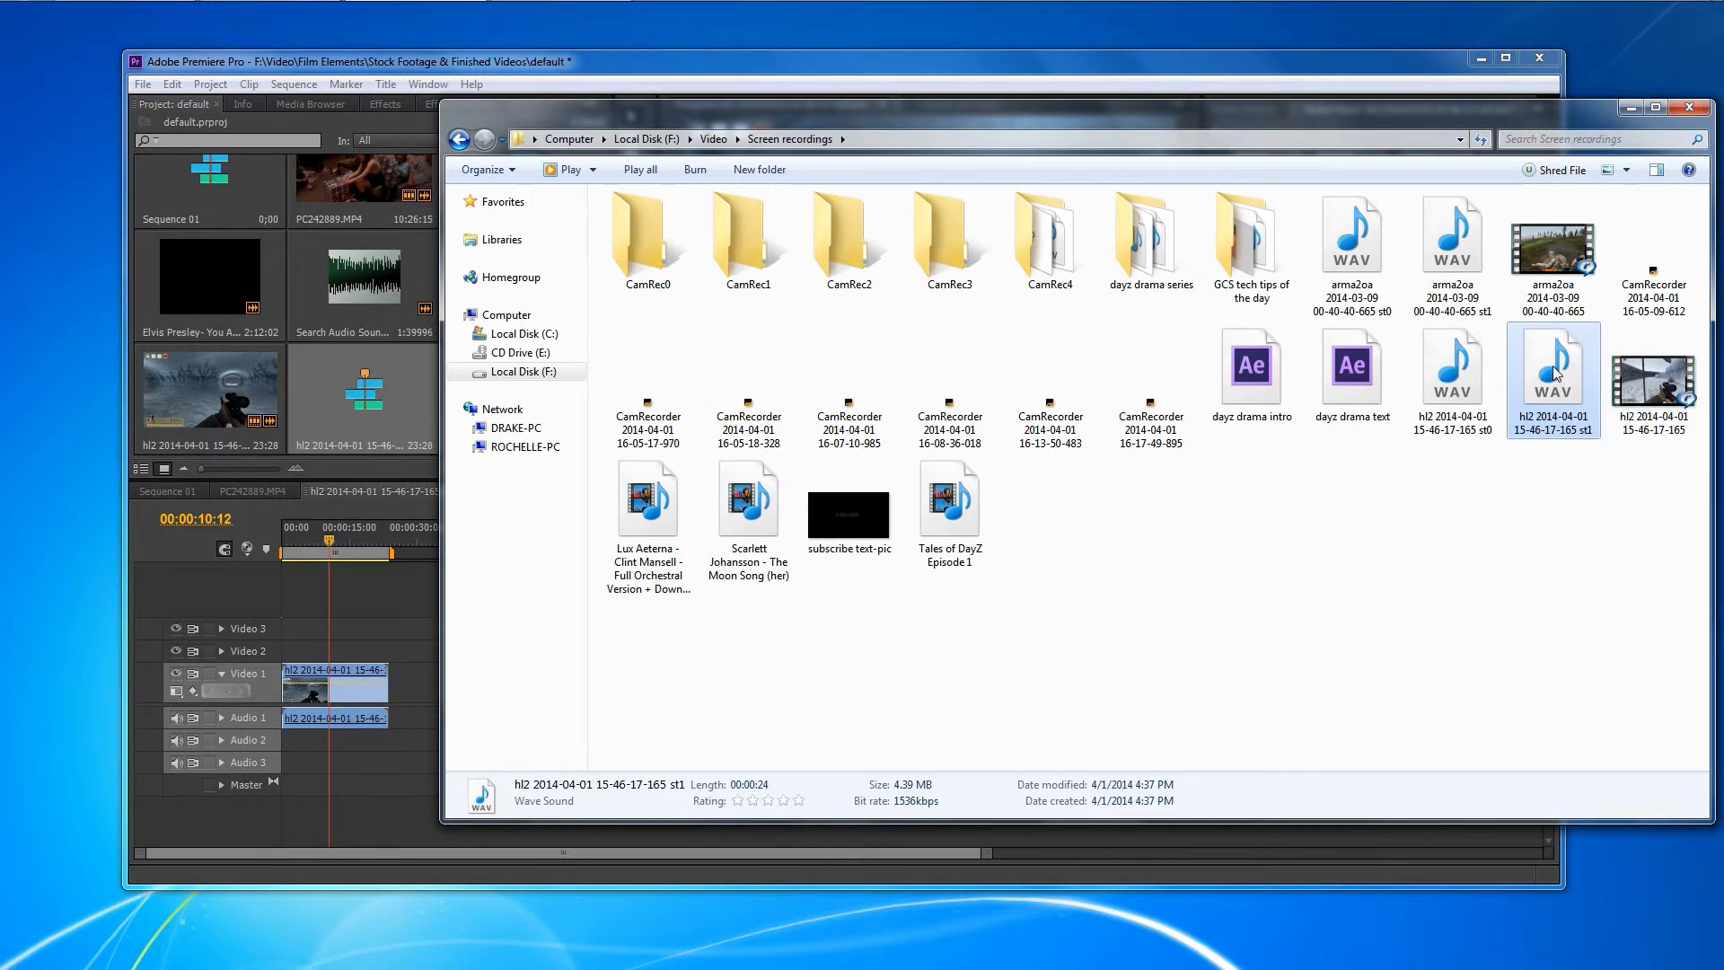
- Drop the st1 mic-voice WAV onto Audio 2 and expand the tracks to show its waveform
drag(1551, 378, 320, 704)
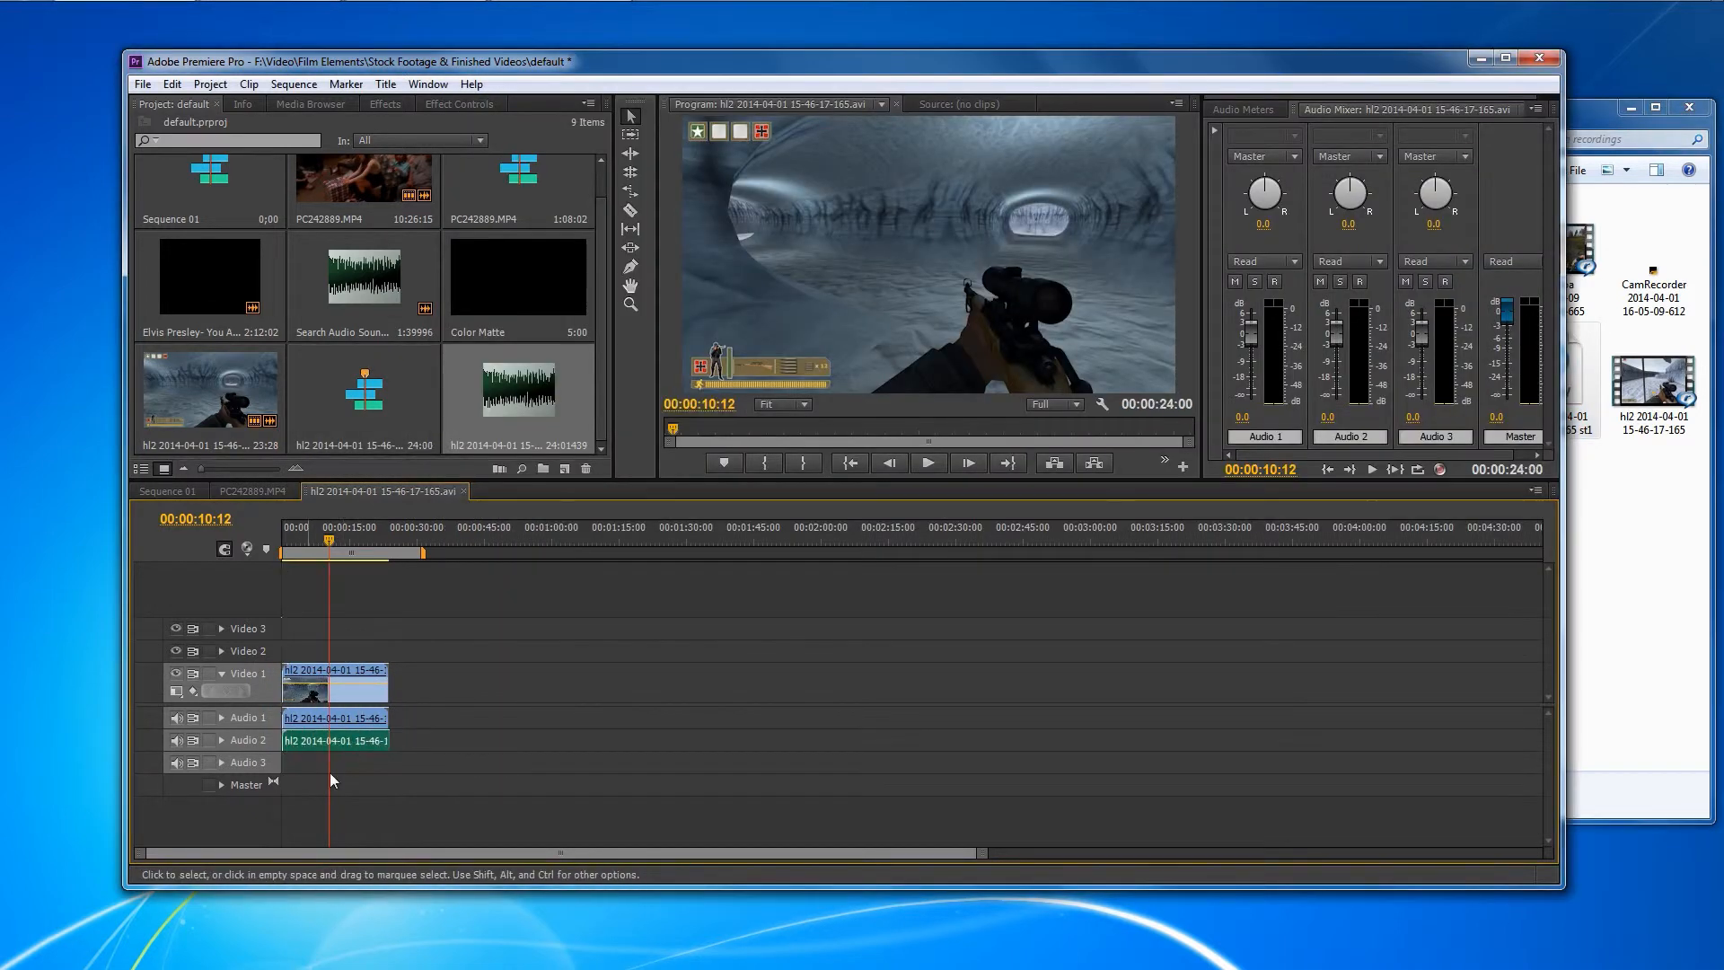
click(927, 461)
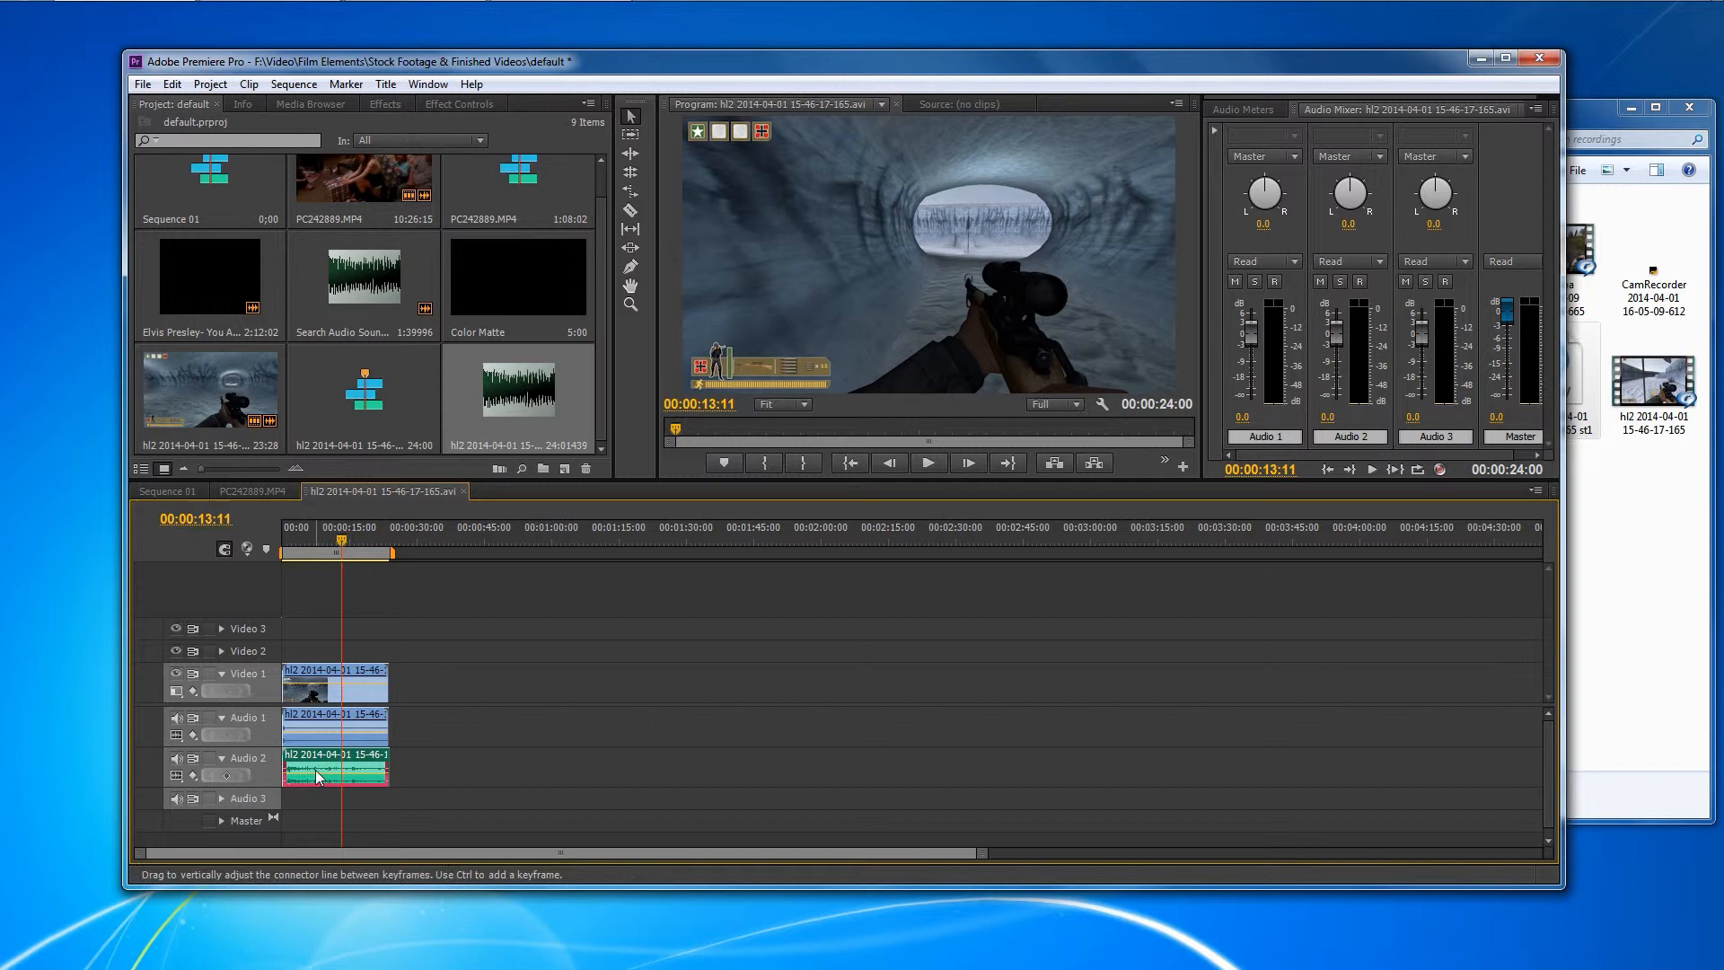
- Nudge the voice clip along the timeline, then reseat it at the start of Audio 2
drag(336, 772, 463, 765)
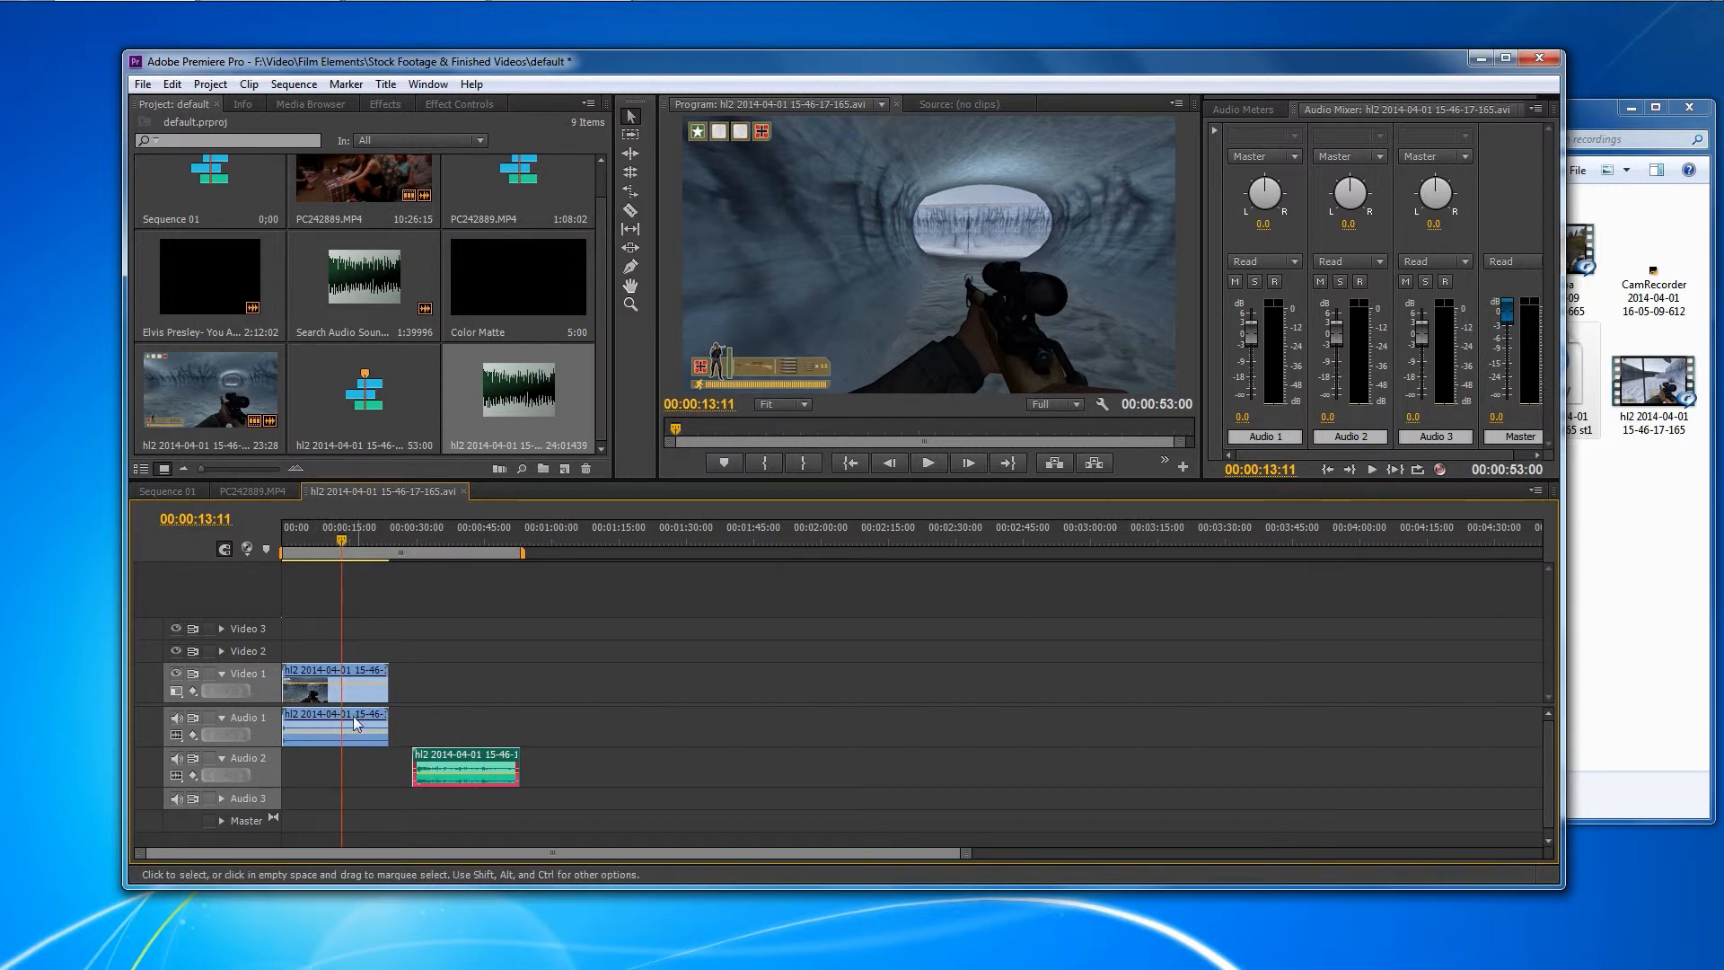
mouse_move(313, 727)
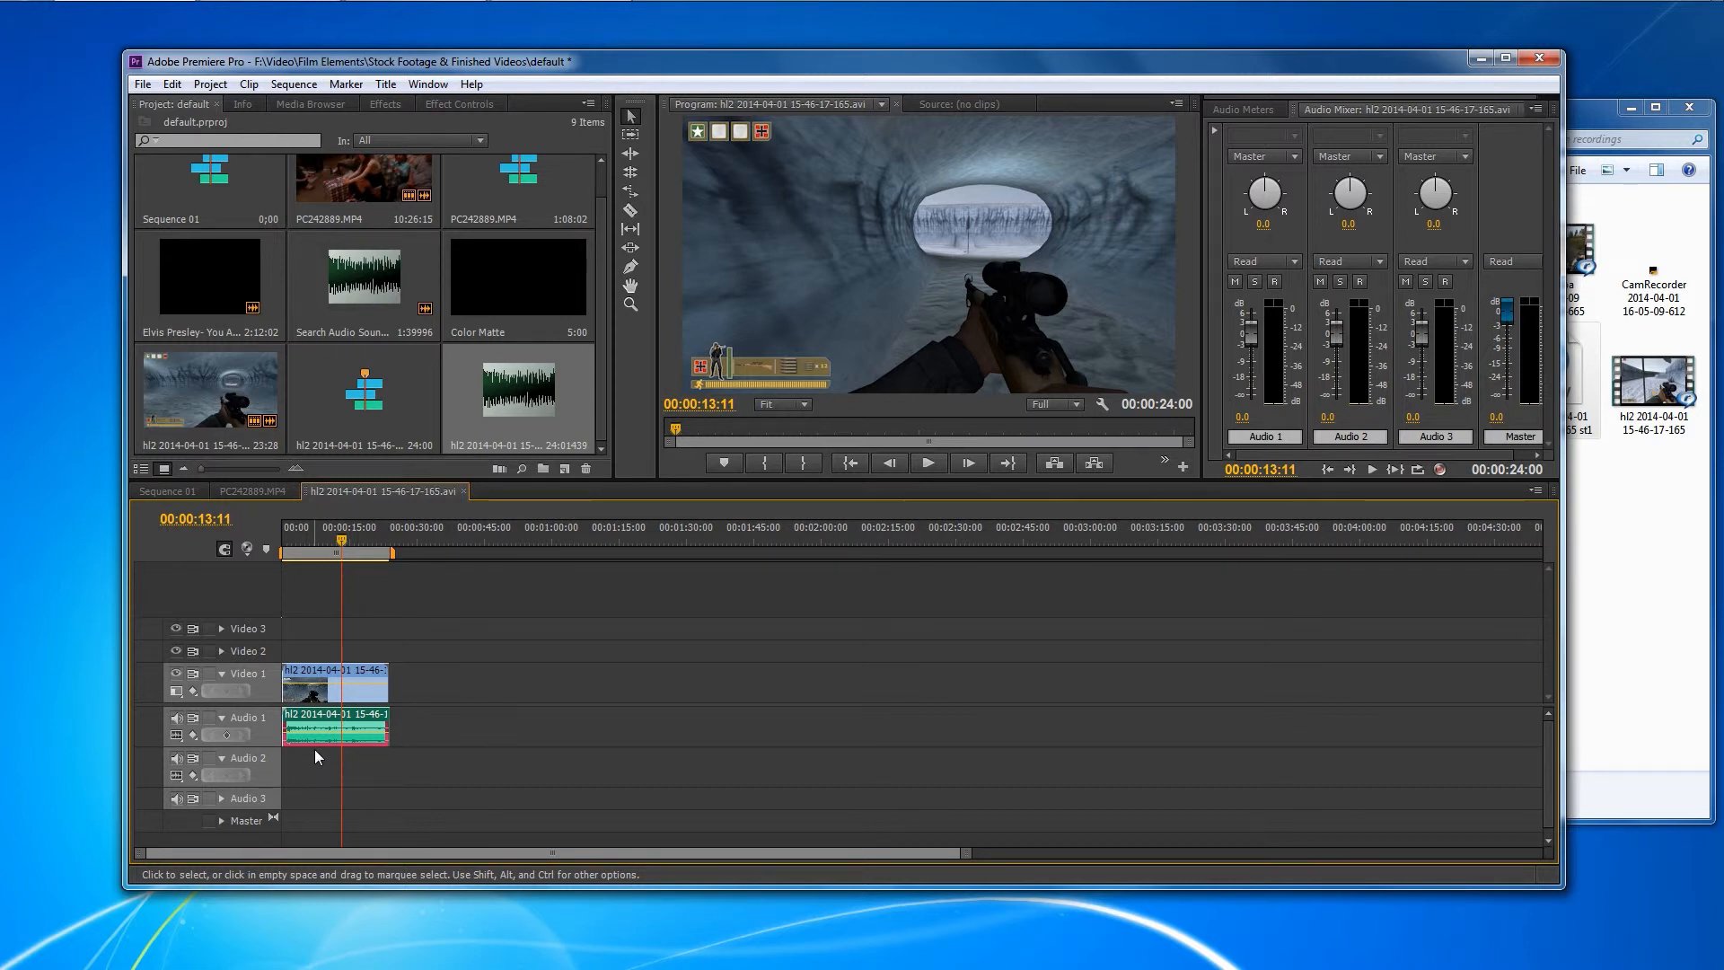
drag(335, 731, 385, 770)
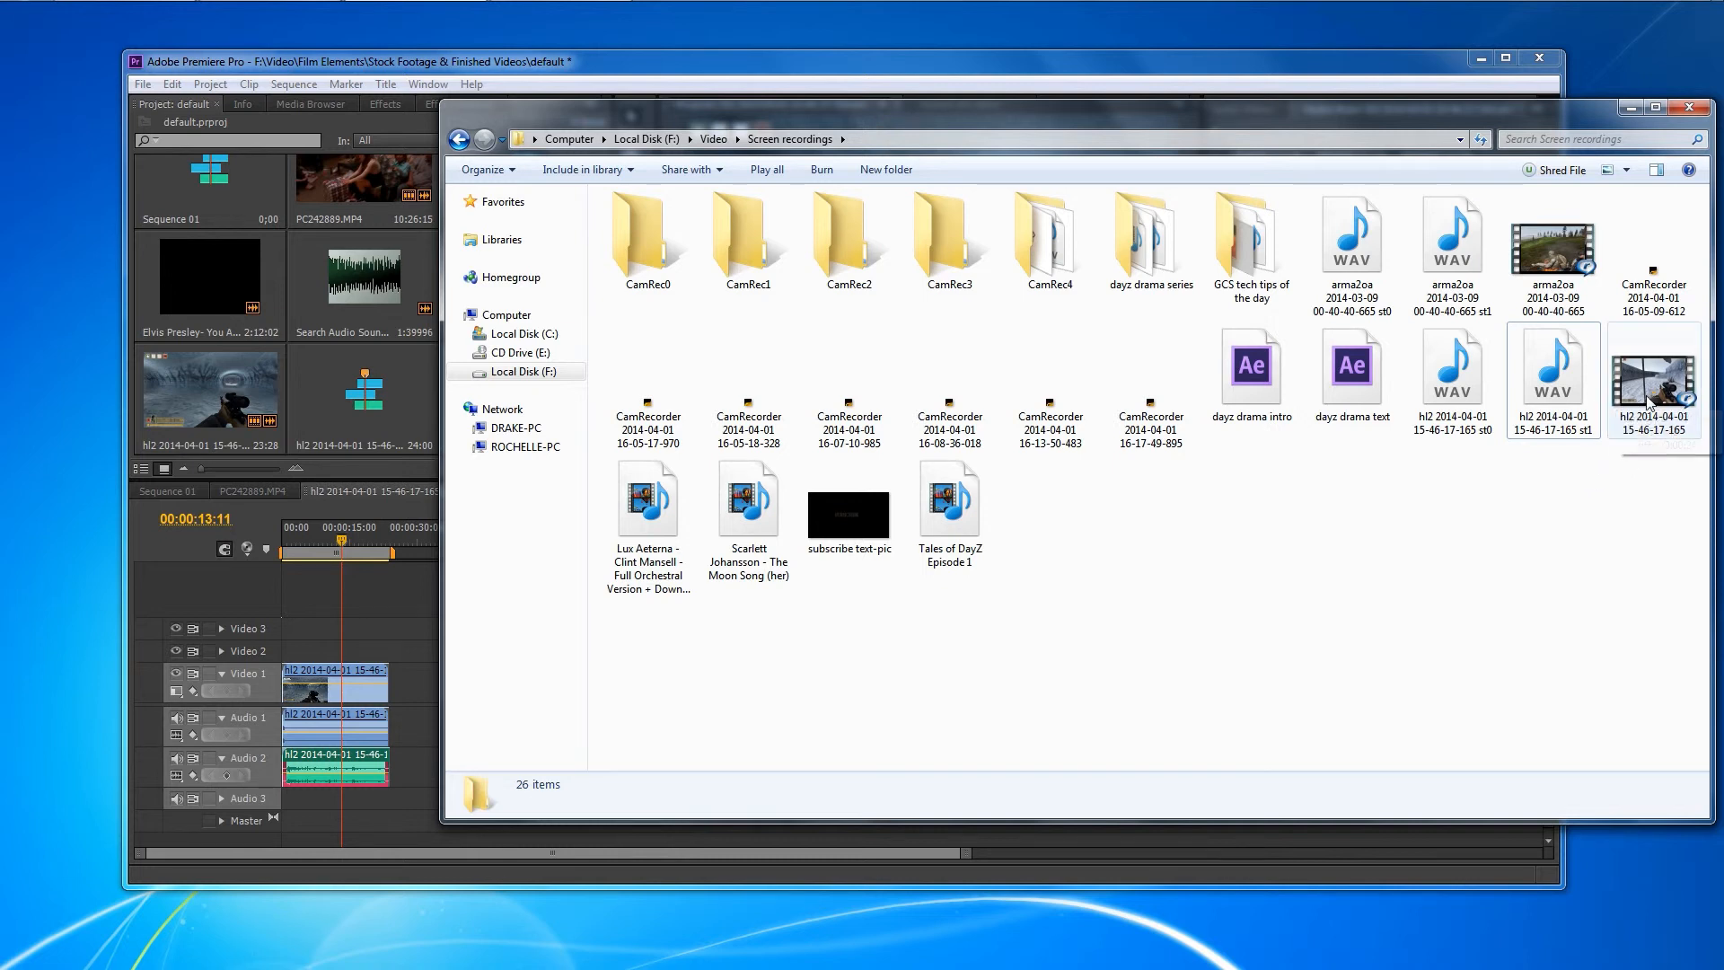
mouse_move(1551, 373)
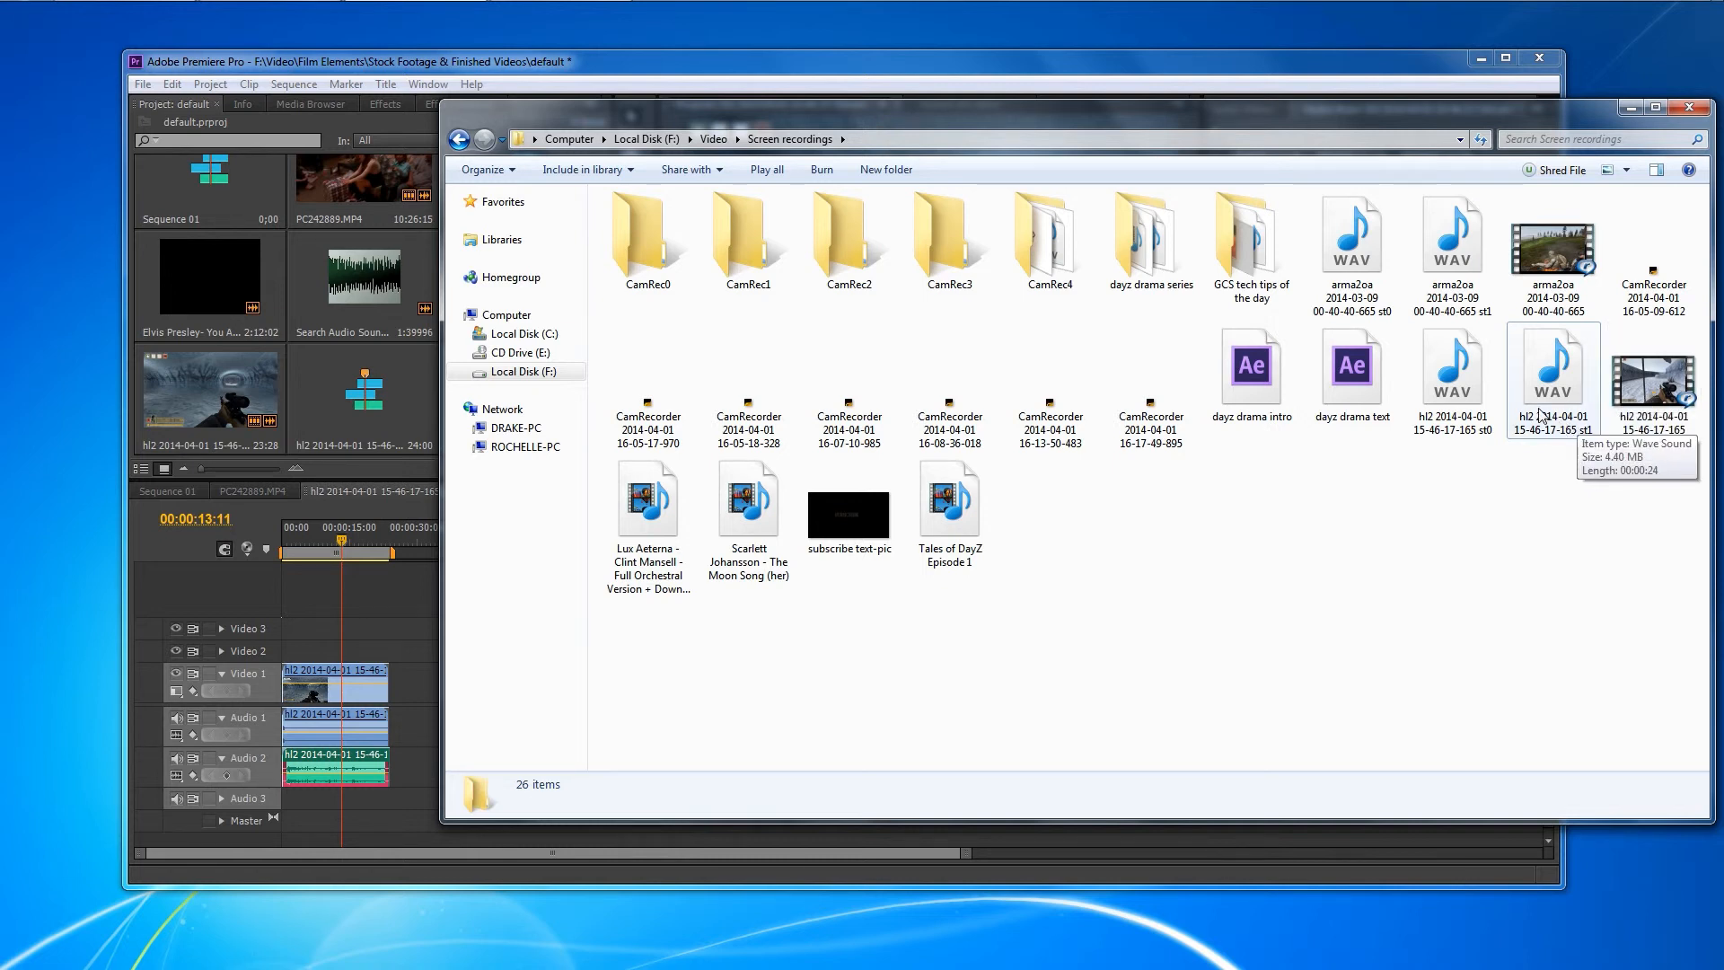